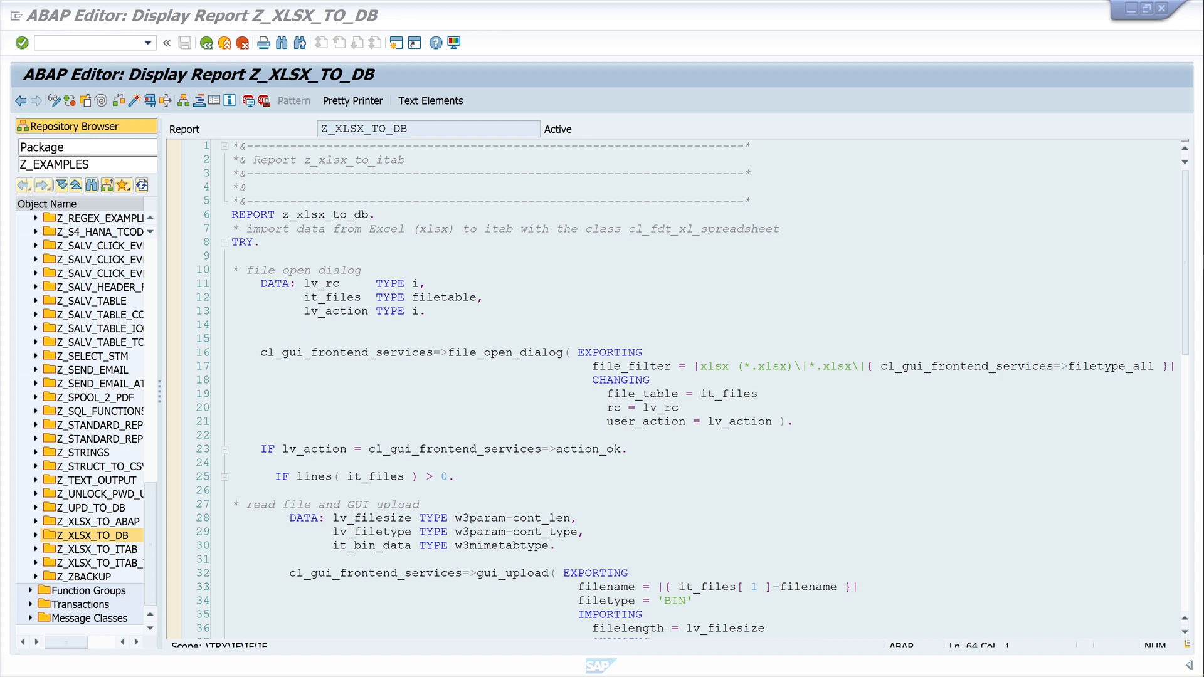
pyautogui.moveTo(663, 666)
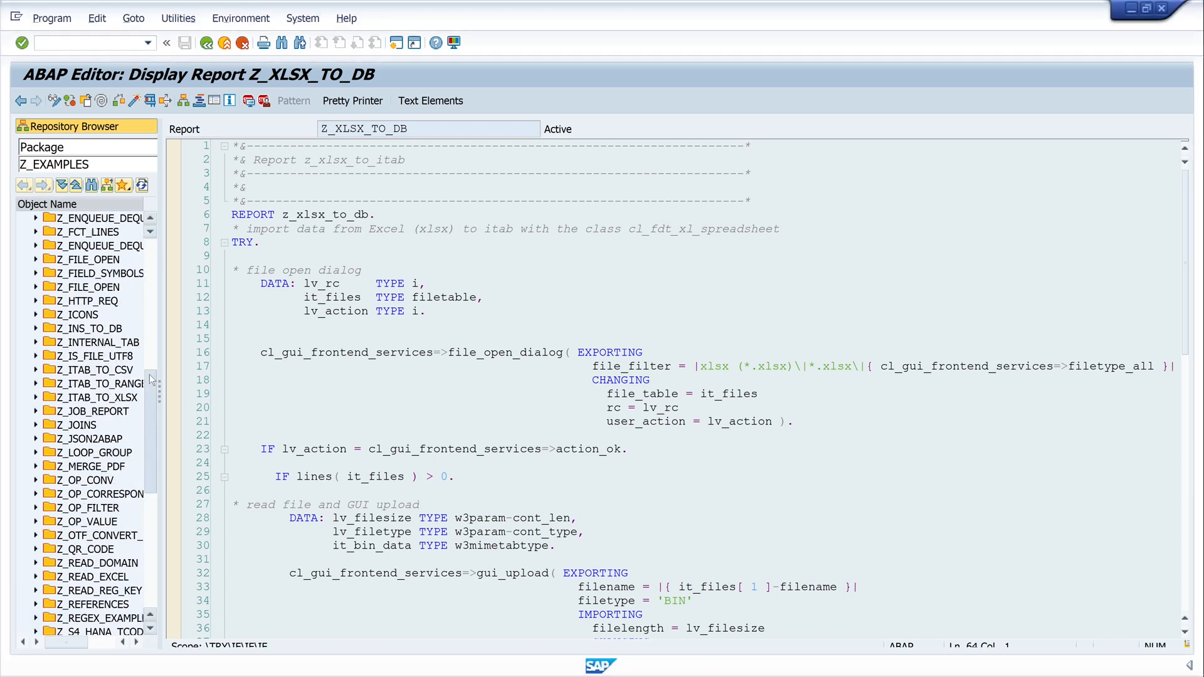
# Step: Inspect the ZTEST_TAB table definition and its field list from the package
pyautogui.click(25, 217)
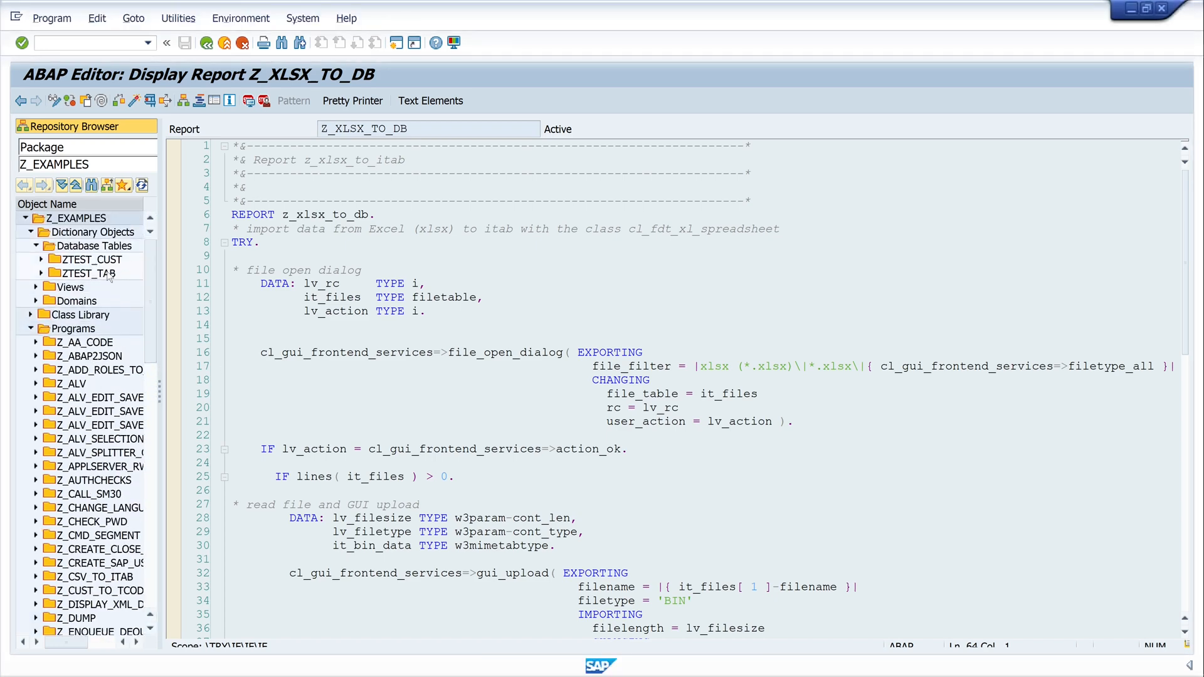
pyautogui.doubleClick(86, 272)
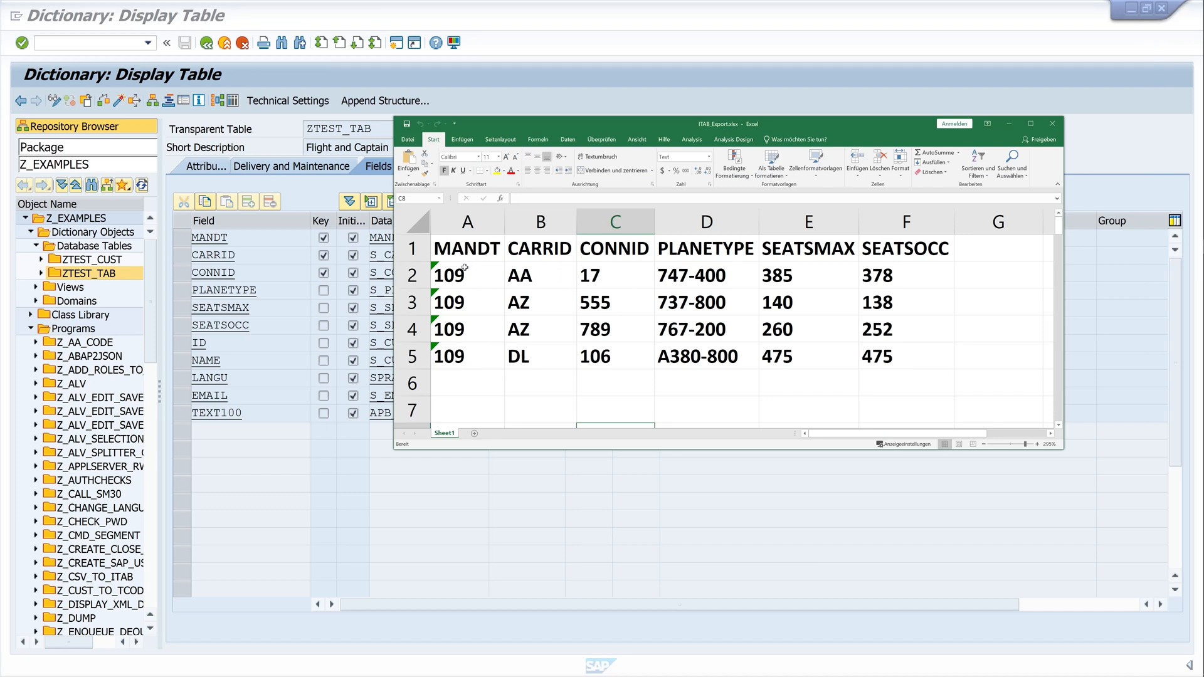
pyautogui.click(413, 247)
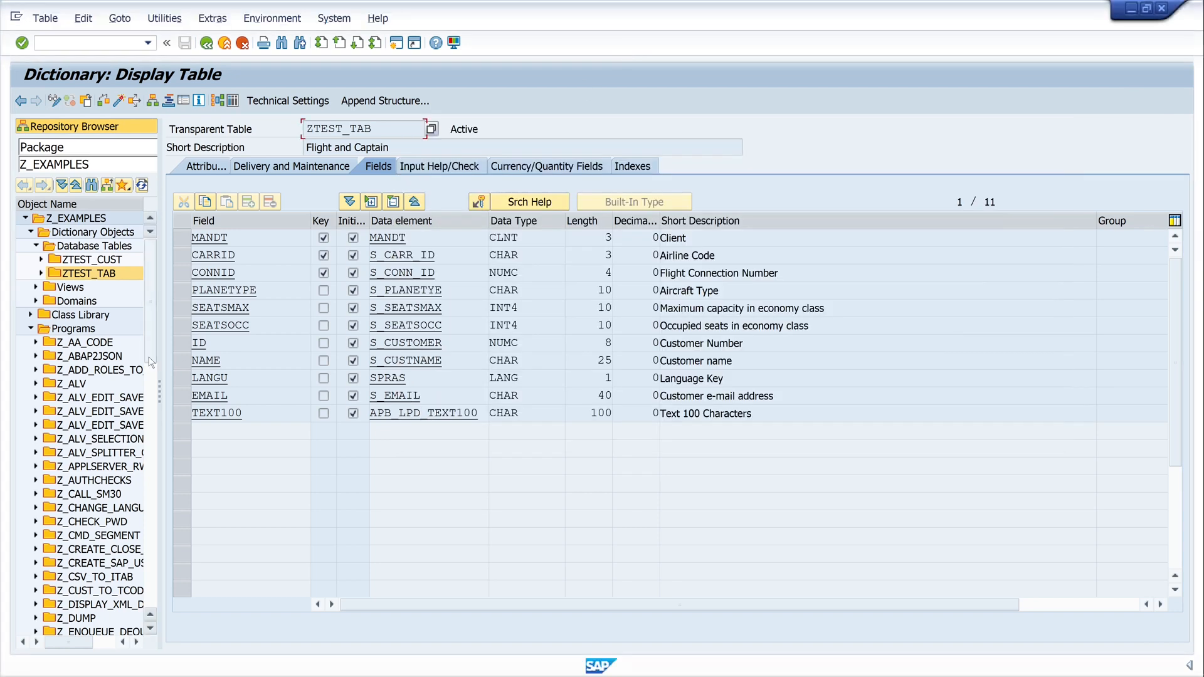
pyautogui.scroll(-3)
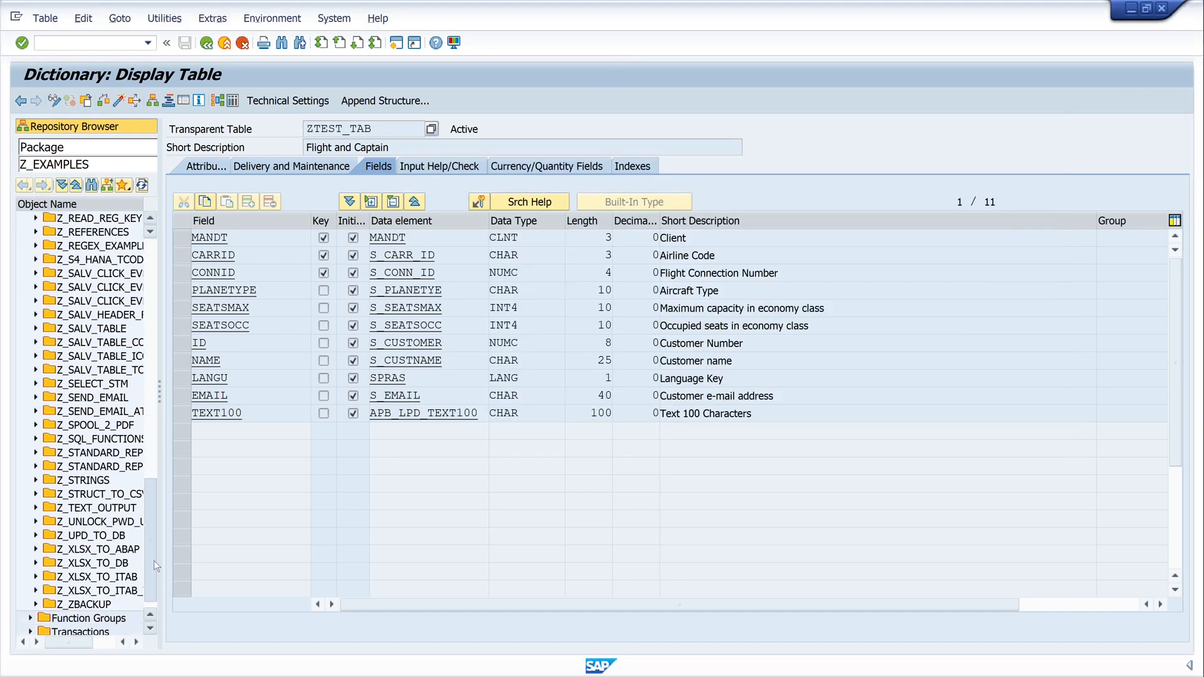
# Step: Open the Z_XLSX_TO_DB source, switch it to change mode, and scroll through the code
pyautogui.doubleClick(92, 534)
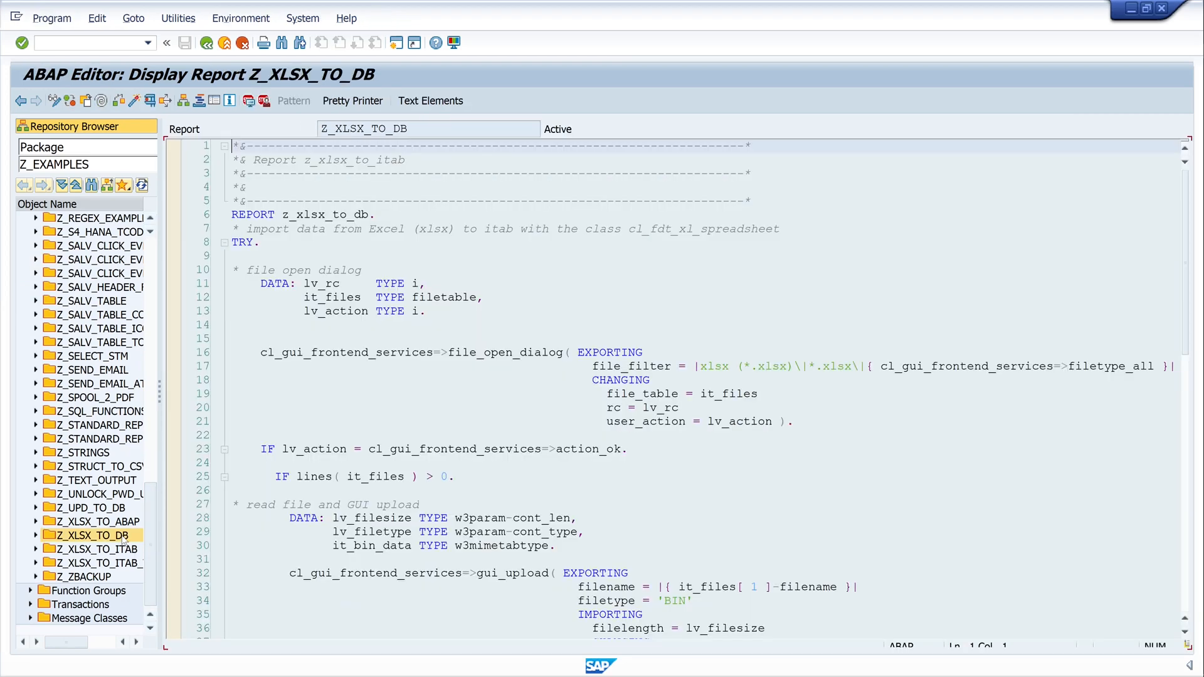
pyautogui.click(332, 297)
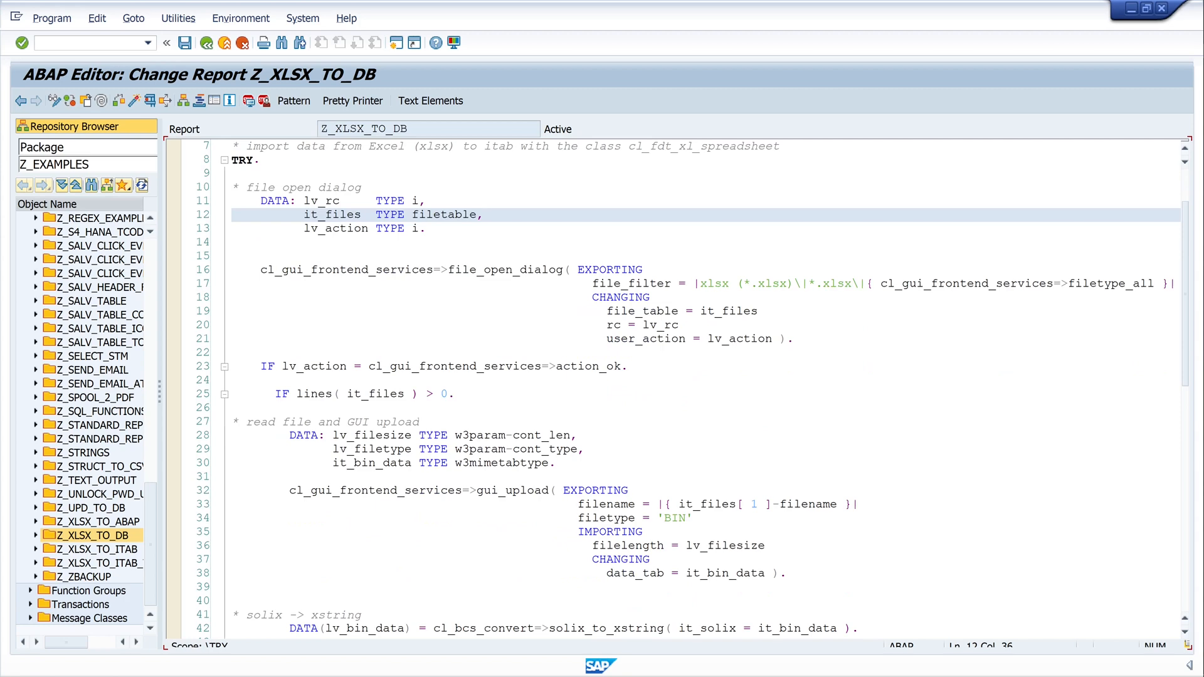
pyautogui.scroll(-3)
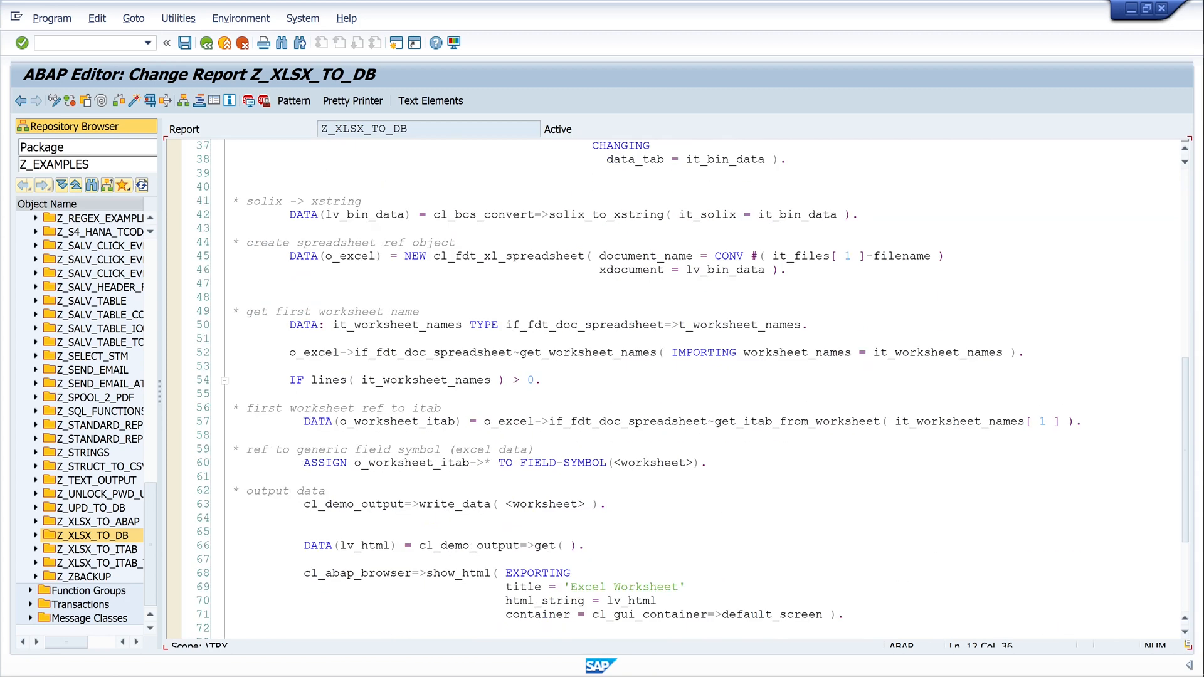
pyautogui.scroll(-3)
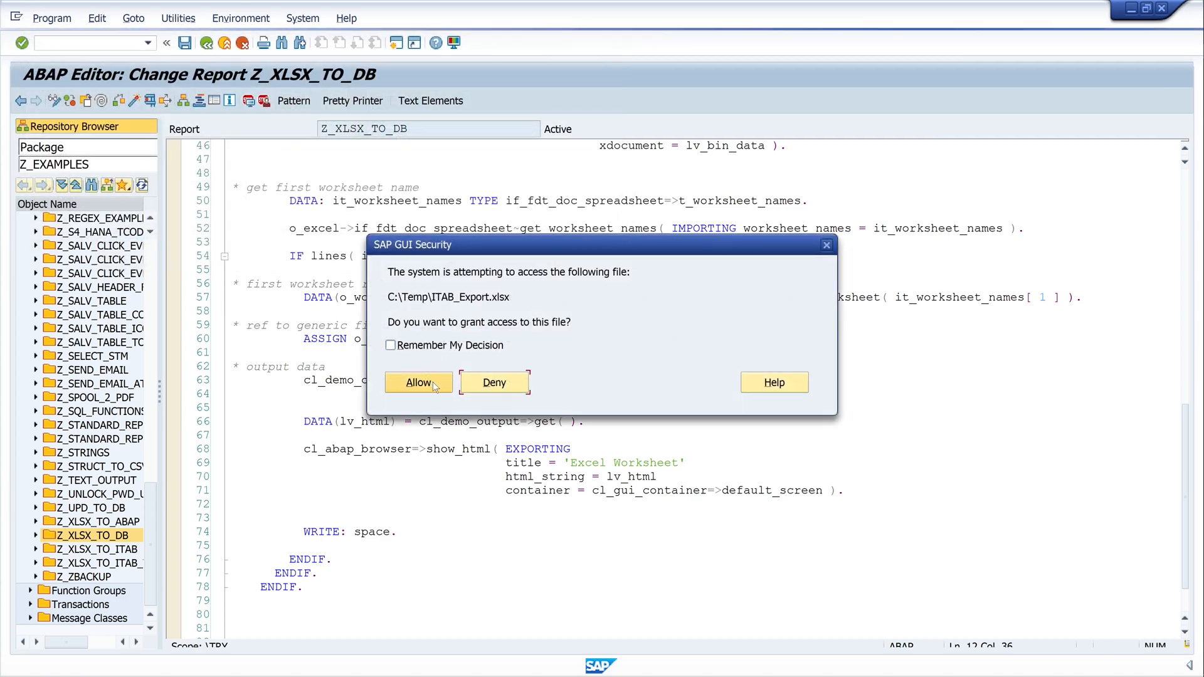
pyautogui.click(418, 382)
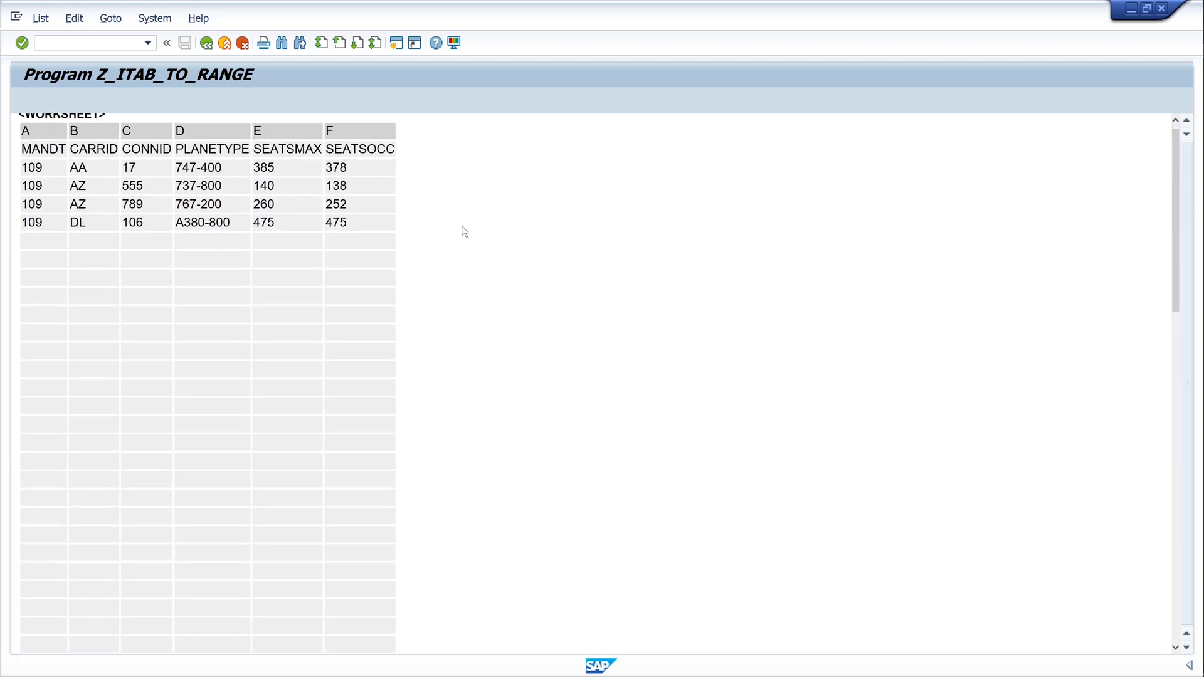
pyautogui.moveTo(123, 150)
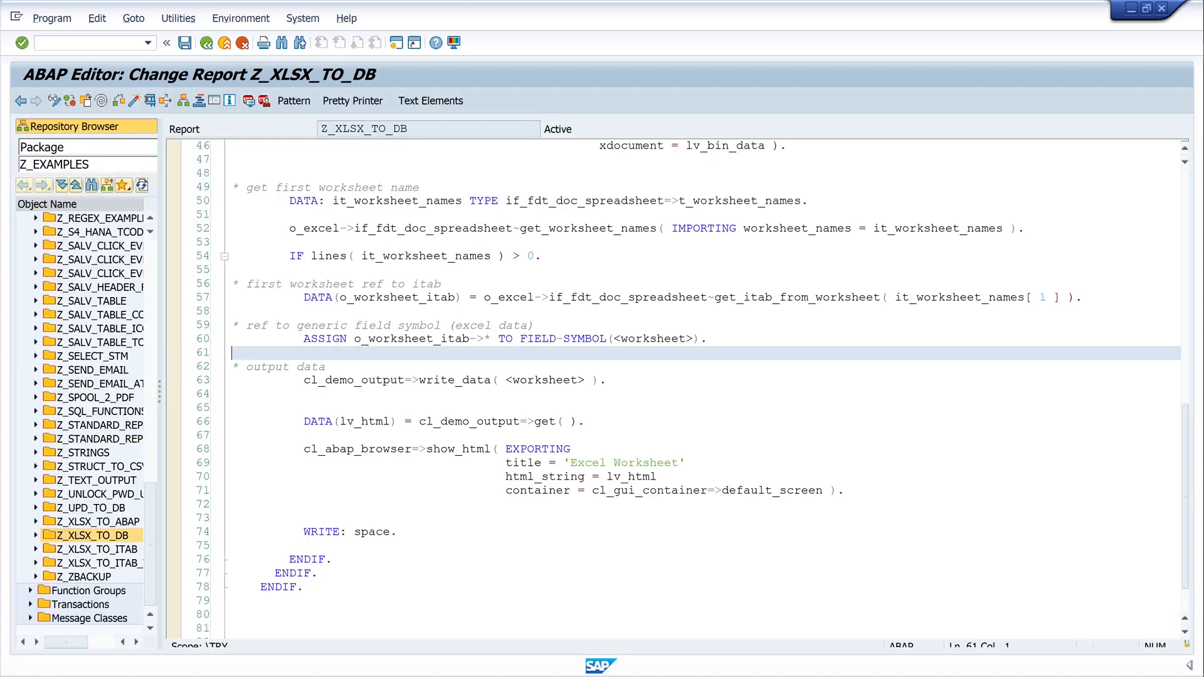
# Step: Delete the worksheet output and HTML display lines after ASSIGN, adding a blank line above ASSIGN
pyautogui.scroll(3)
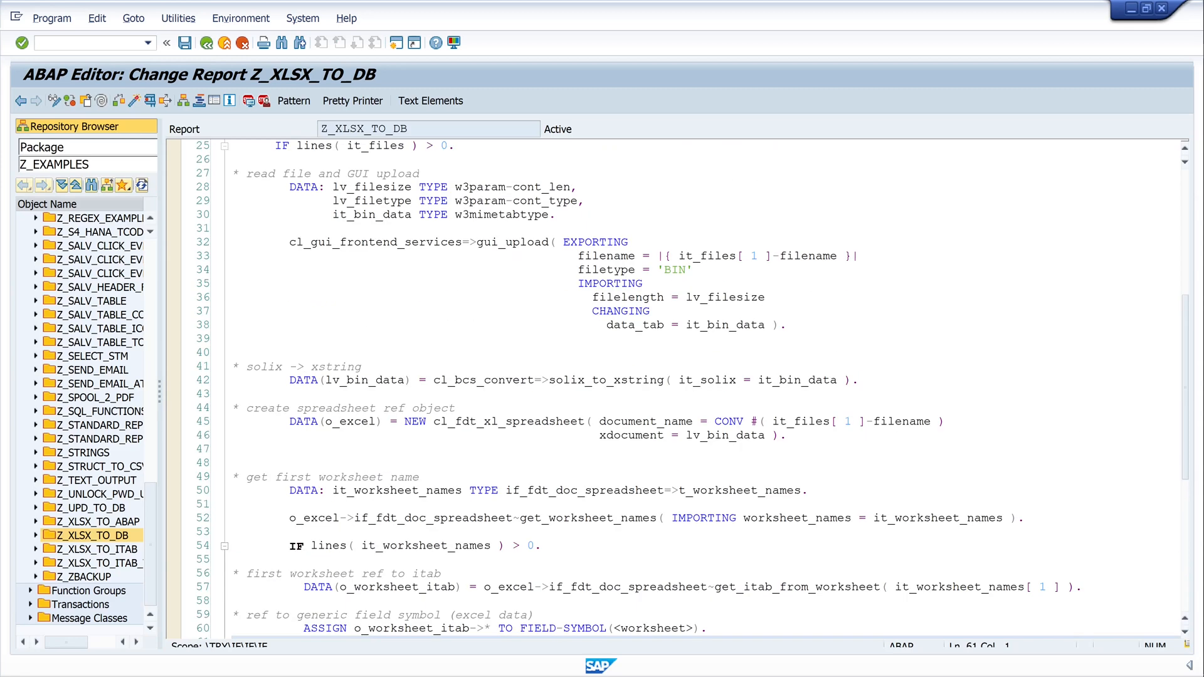
pyautogui.scroll(-3)
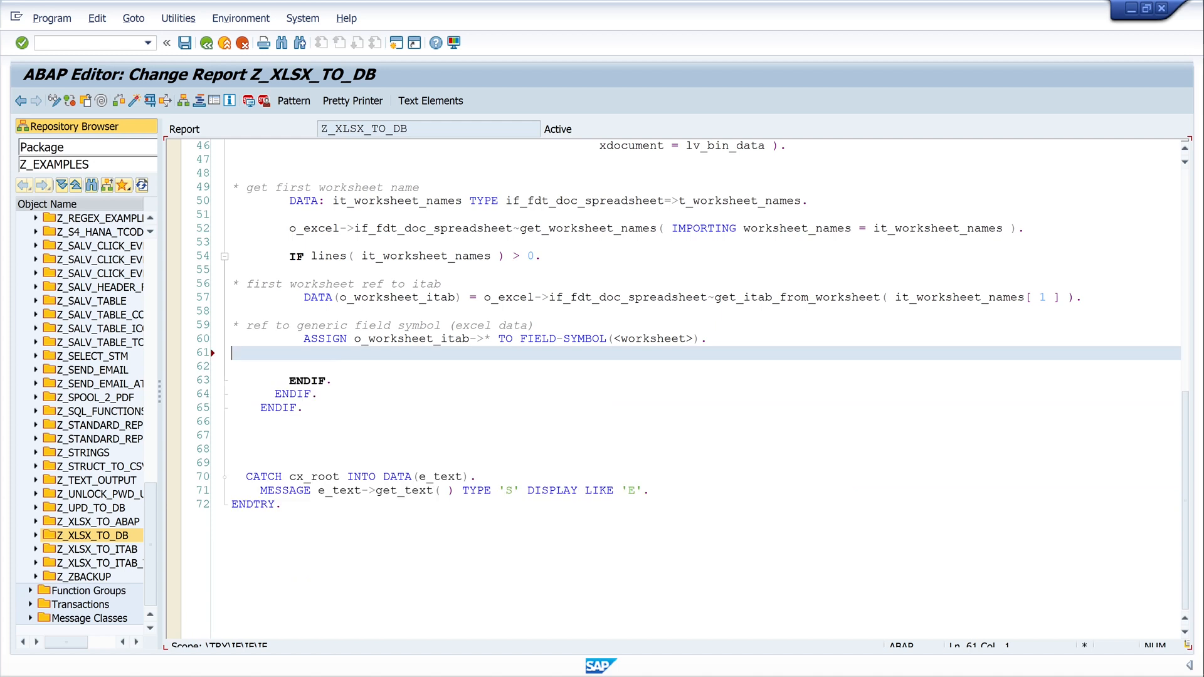
pyautogui.press('Enter')
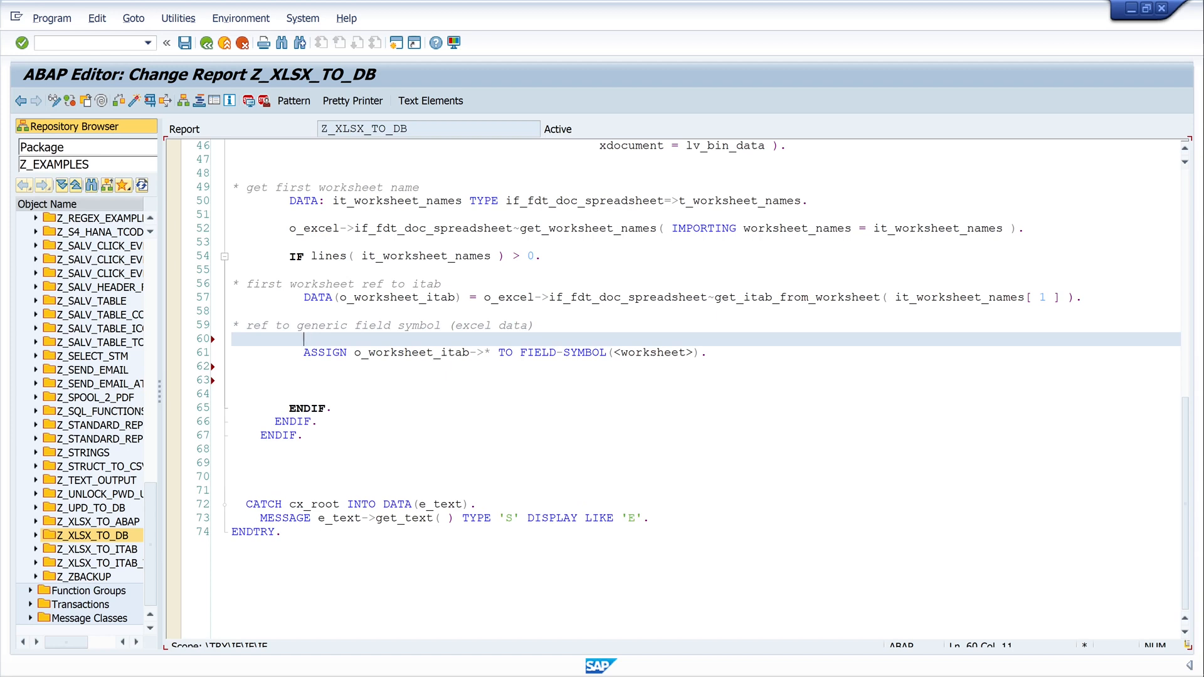
# Step: Add 'FIELD-SYMBOLS: <worksheet> TYPE ANY TABLE.' on the blank line above the ASSIGN statement
pyautogui.write('fi')
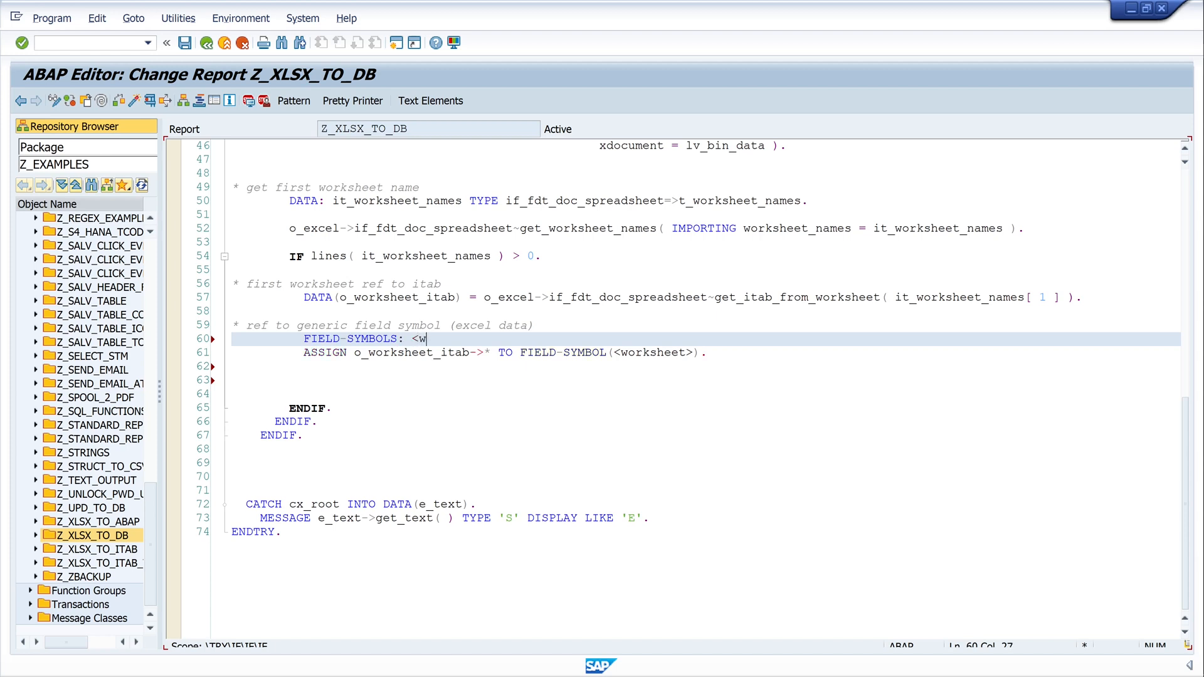
pyautogui.write('orksheet')
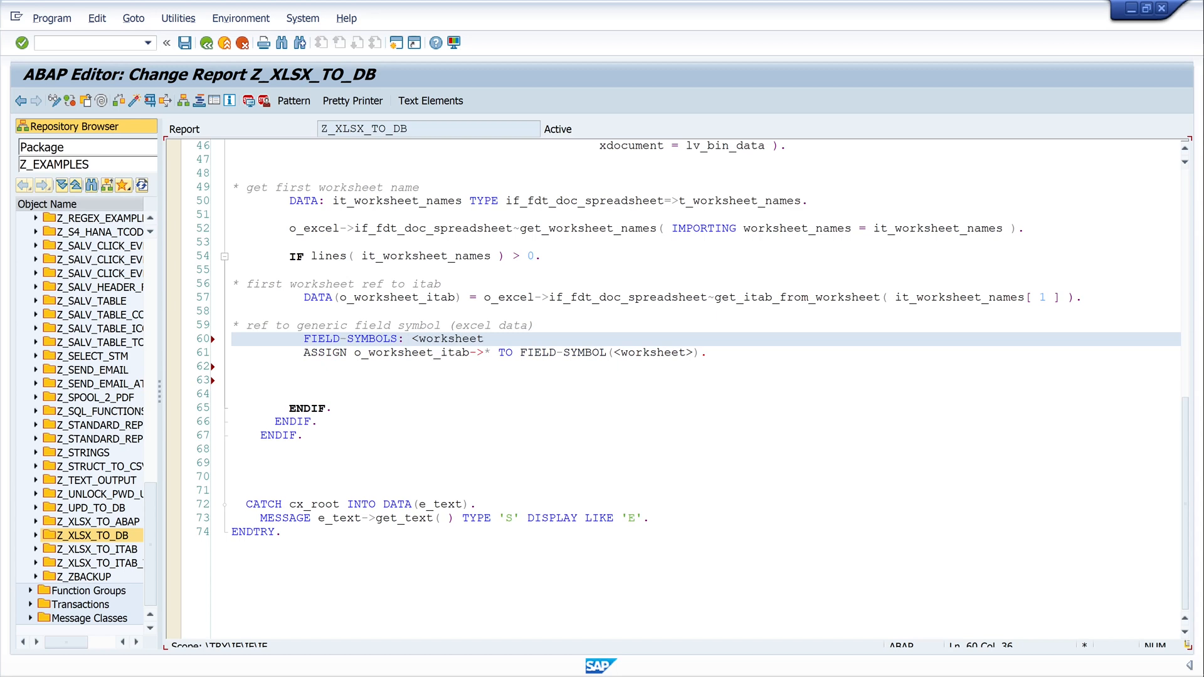
pyautogui.write('t')
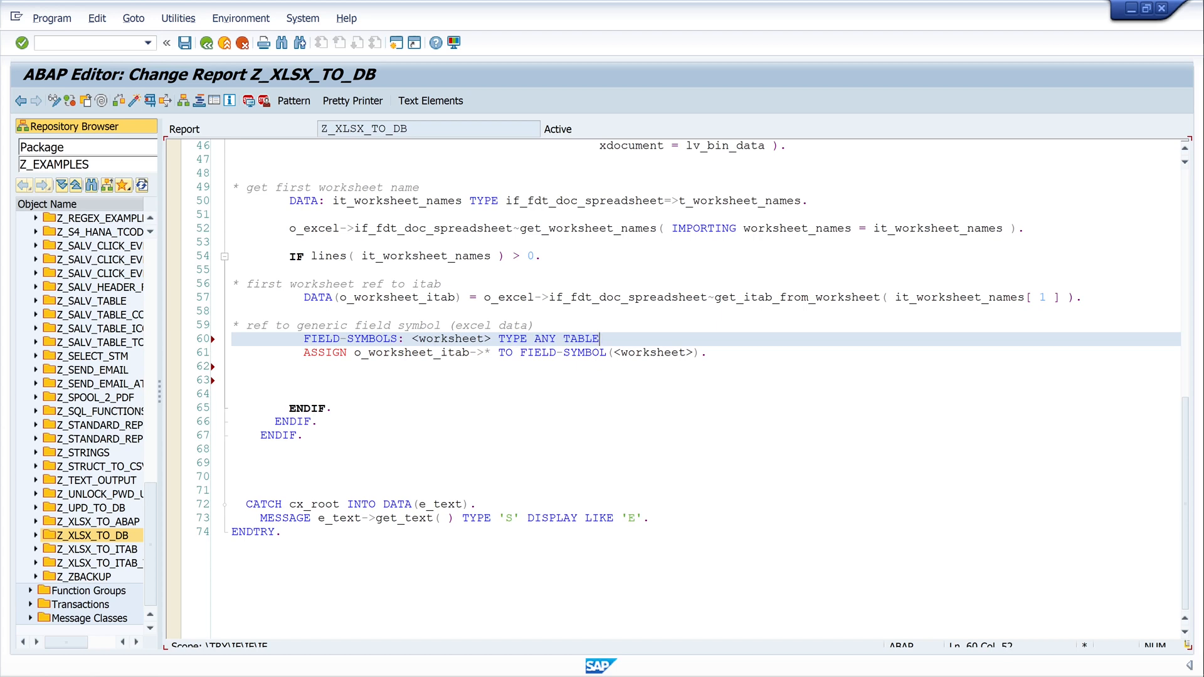
pyautogui.write('.')
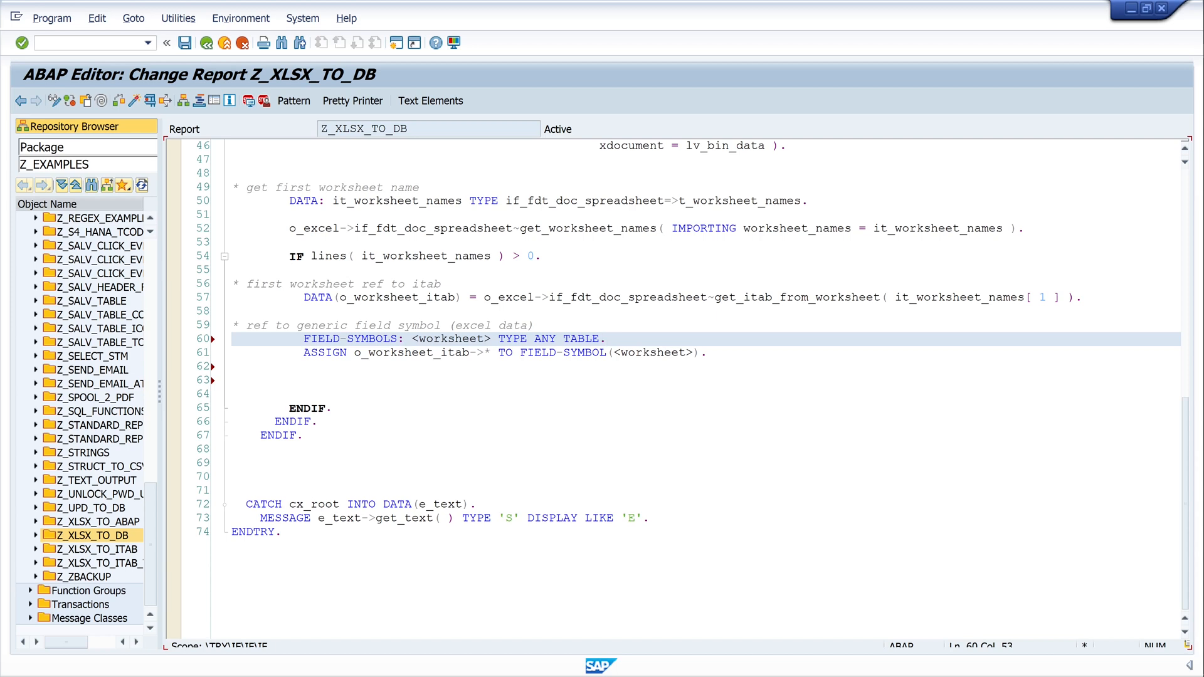
pyautogui.click(501, 353)
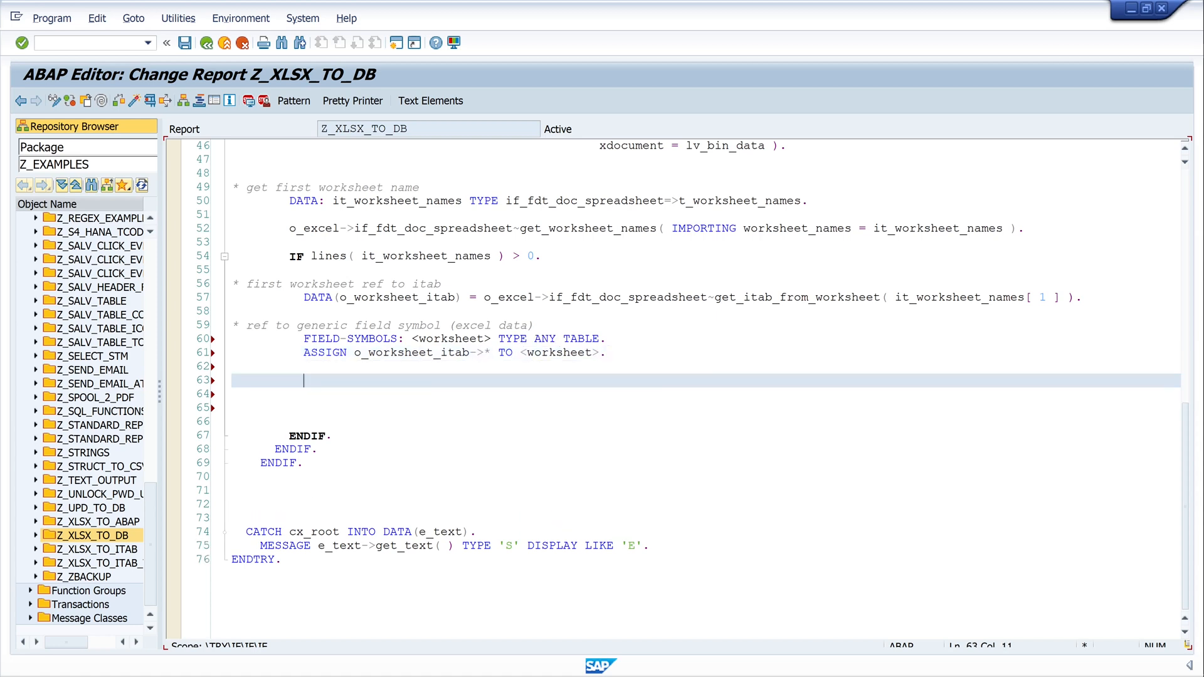
# Step: Declare 'Data: o_row TYPE REF TO data.' in the report
pyautogui.write('Da')
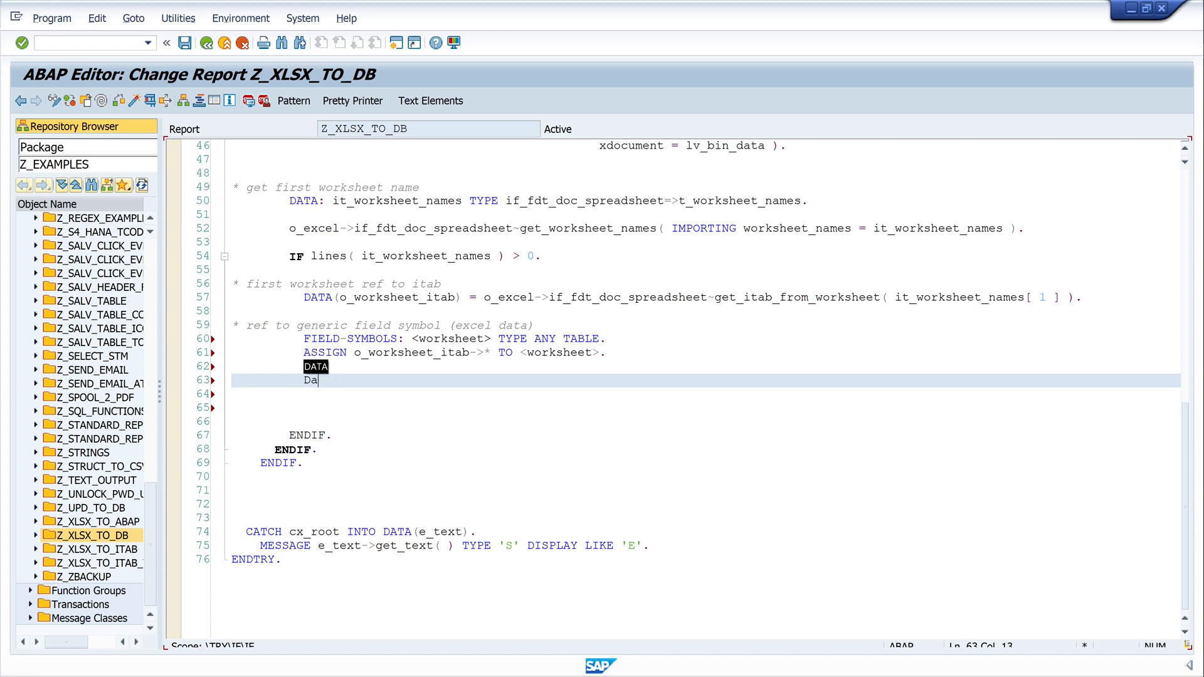
pyautogui.write('ta:')
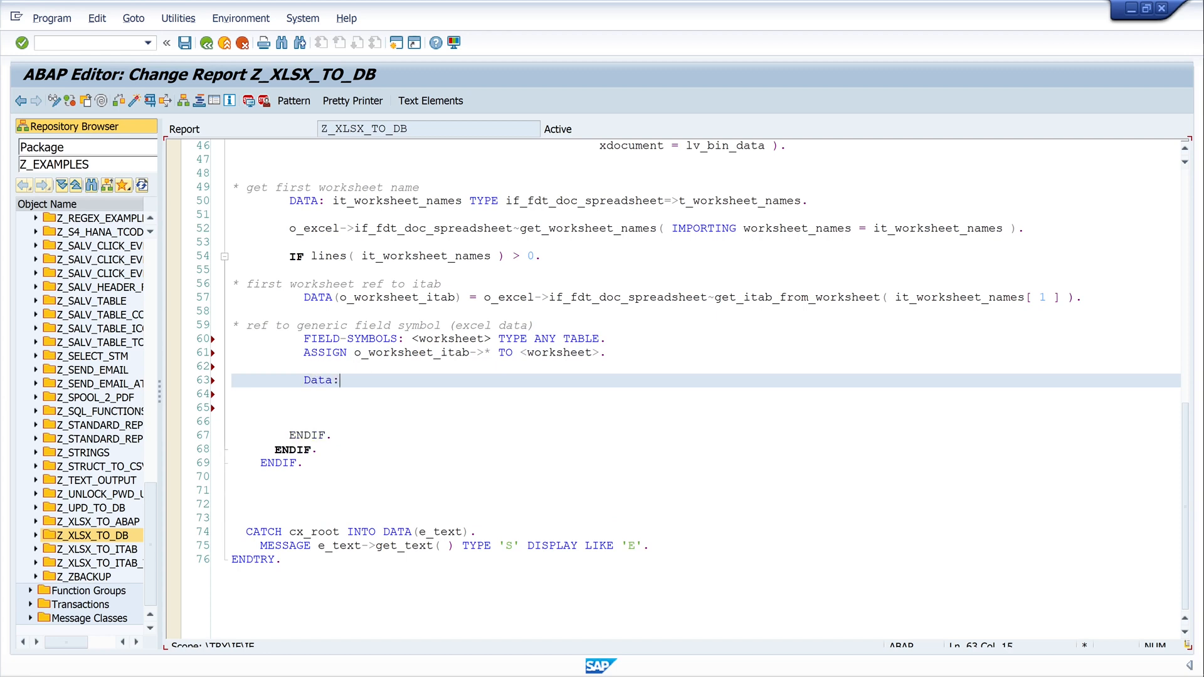
pyautogui.write('o_row')
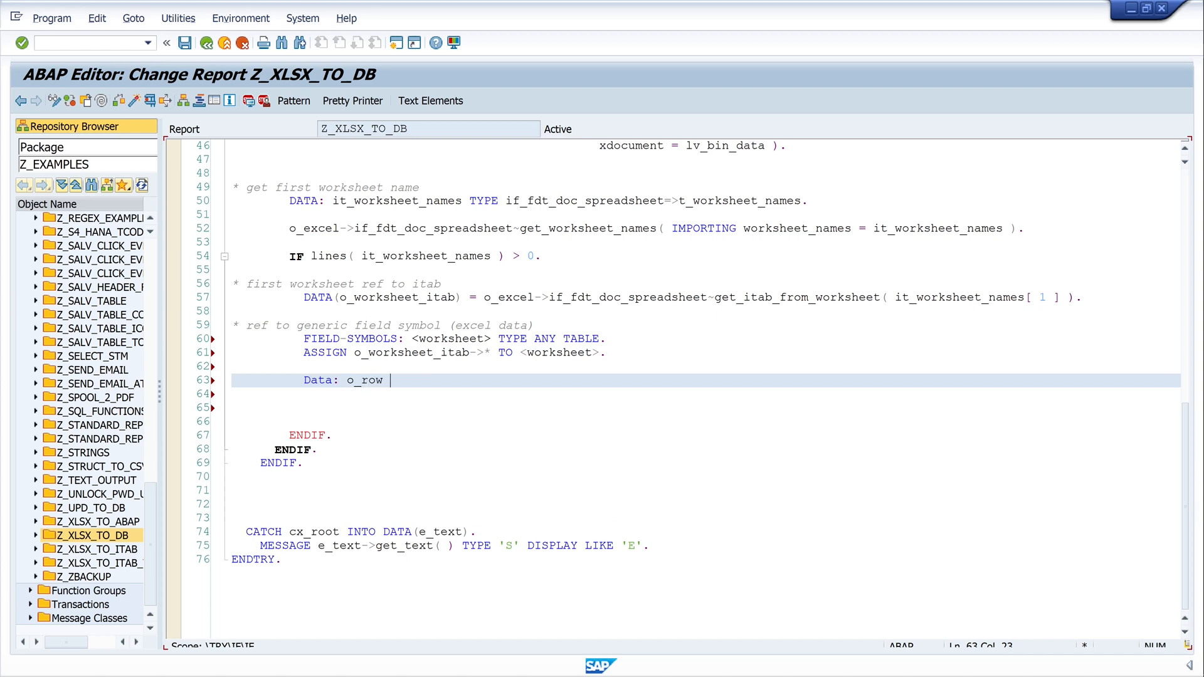
pyautogui.write('TYPE')
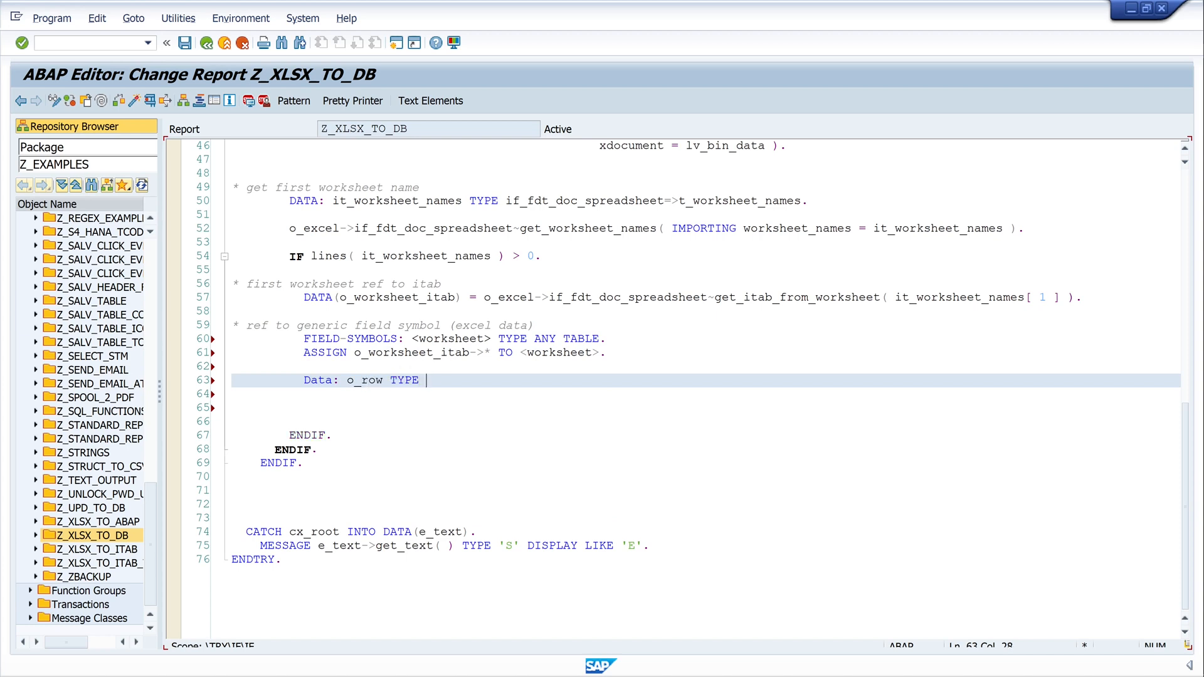
pyautogui.write('REF TO data.')
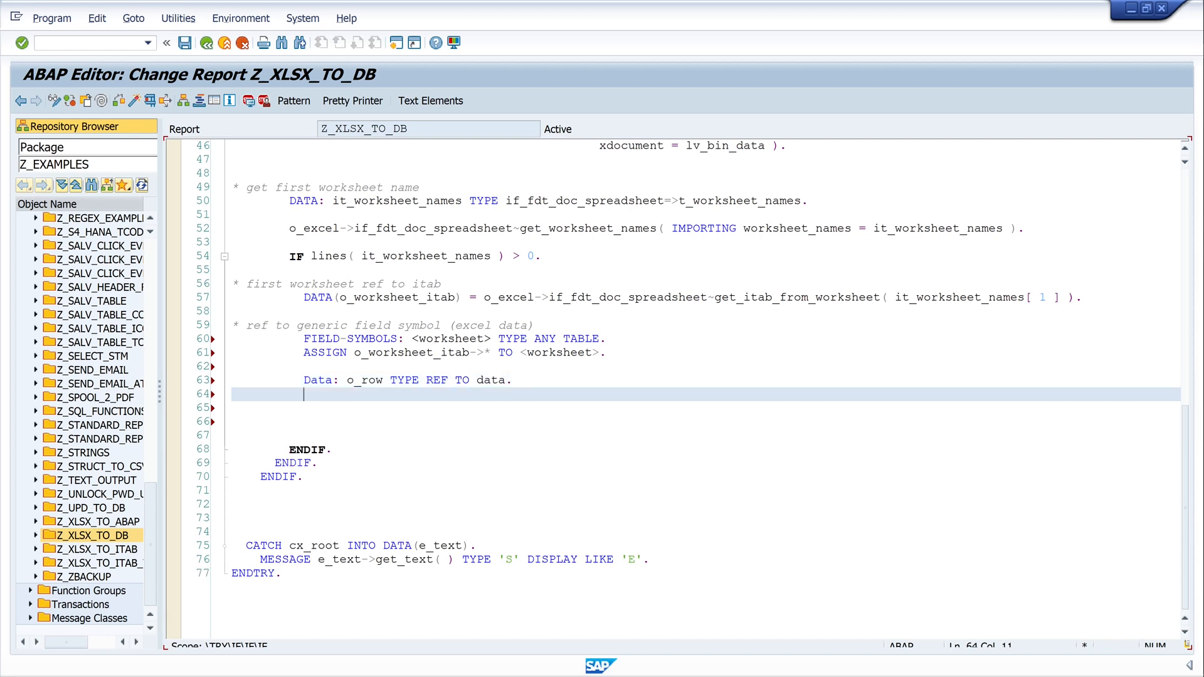
# Step: Add 'CREATE DATA o_row LIKE LINE OF <worksheet>.' on line 64
pyautogui.write('CREATE DATA')
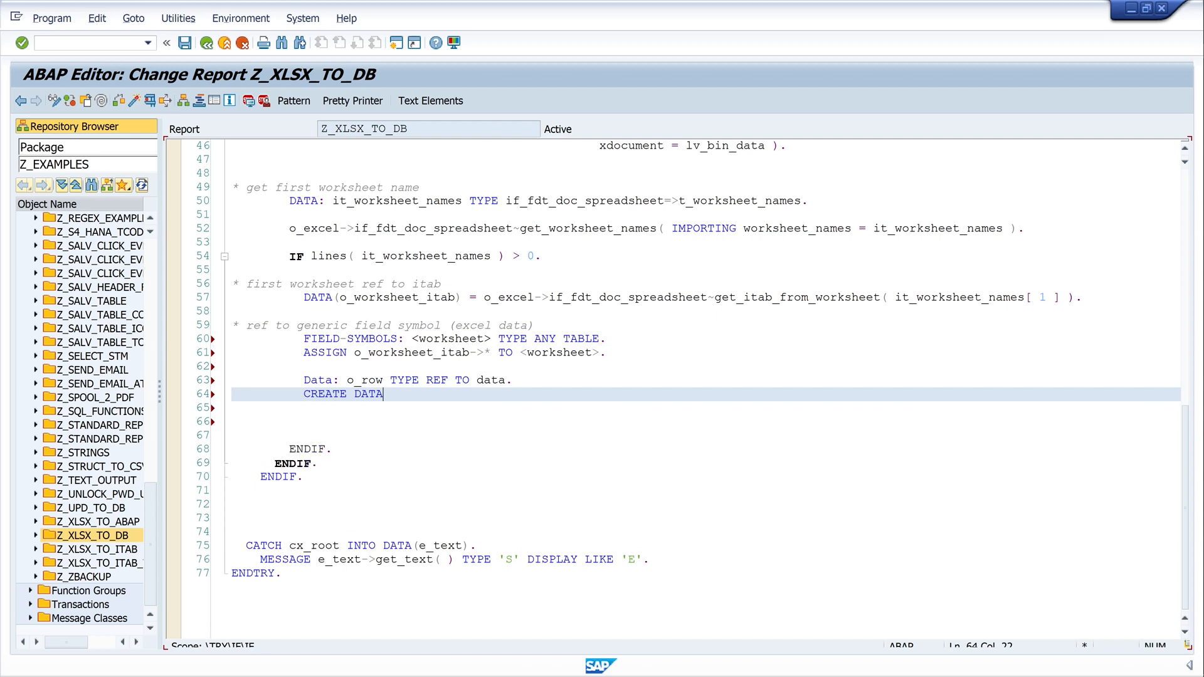
pyautogui.write('o_')
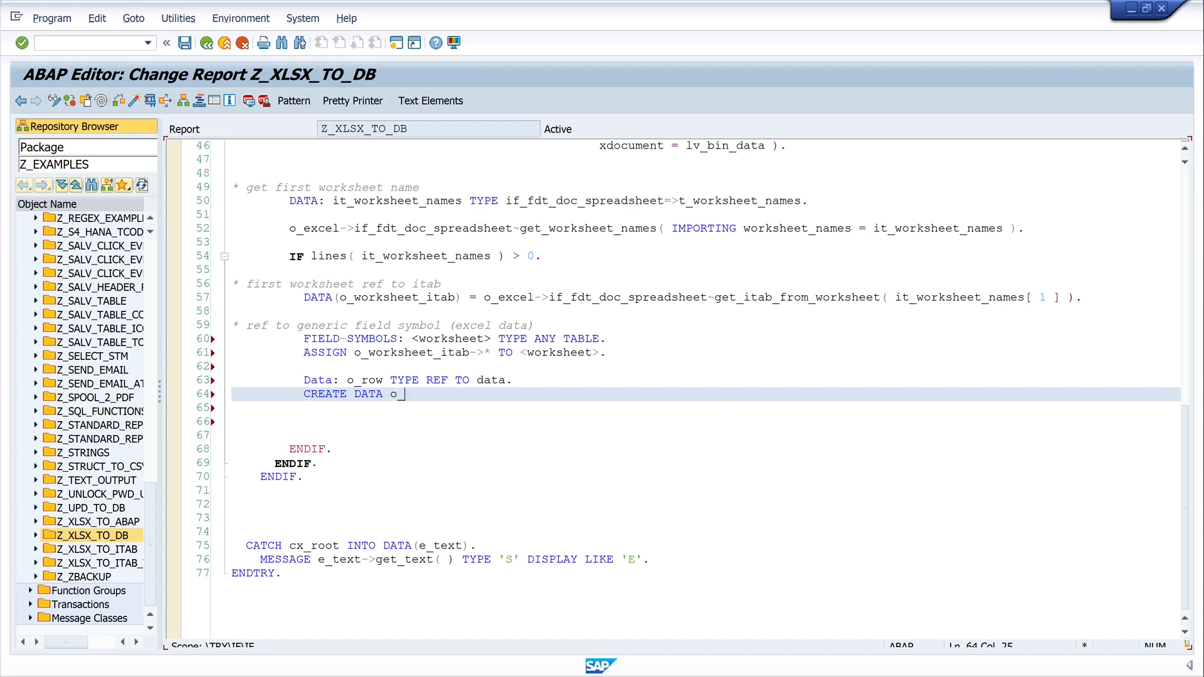
pyautogui.write('row')
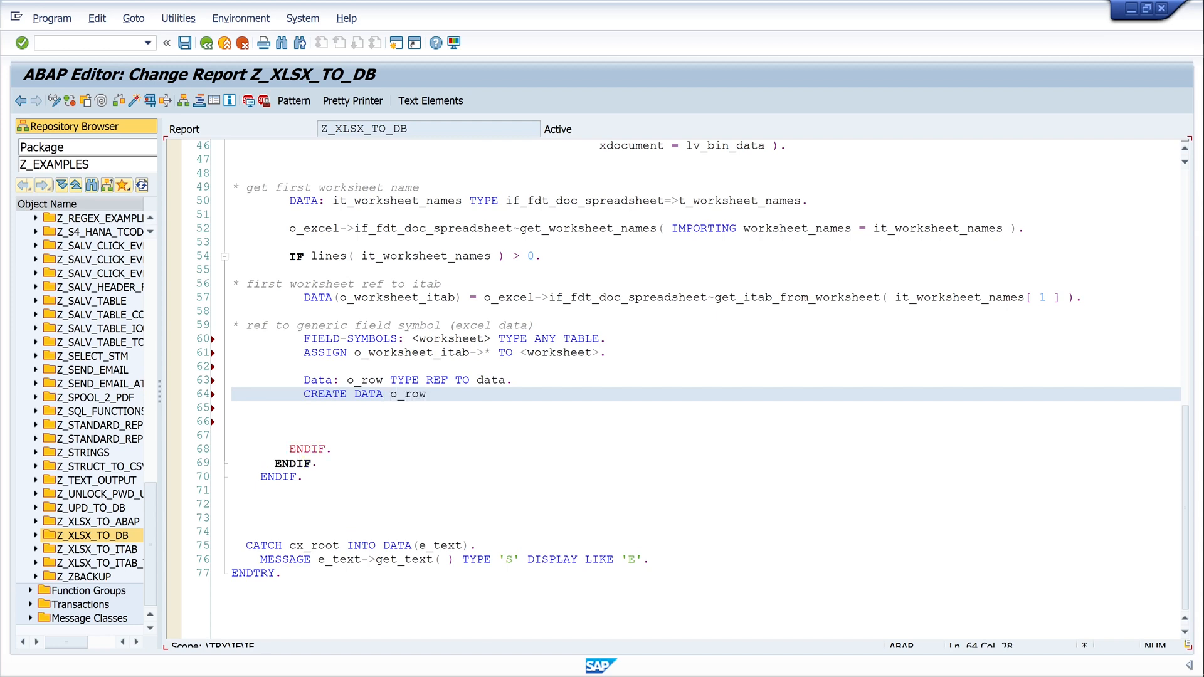
pyautogui.write('l')
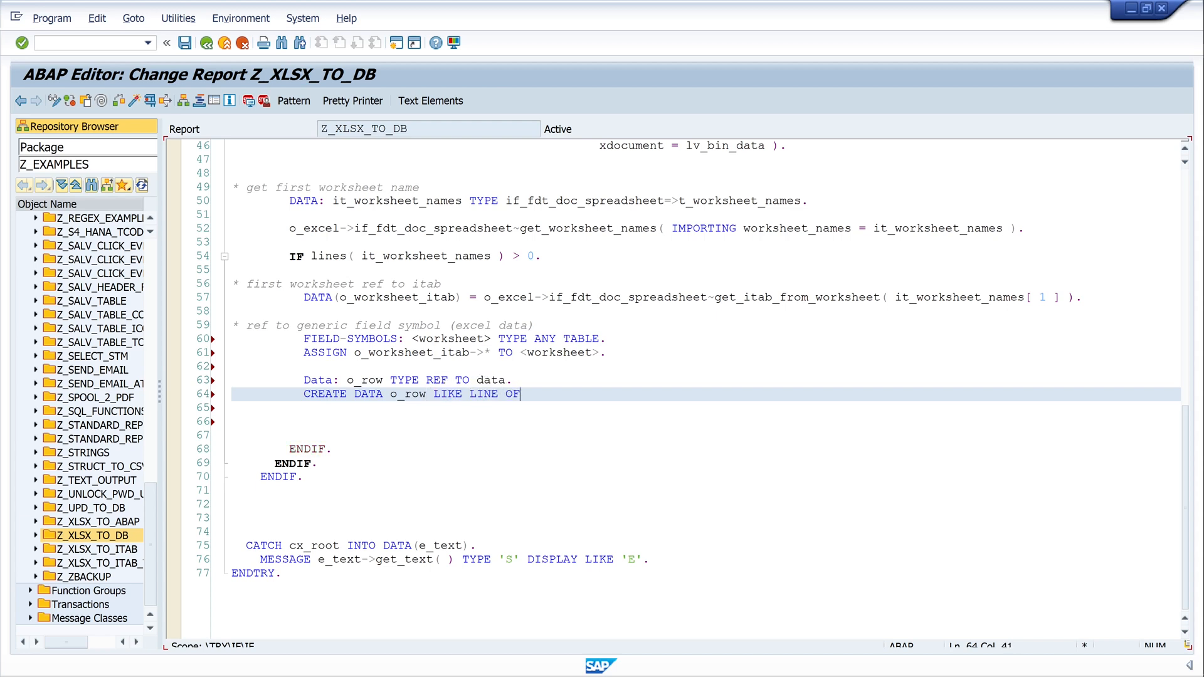
pyautogui.write('<>')
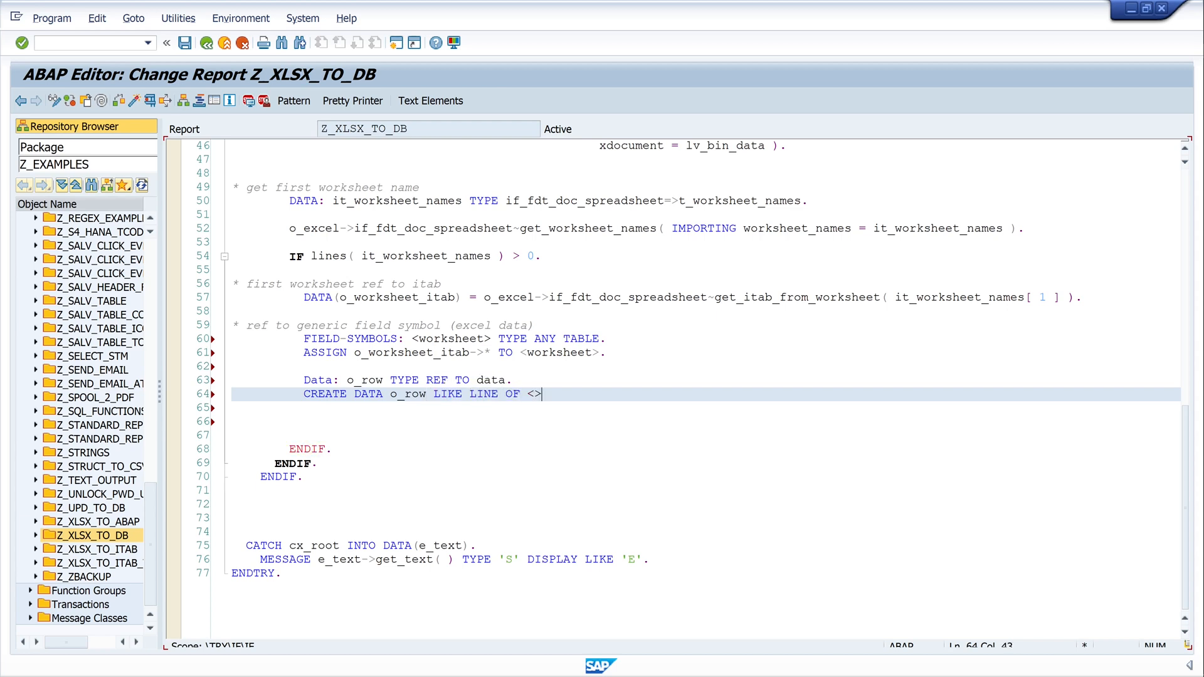
pyautogui.write('workshe')
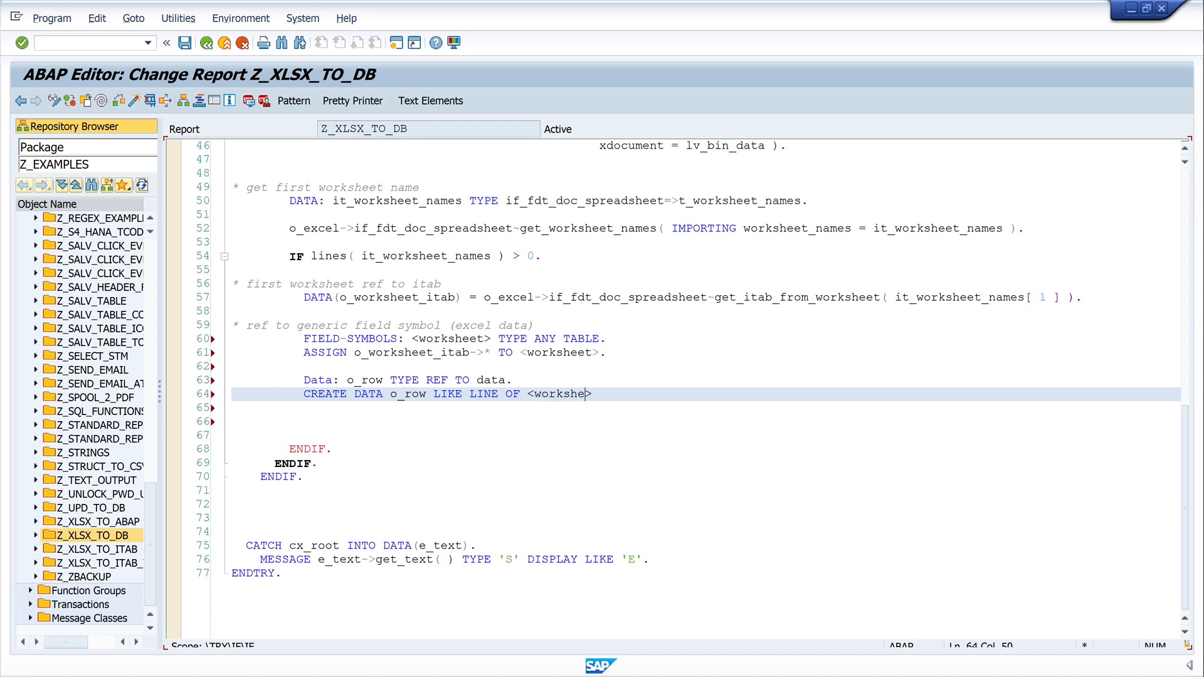
pyautogui.write('et>.')
pyautogui.write('ASSIGN o_o')
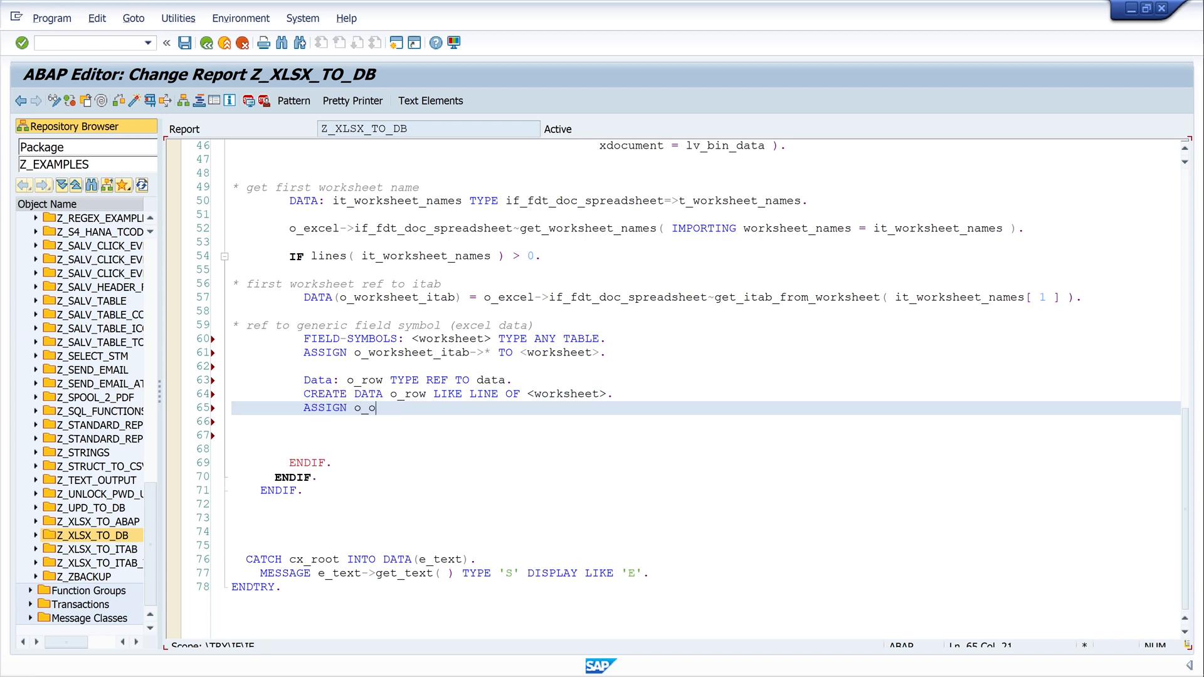
# Step: Add 'ASSIGN o_row->* TO FIELD-SYMBOL(<row>).' on line 65 with new lines below
pyautogui.write('row')
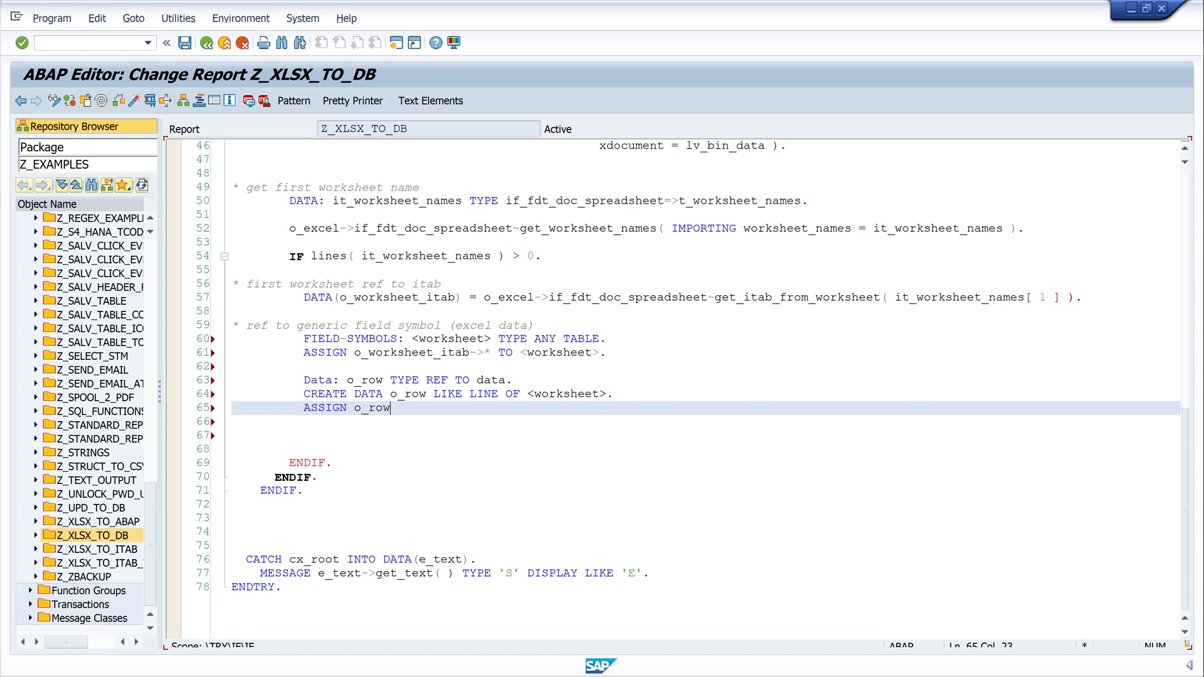
pyautogui.write('->*')
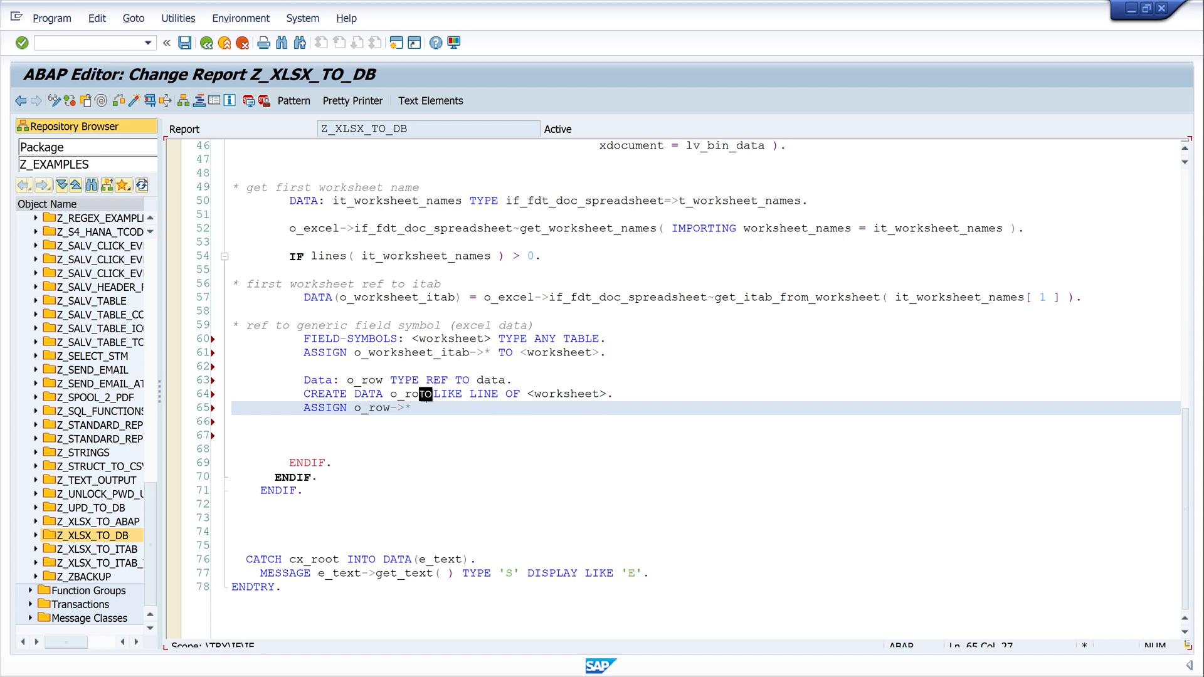
pyautogui.write('to FIELD-SYMBOL')
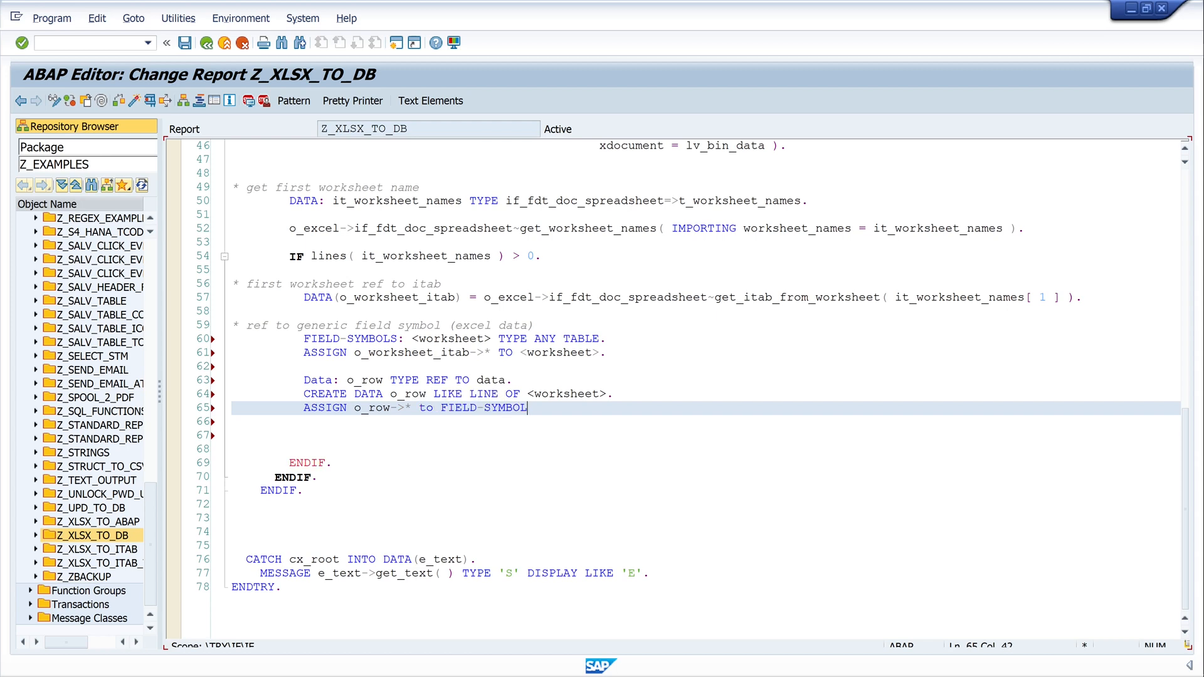
pyautogui.write('()')
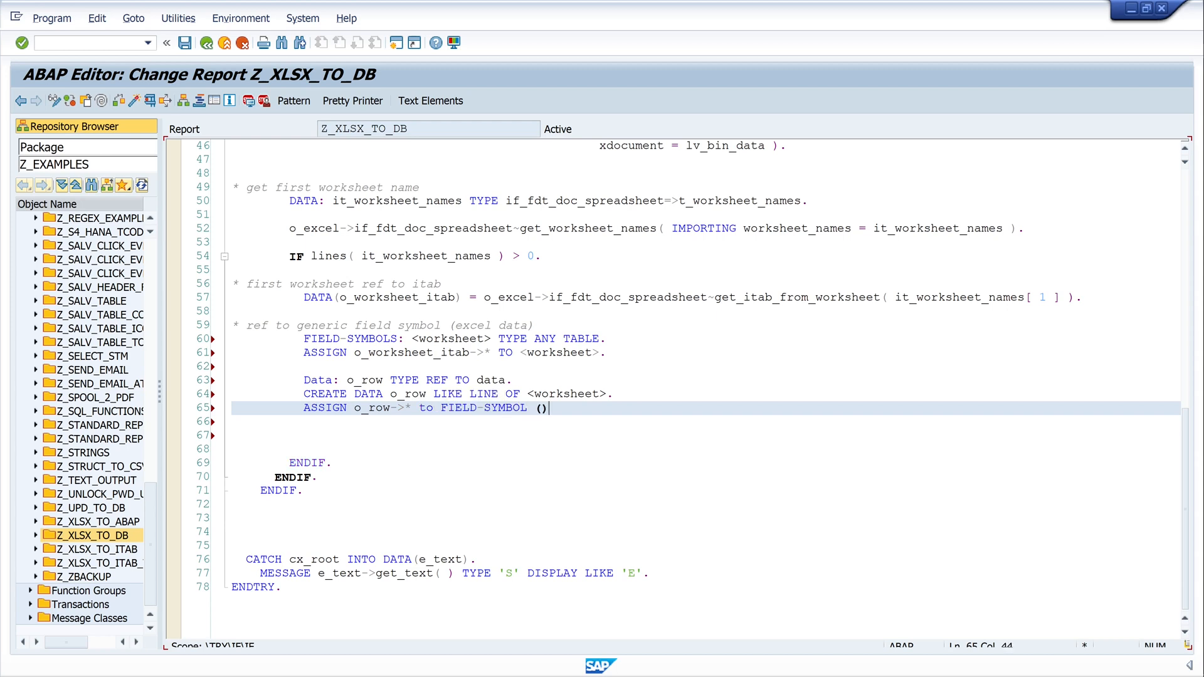
pyautogui.write('<>')
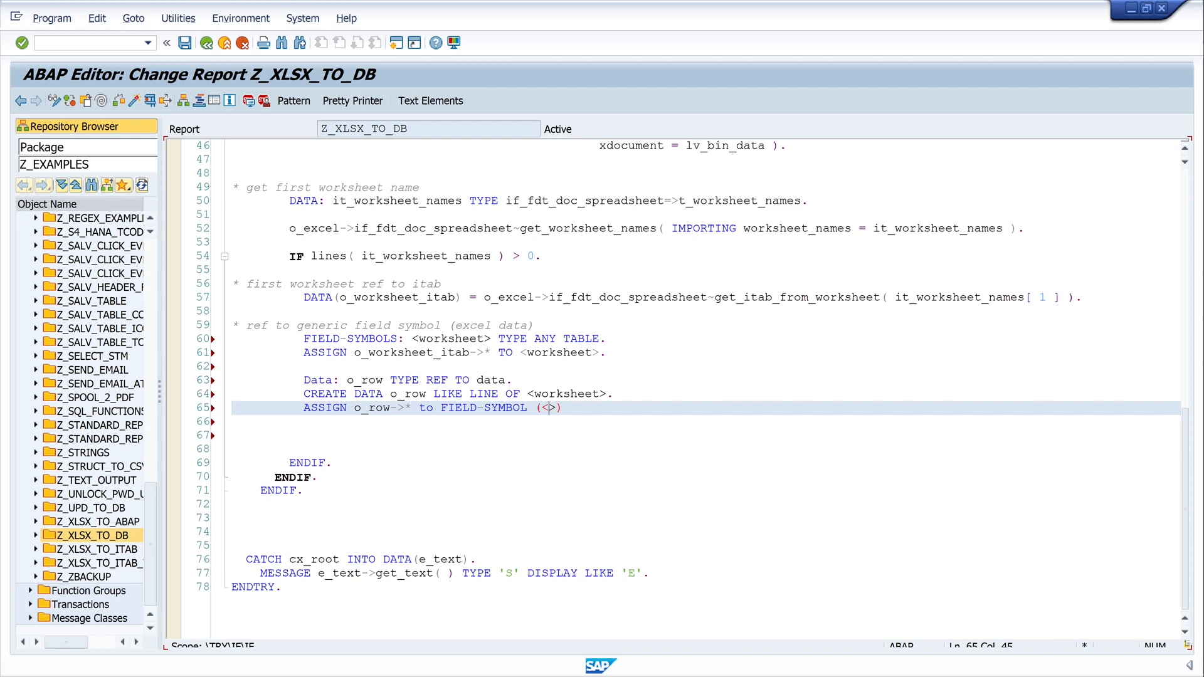
pyautogui.write('row)')
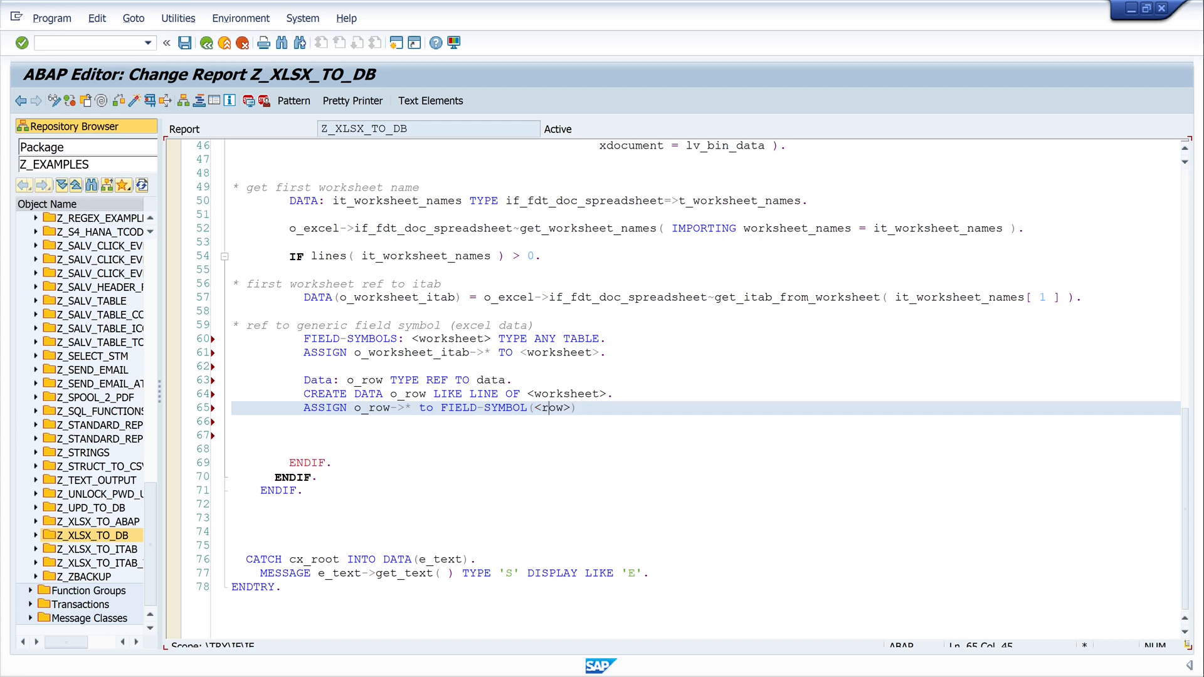
pyautogui.write('.')
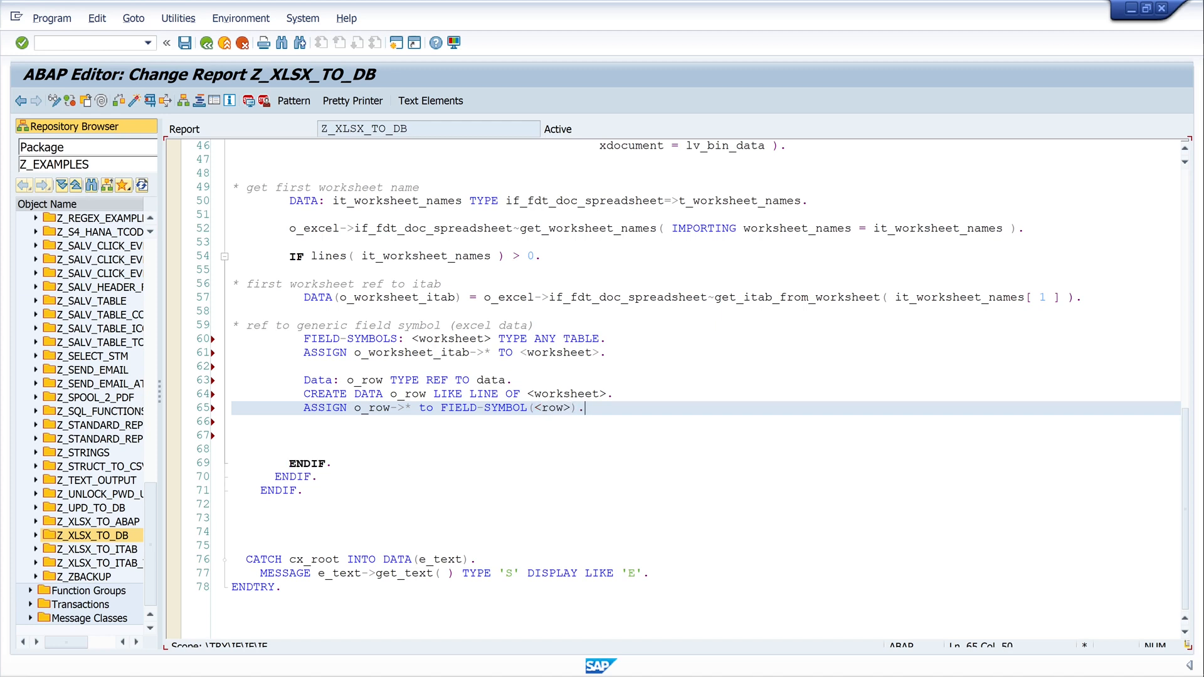
pyautogui.press('Enter')
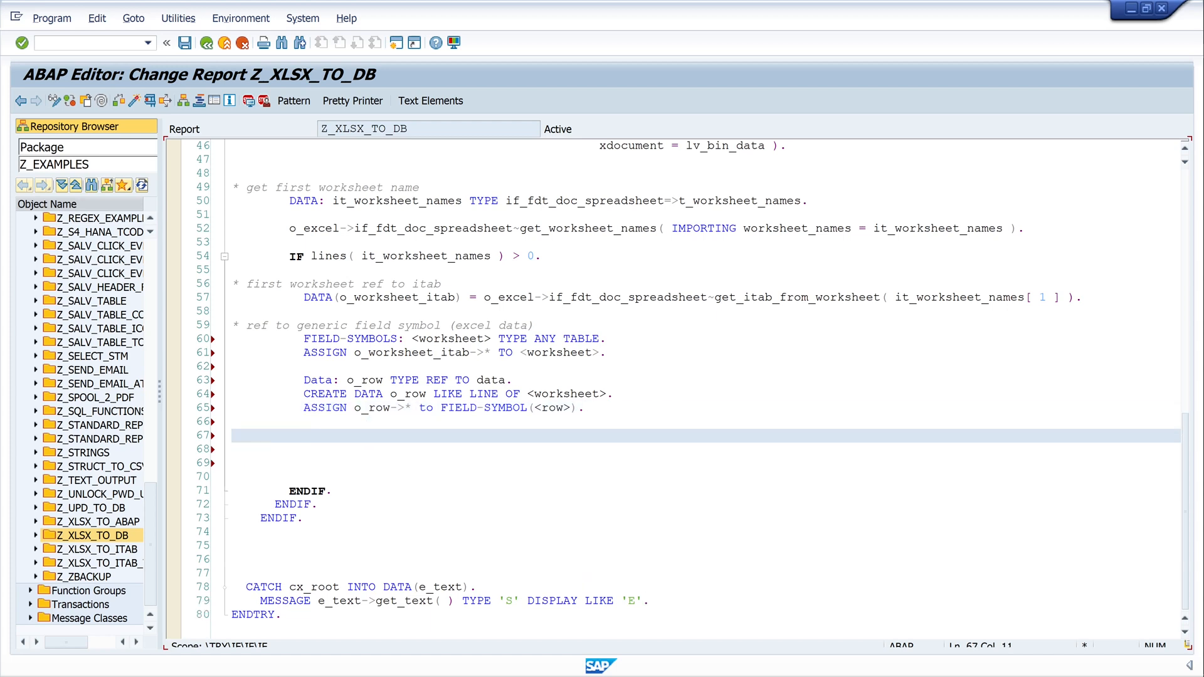
# Step: Declare 'Data: ls_ztest_tab type ztest_tab.' below the assignment
pyautogui.write('Data: ls')
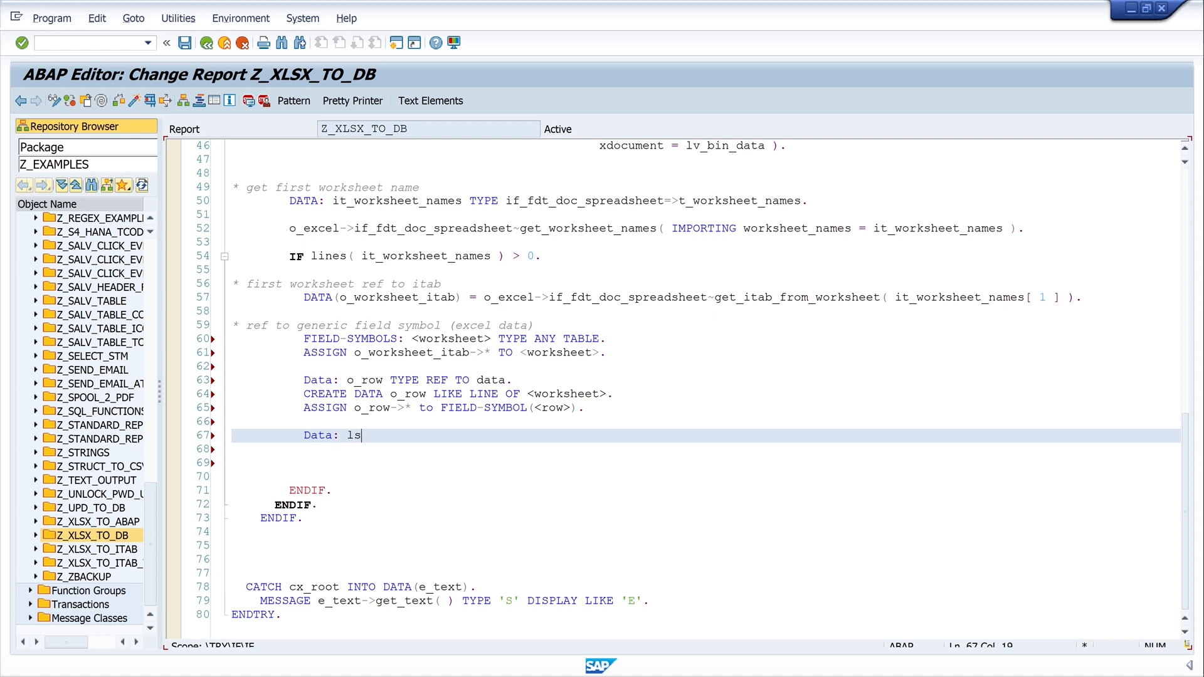
pyautogui.write('_z')
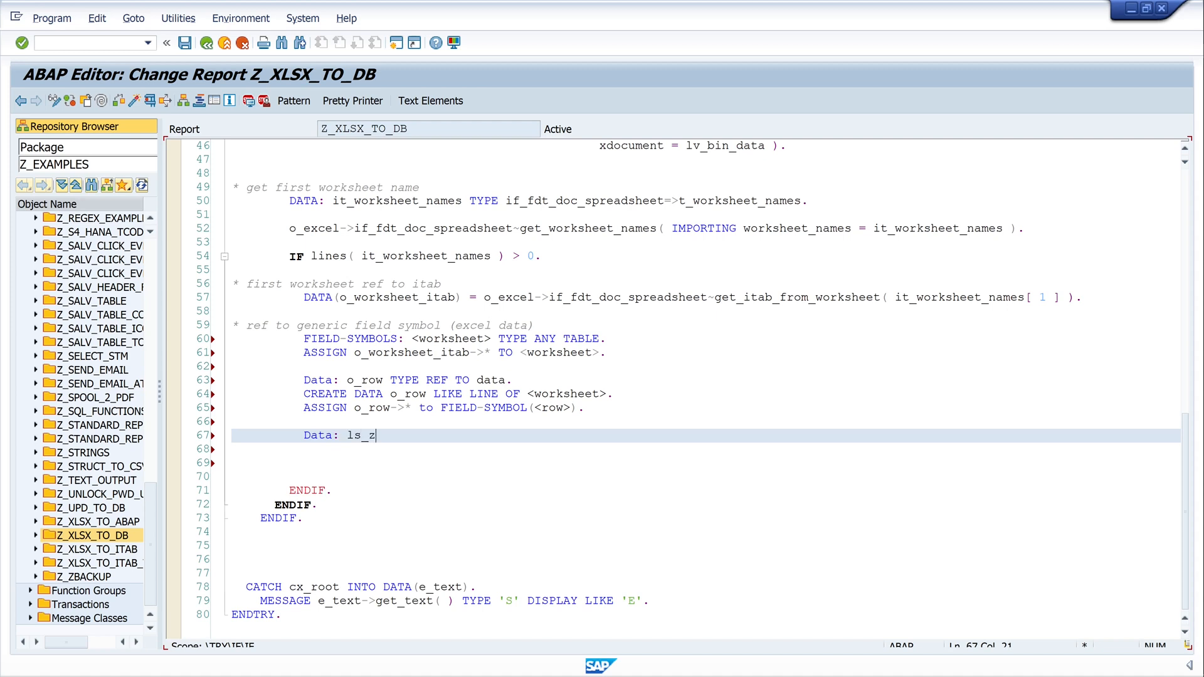
pyautogui.write('test')
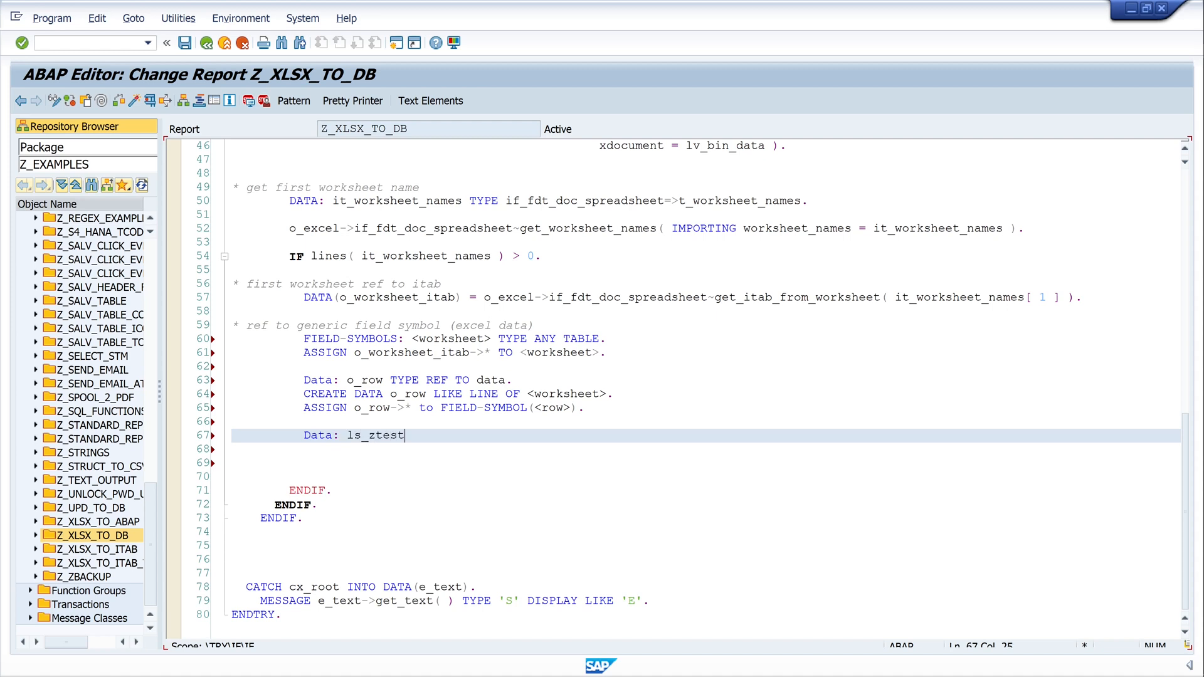
pyautogui.write('_tab type')
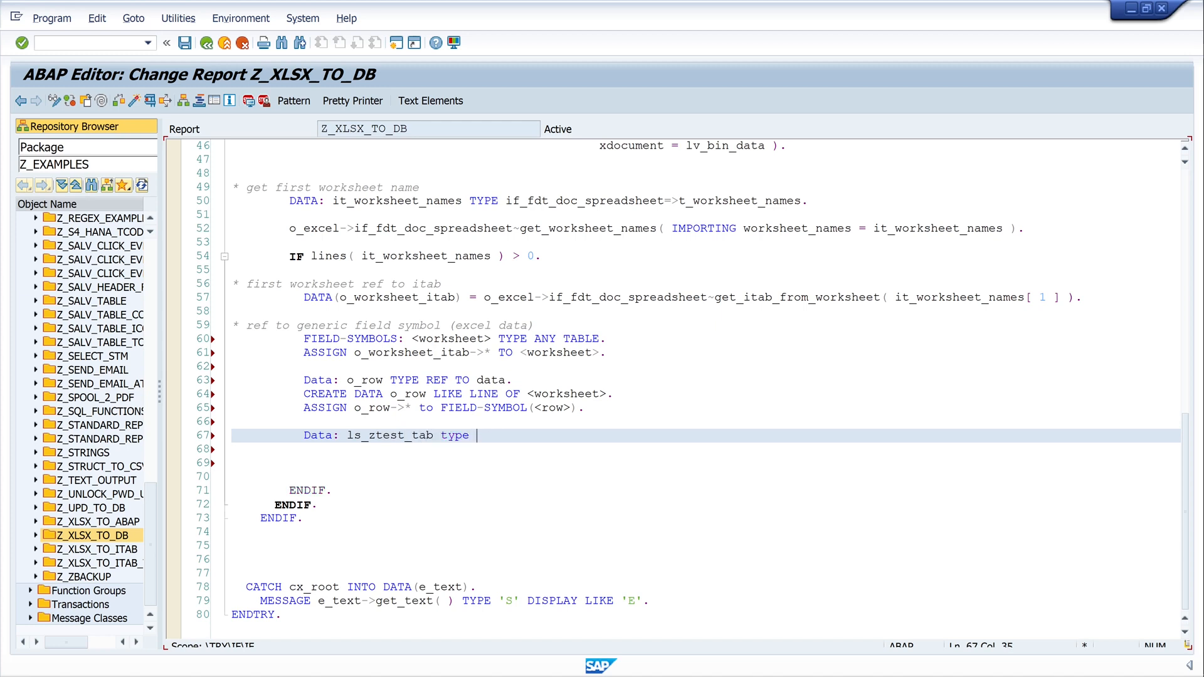
pyautogui.write('ztest_tab')
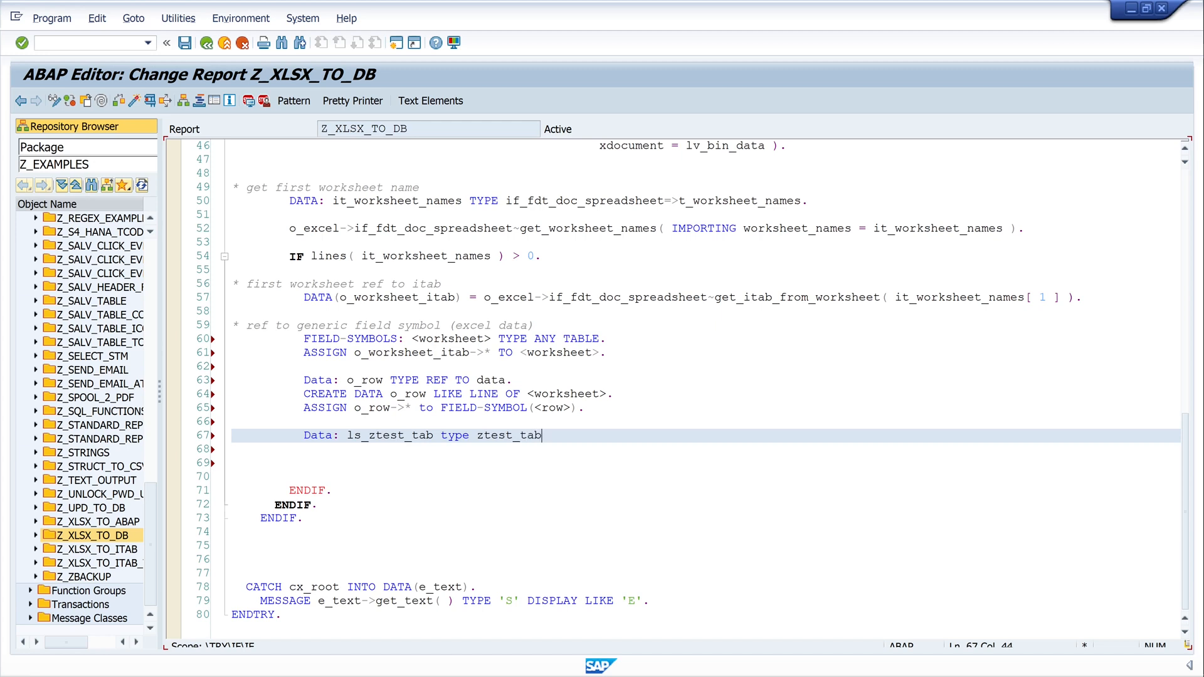
pyautogui.write('.')
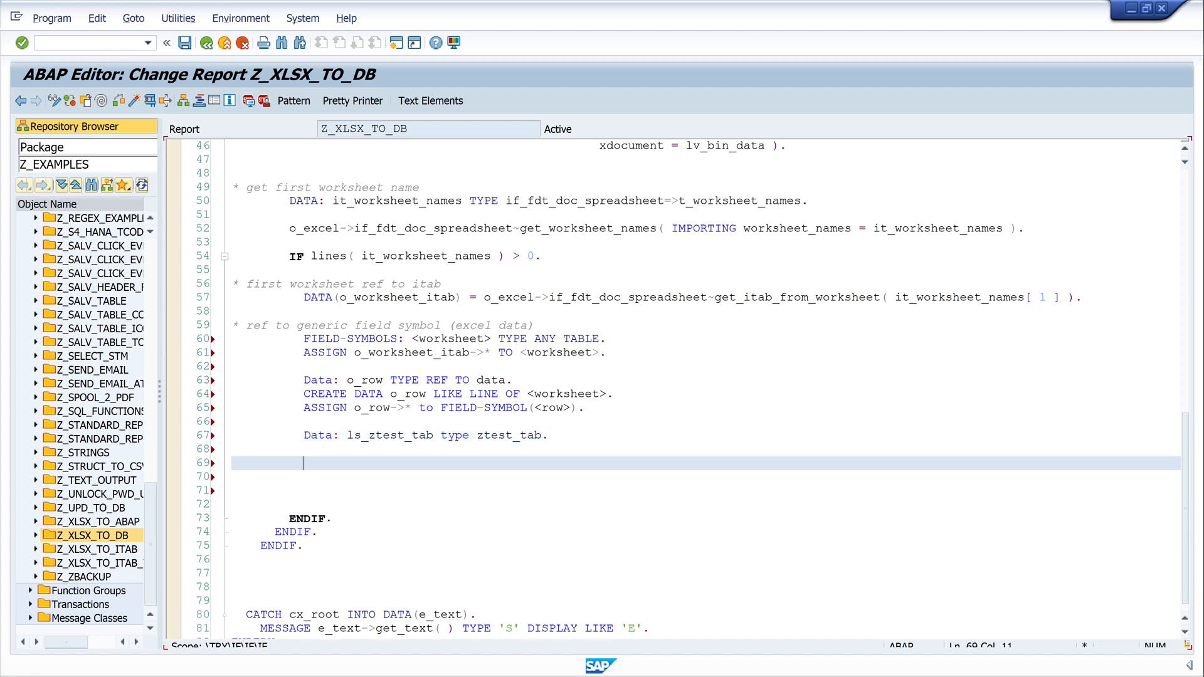
# Step: Add 'loop at <worksheet> ASSIGNING <row>.' closed by 'endloop.'
pyautogui.write('1')
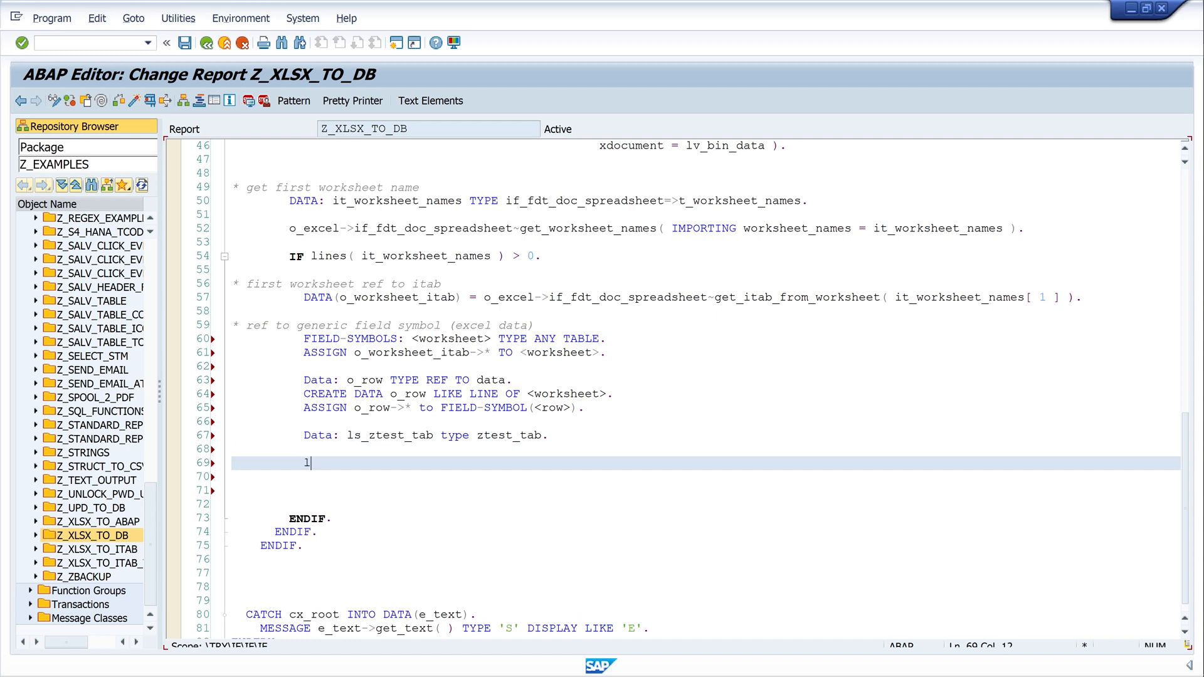
pyautogui.write('oop at')
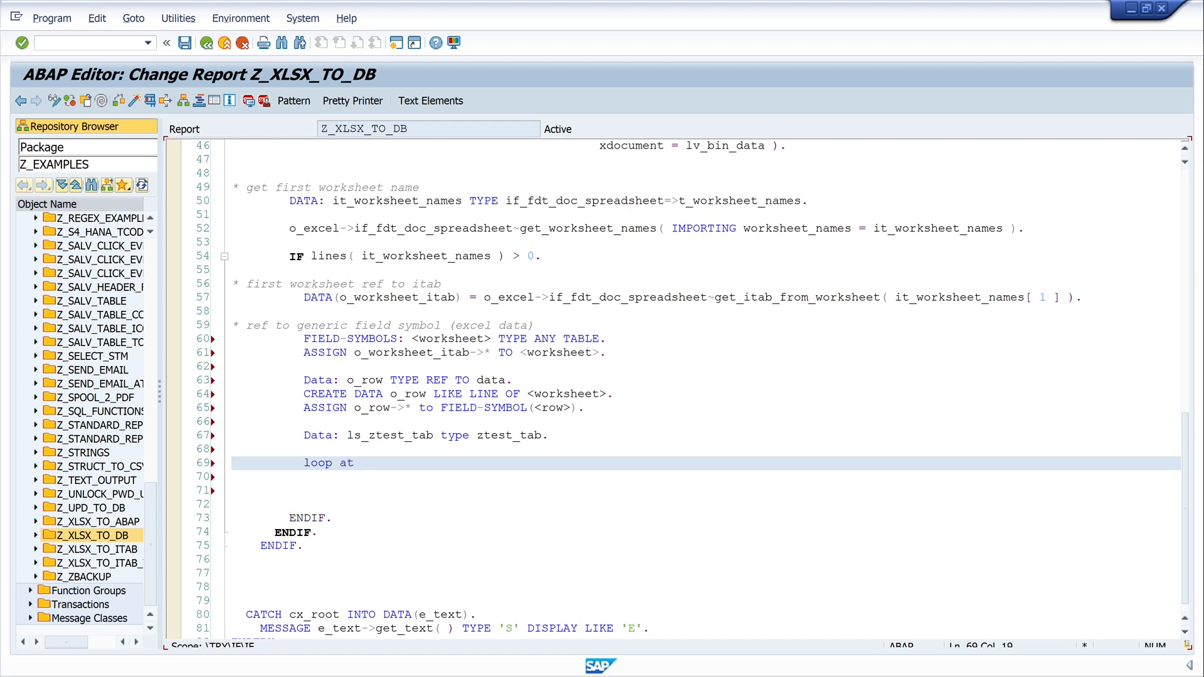
pyautogui.write('<work')
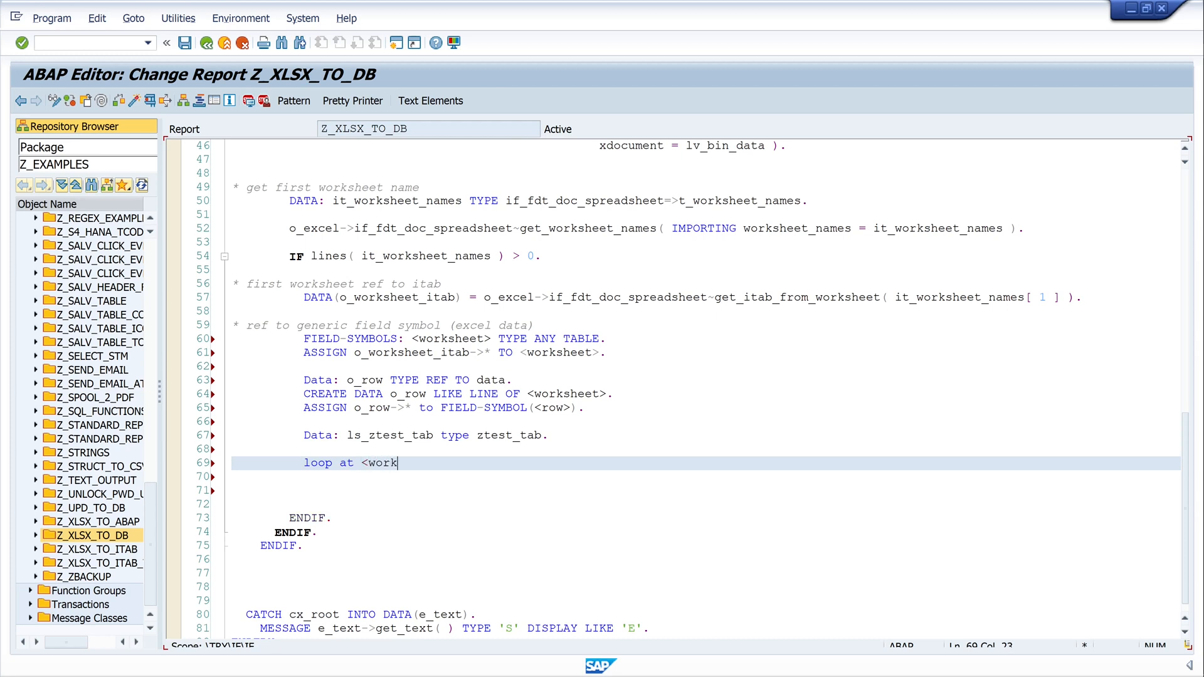
pyautogui.write('sheet> ASSIGNING')
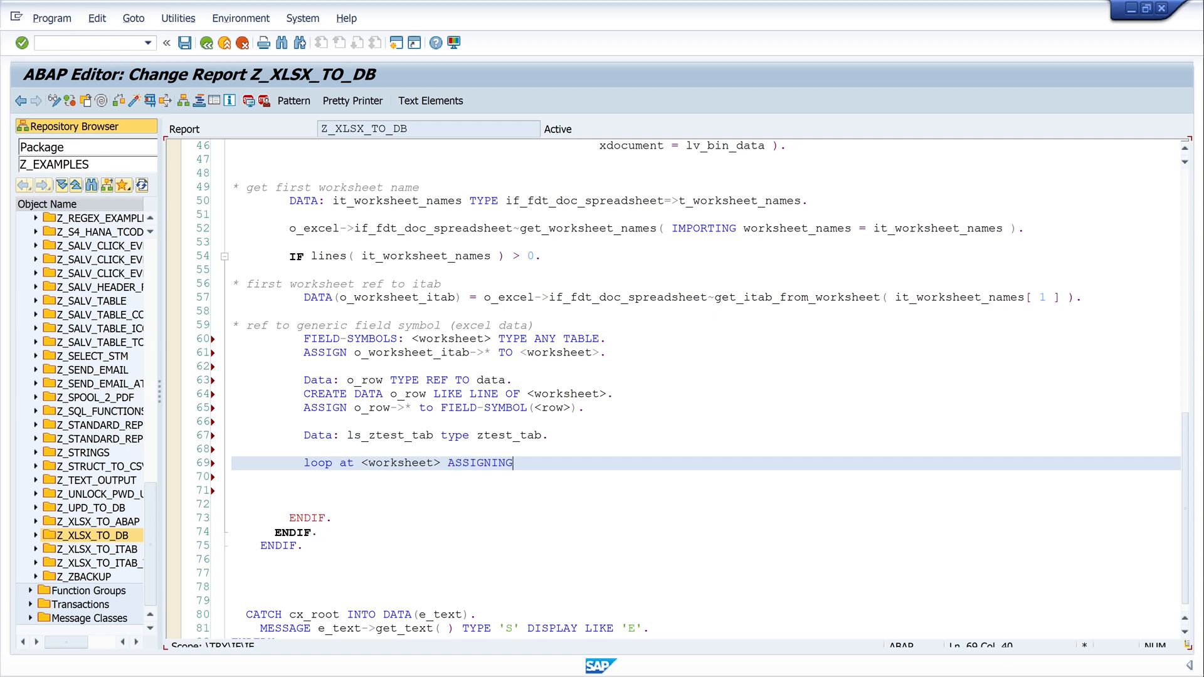
pyautogui.write('<>')
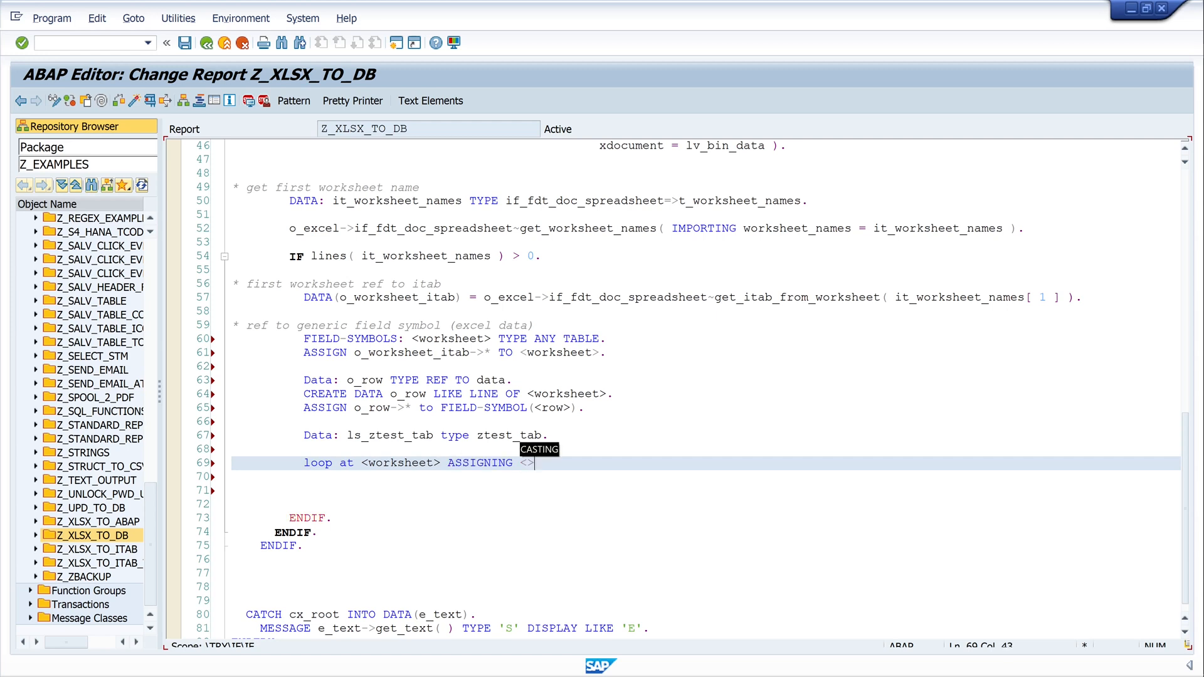
pyautogui.write('row')
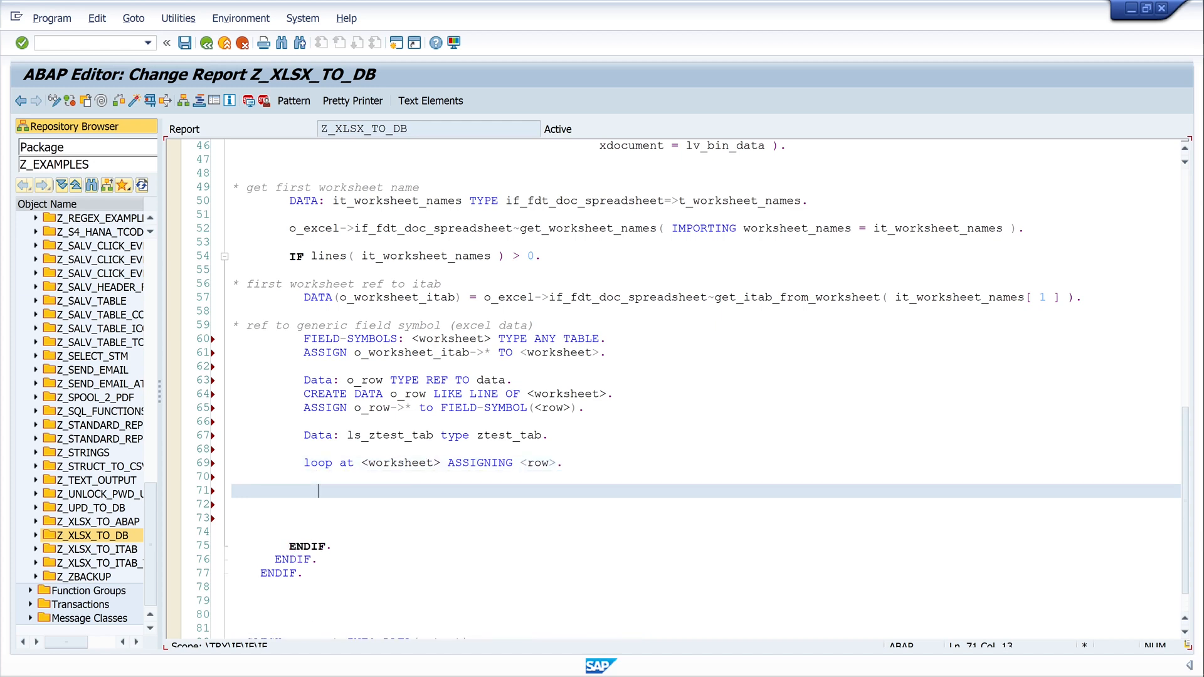
pyautogui.write('endloop.')
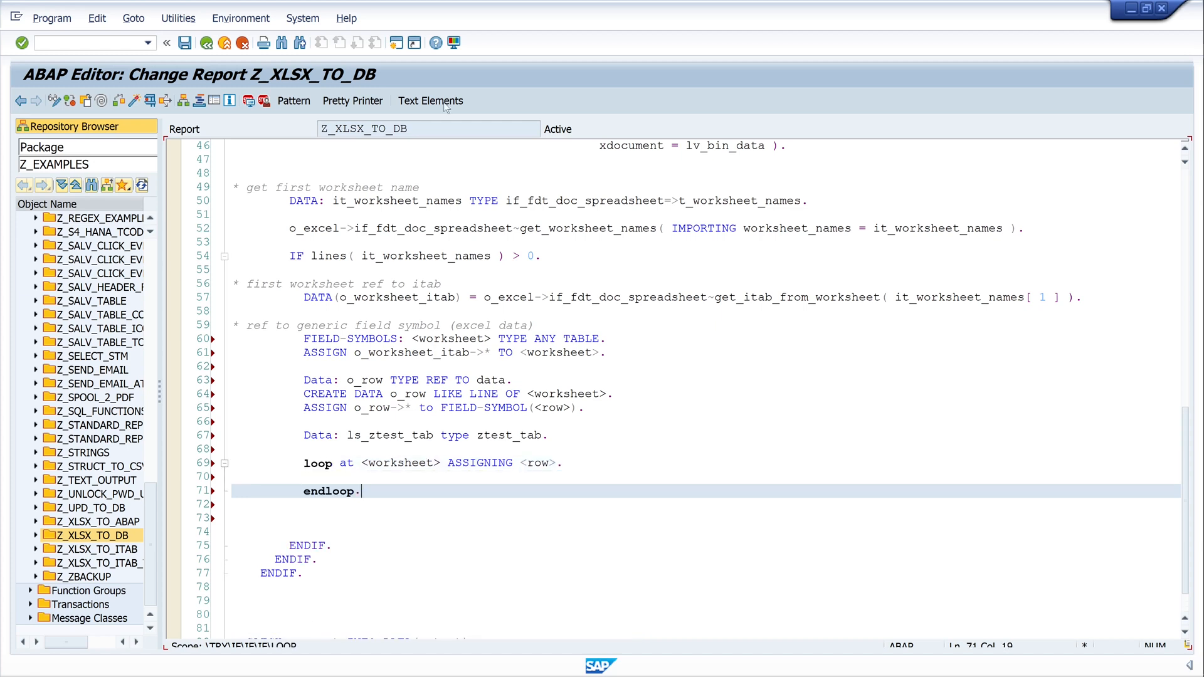
# Step: Pretty-print and activate the report, then run it on ITAB_Export.xlsx to hit the loop breakpoint
pyautogui.click(352, 101)
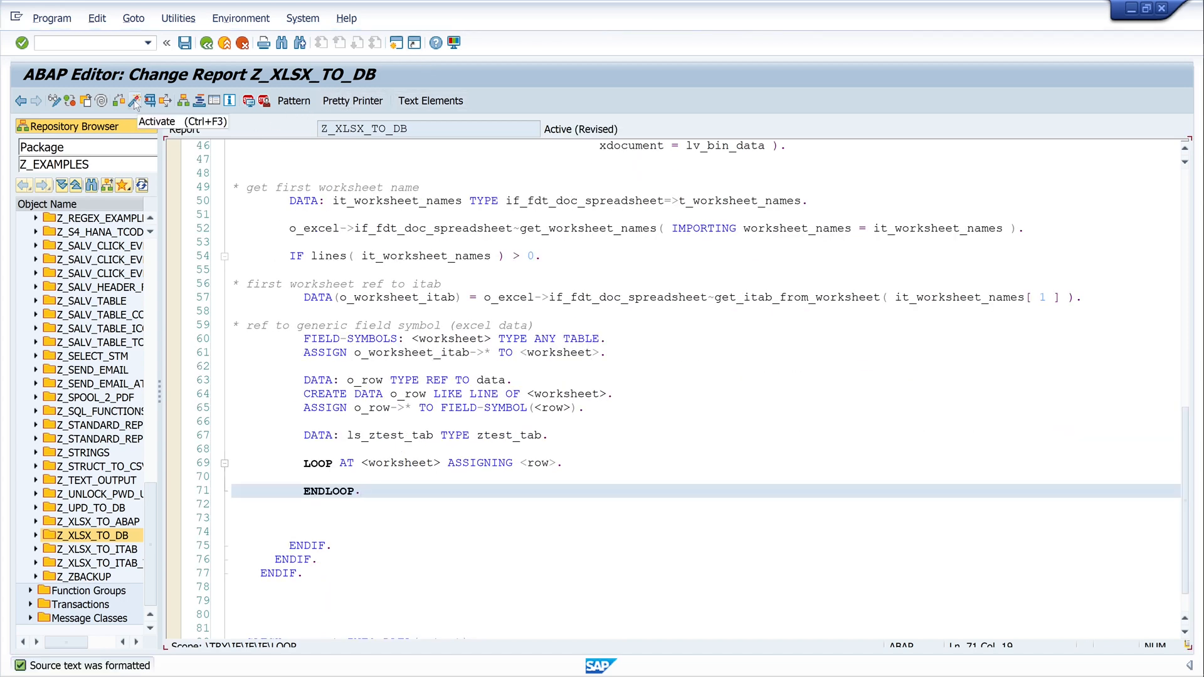
pyautogui.click(133, 100)
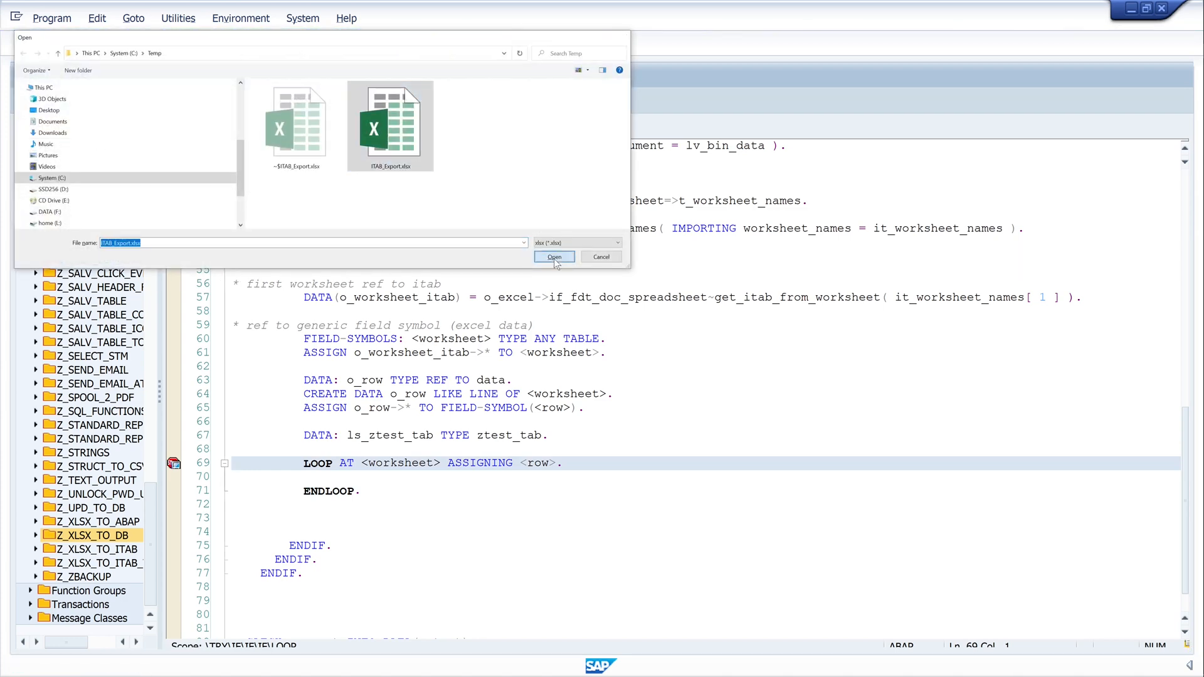
pyautogui.click(553, 256)
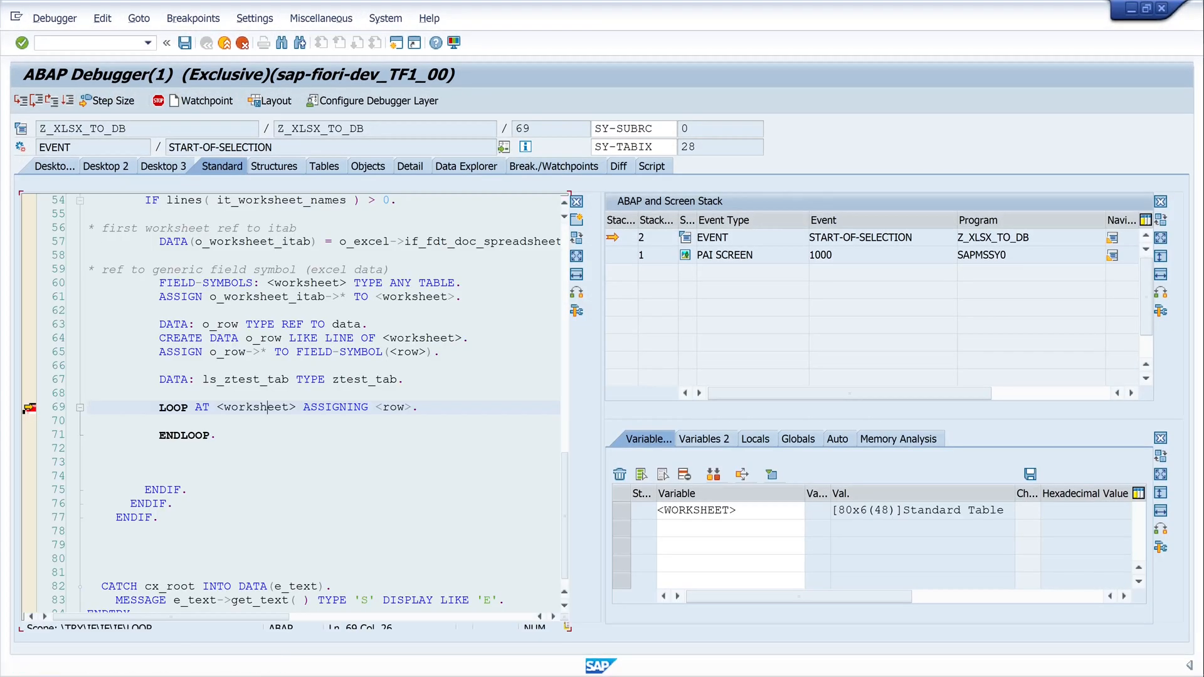
# Step: View the <WORKSHEET> rows and a <ROW> of 109/AZ/789, then exit the debugger
pyautogui.click(324, 166)
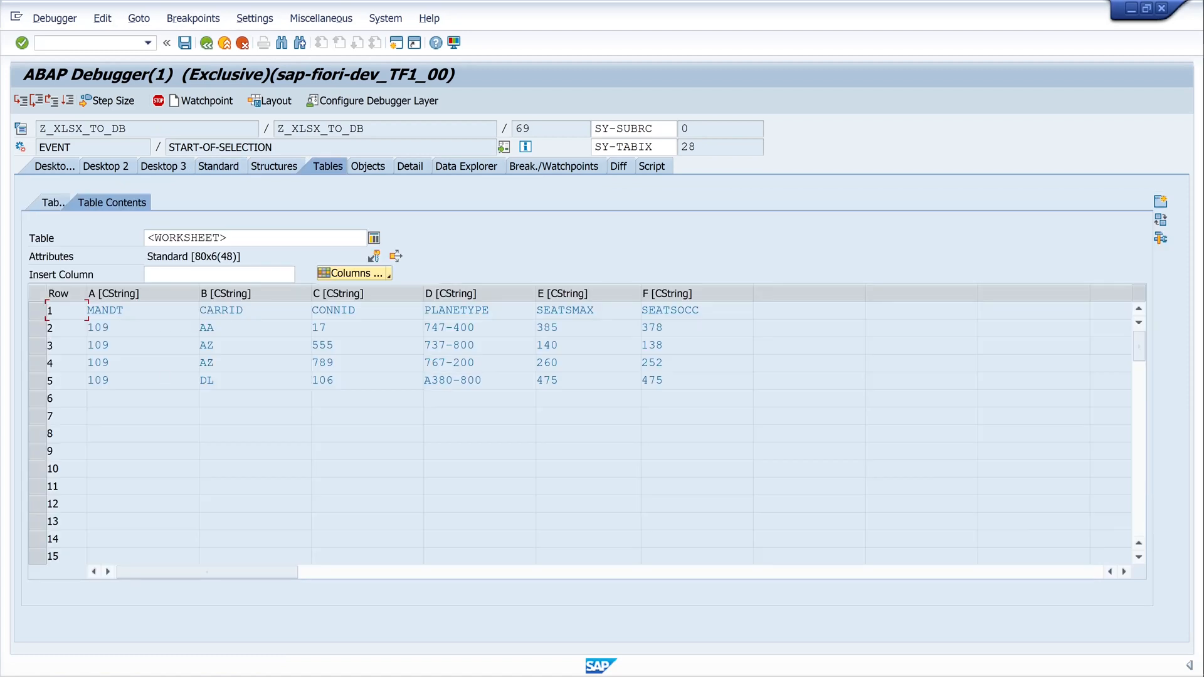
pyautogui.click(163, 166)
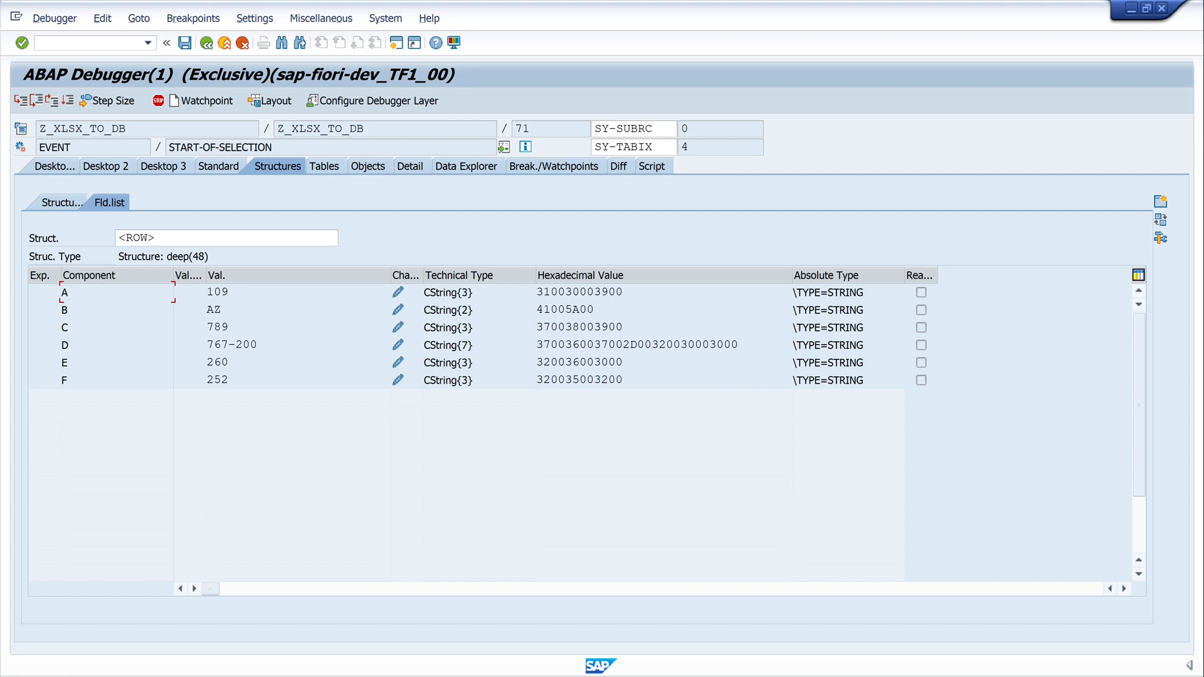
pyautogui.moveTo(236, 307)
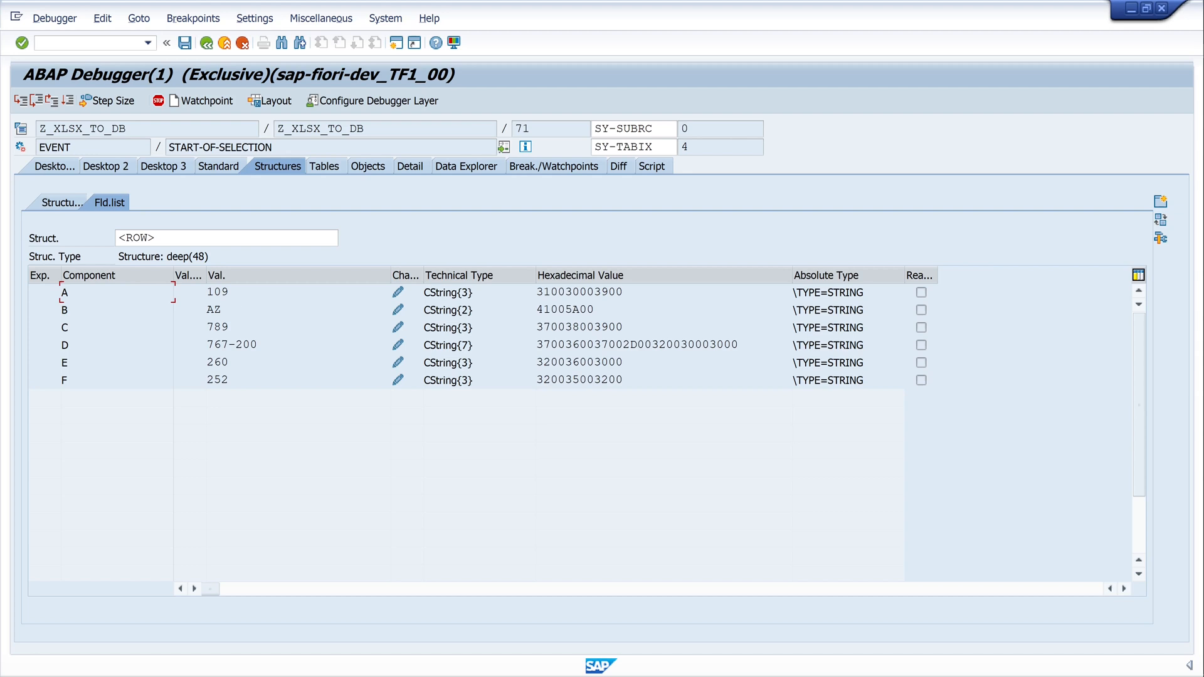
pyautogui.click(164, 166)
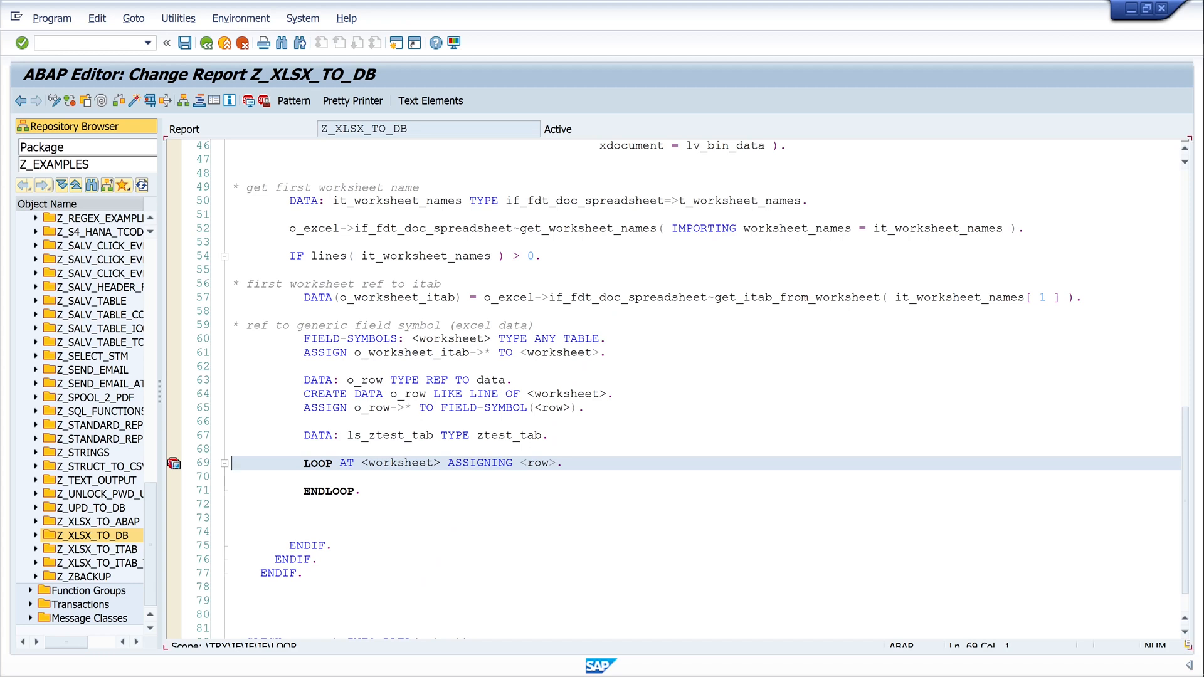
# Step: Insert a line above LOOP AT and begin FIELD-SYMBOLS with '<fs_mandt> type string,'
pyautogui.press('Enter')
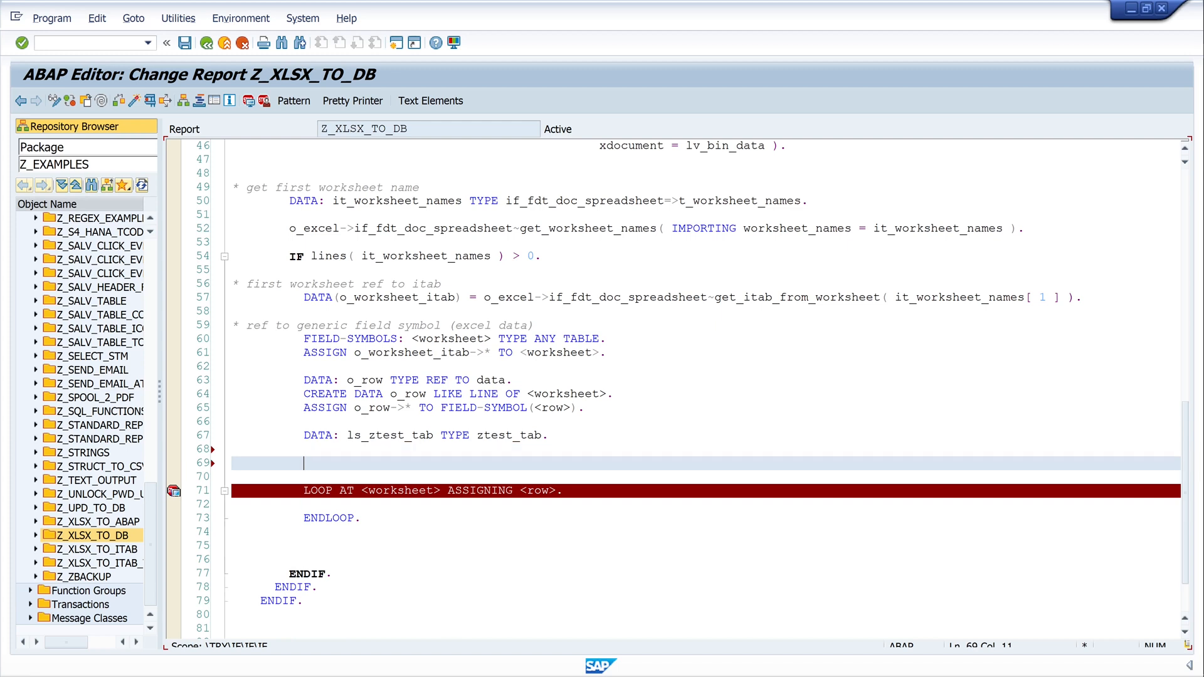
pyautogui.write('FIELD-SYMBOLS')
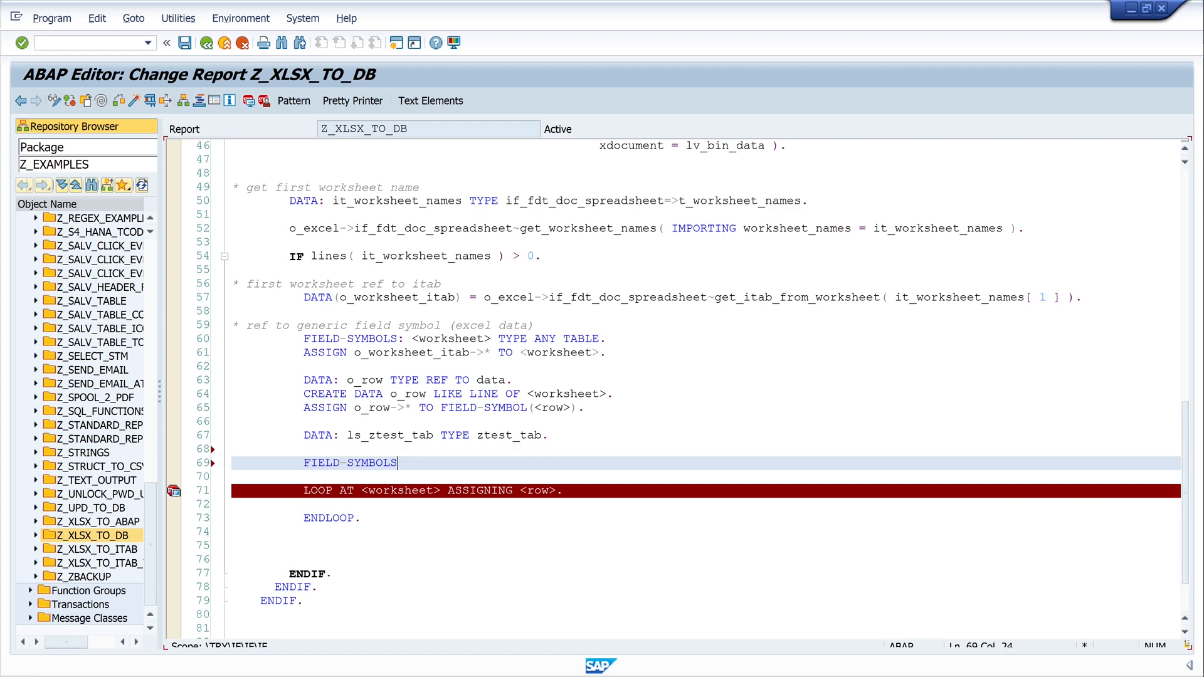
pyautogui.write(': <>')
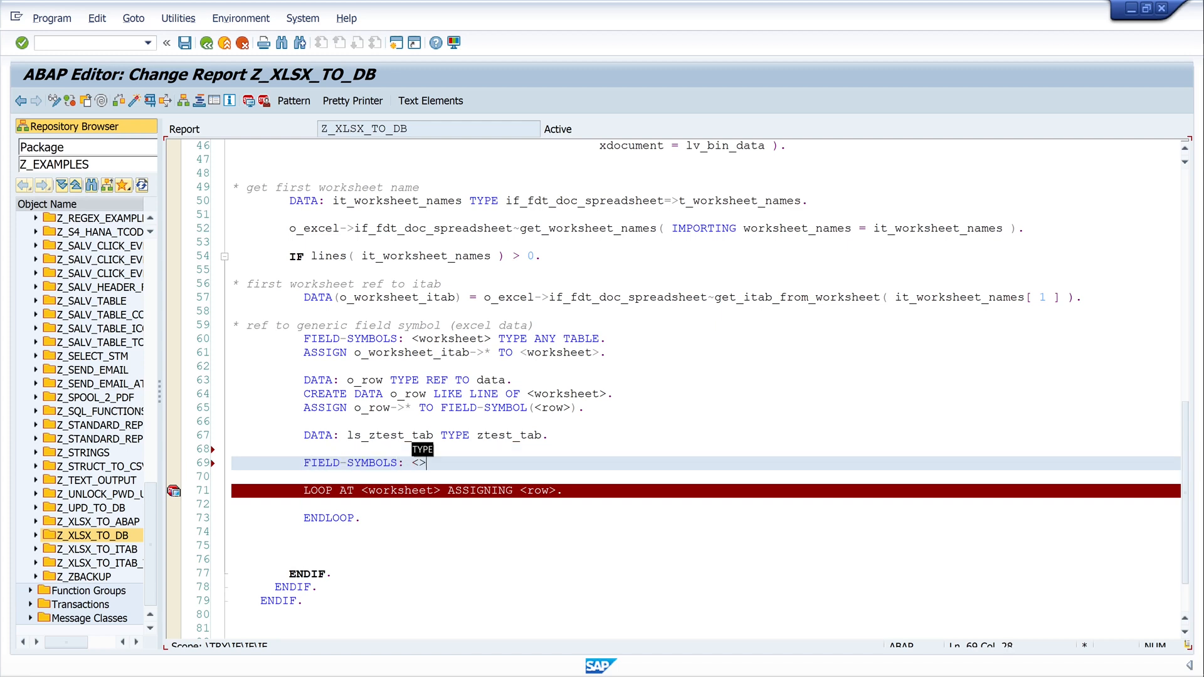
pyautogui.write('fs')
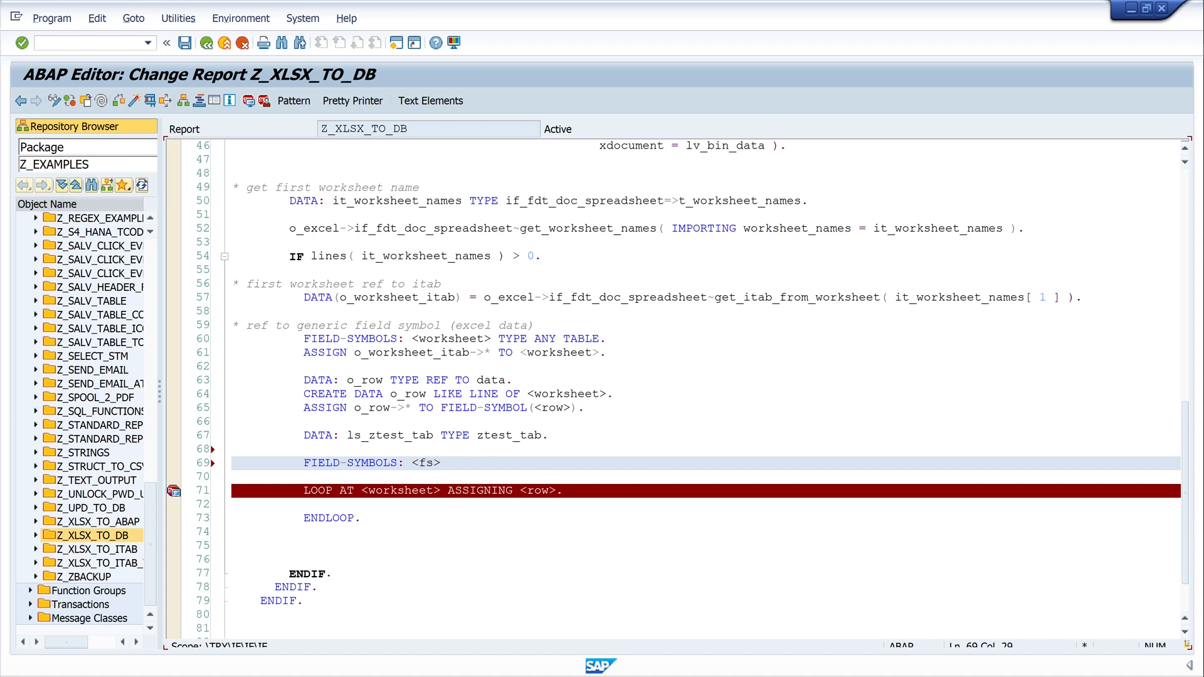
pyautogui.write('mand')
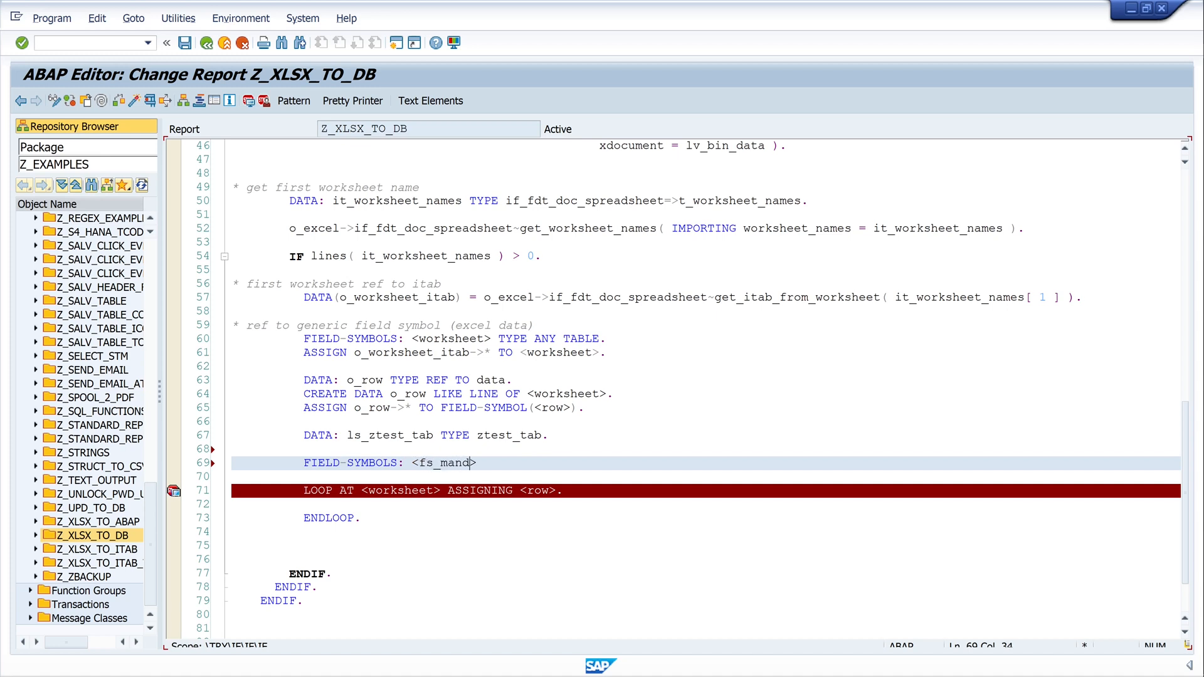
pyautogui.write('t')
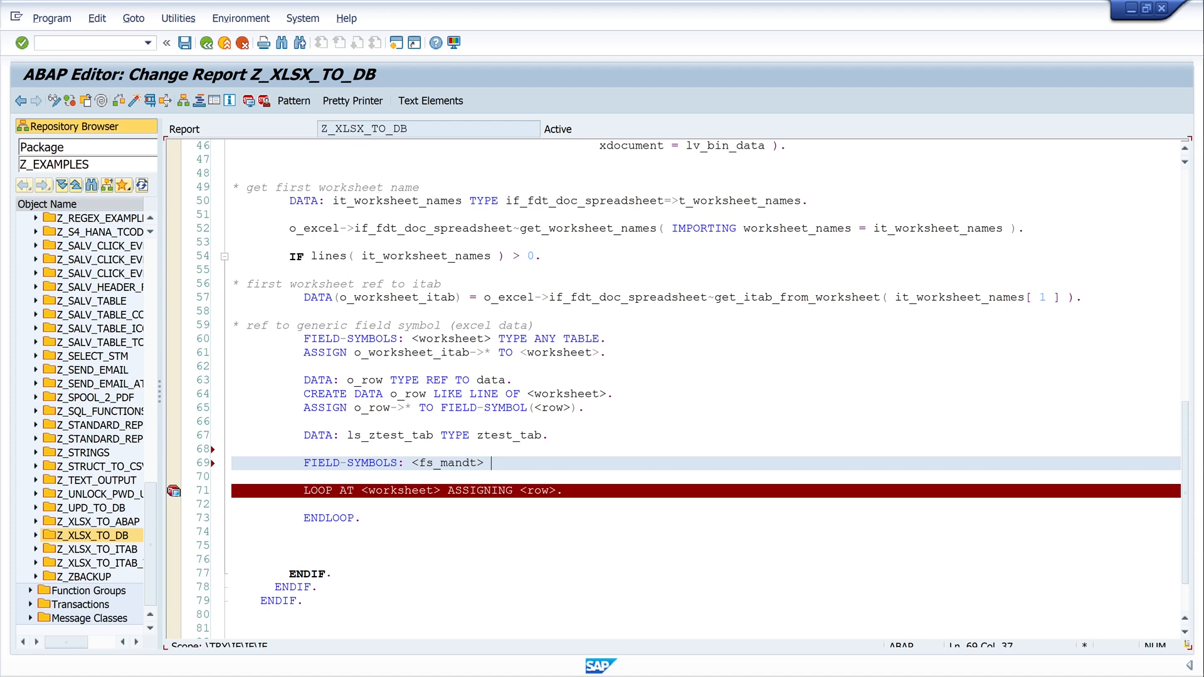
pyautogui.write('type string')
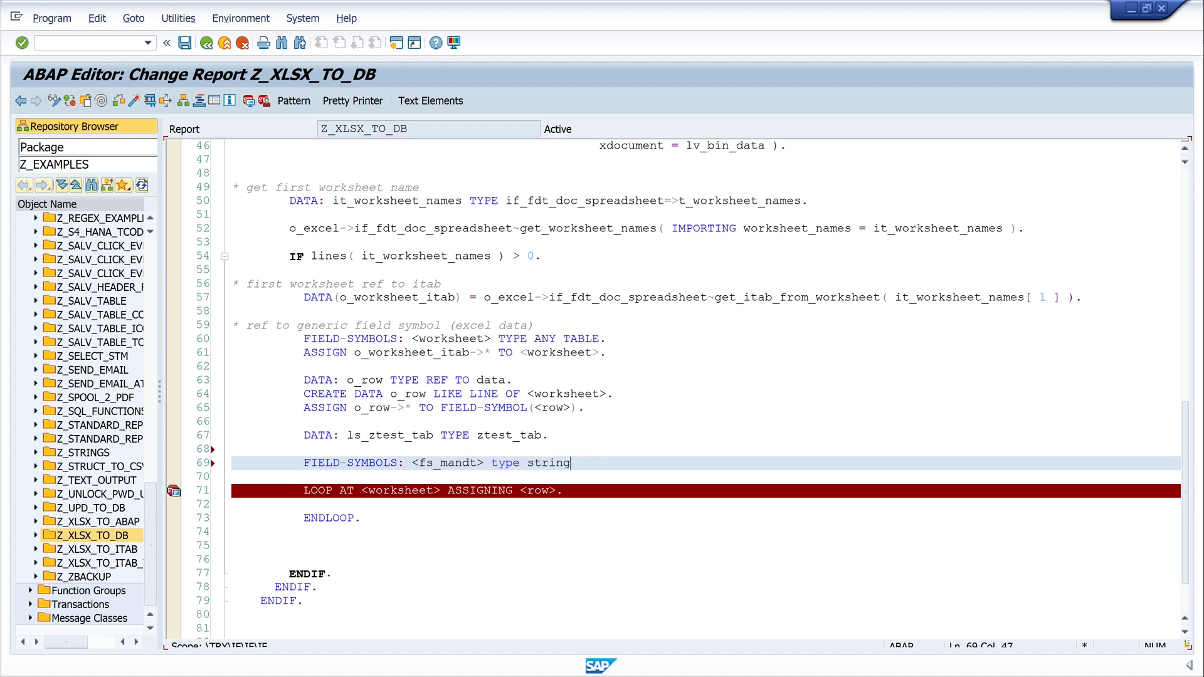
pyautogui.write(',')
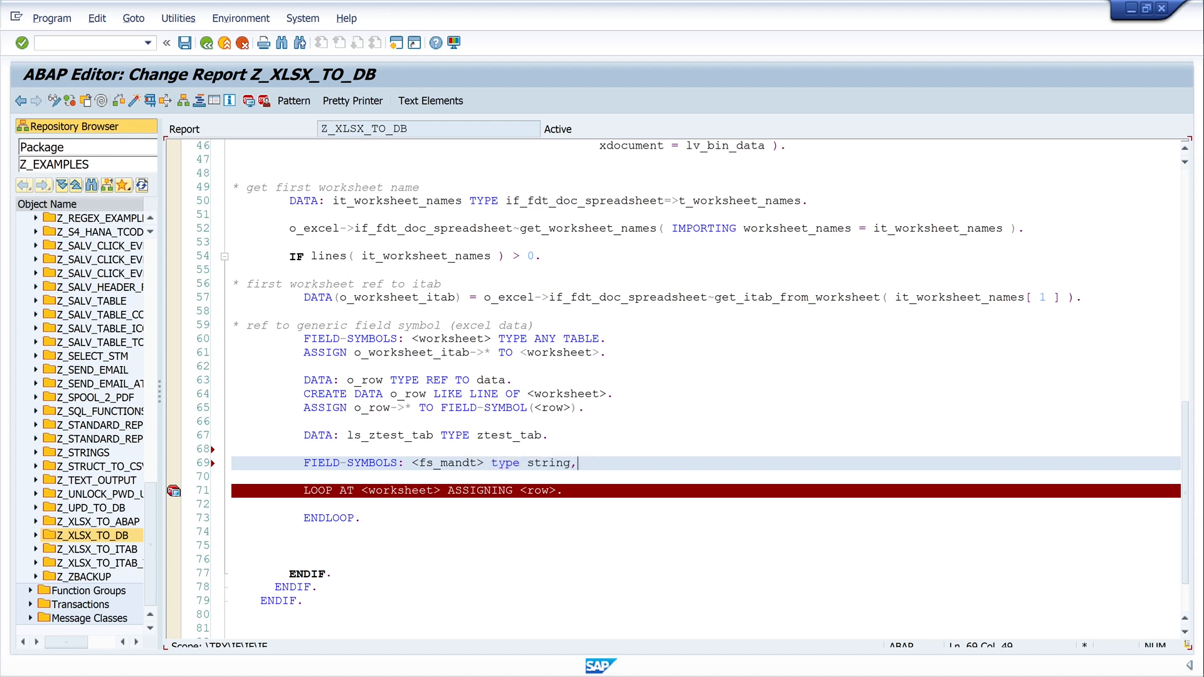
pyautogui.press('Enter')
pyautogui.write('<fs_')
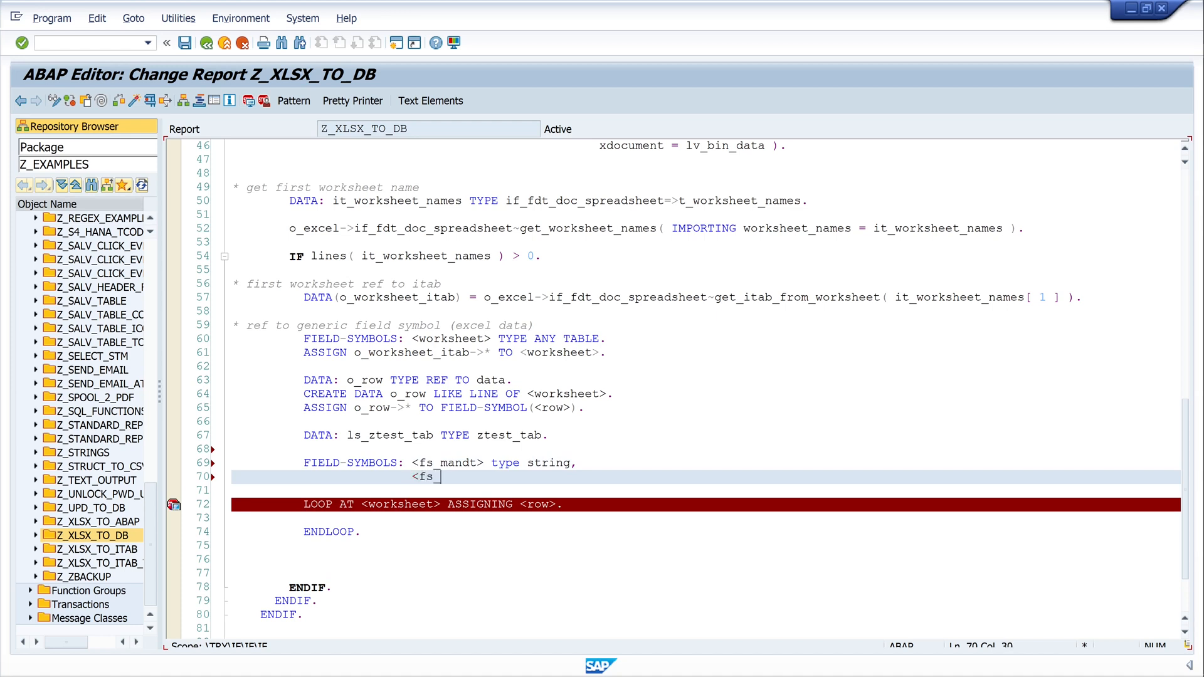
# Step: Add string field symbols <fs_carrid>, <fs_connid>, <fs_planetype>, <fs_seatmax> and <fs_seatsocc>
pyautogui.write('carrid')
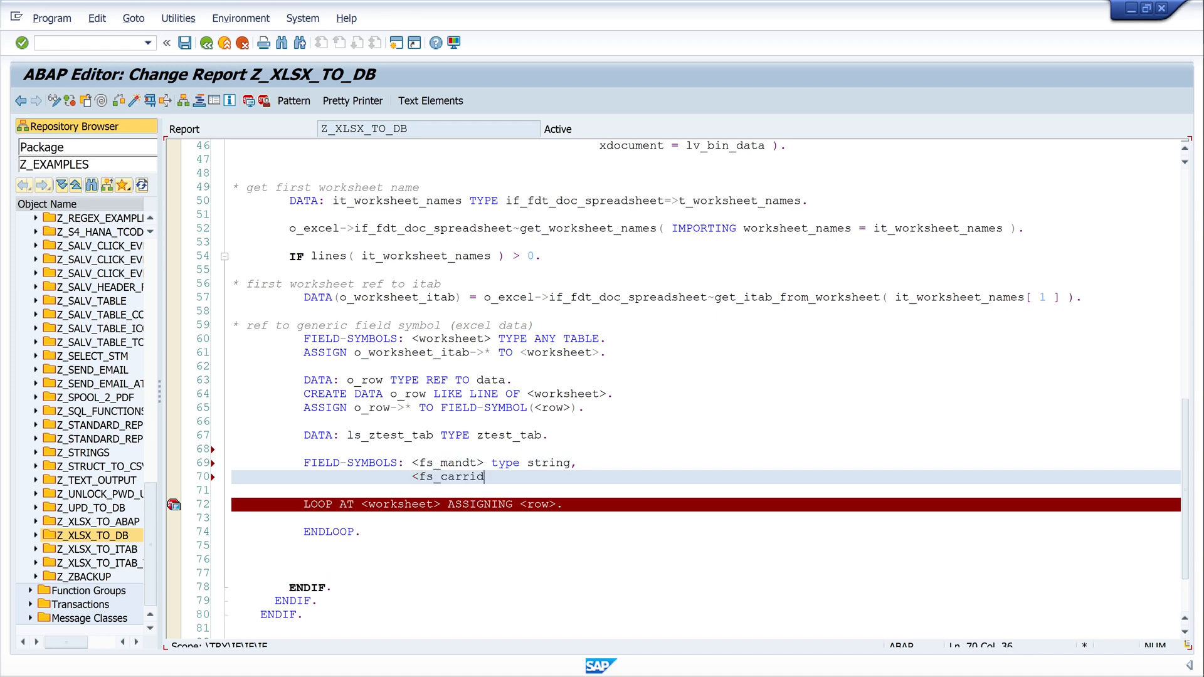
pyautogui.write('type')
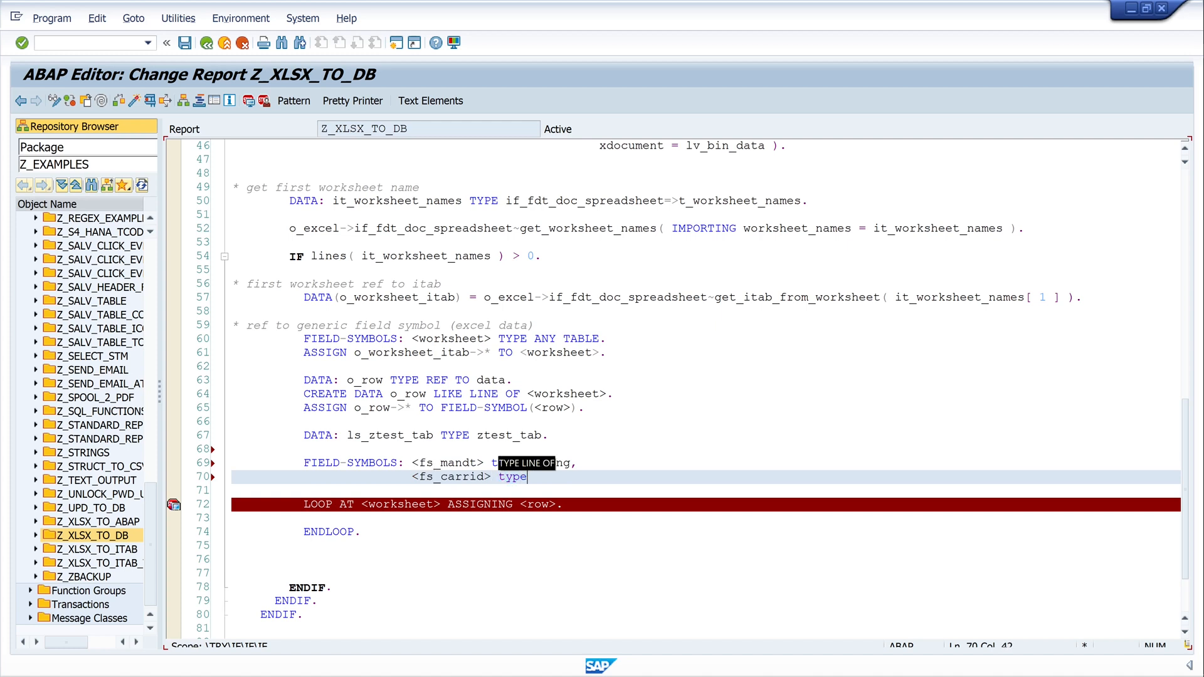
pyautogui.write('string,')
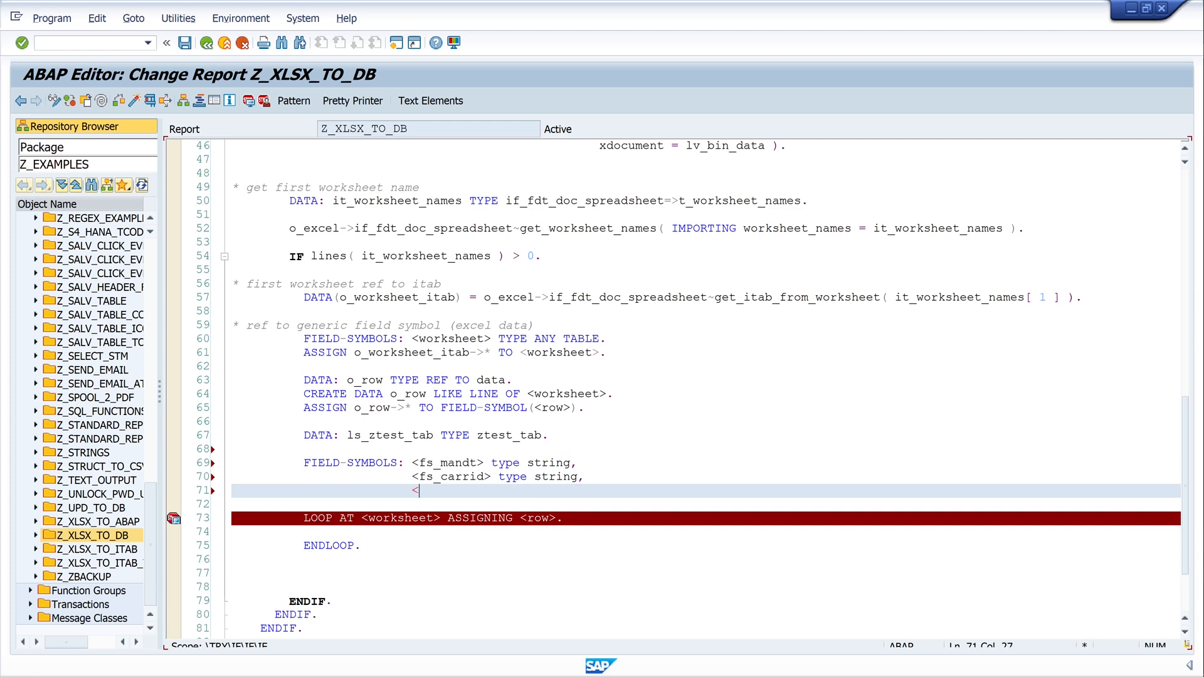
pyautogui.write('<fs>')
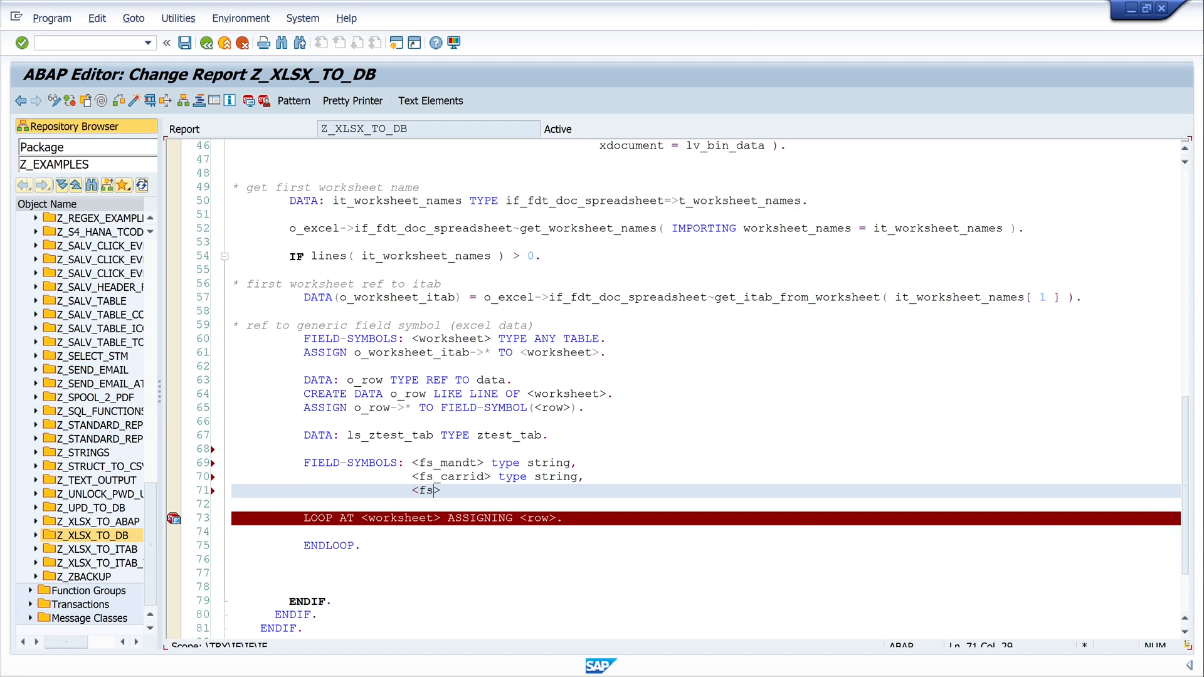
pyautogui.write('_connid> type string,')
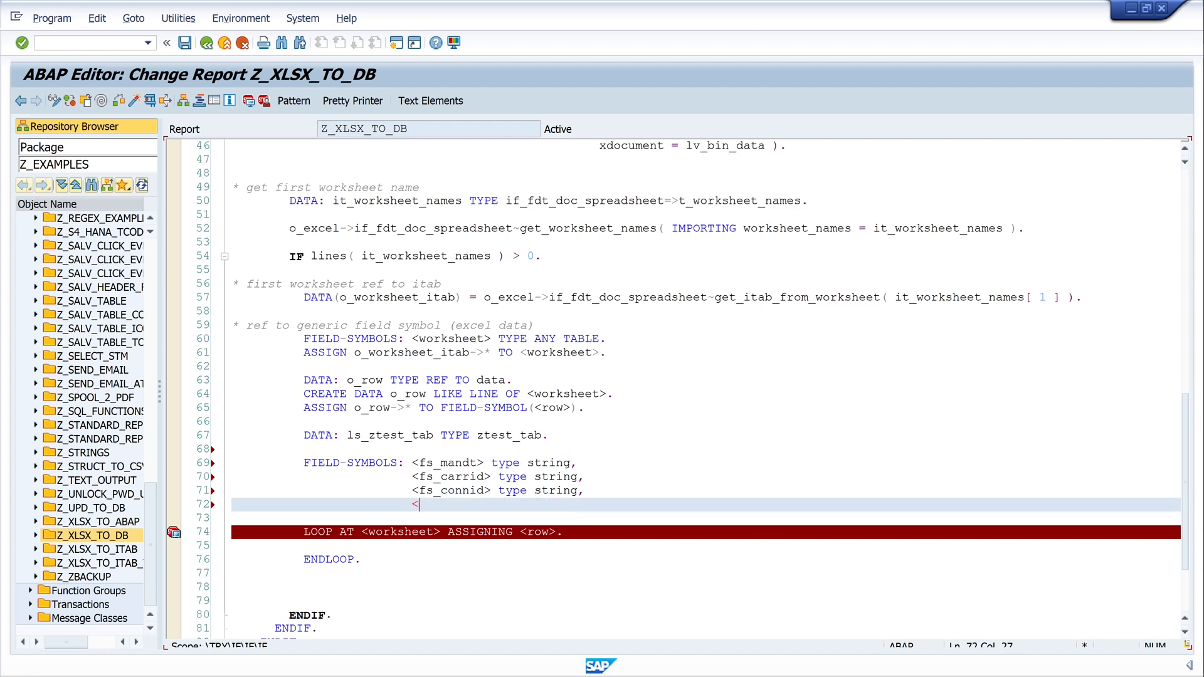
pyautogui.write('<fs_planetype> type string,')
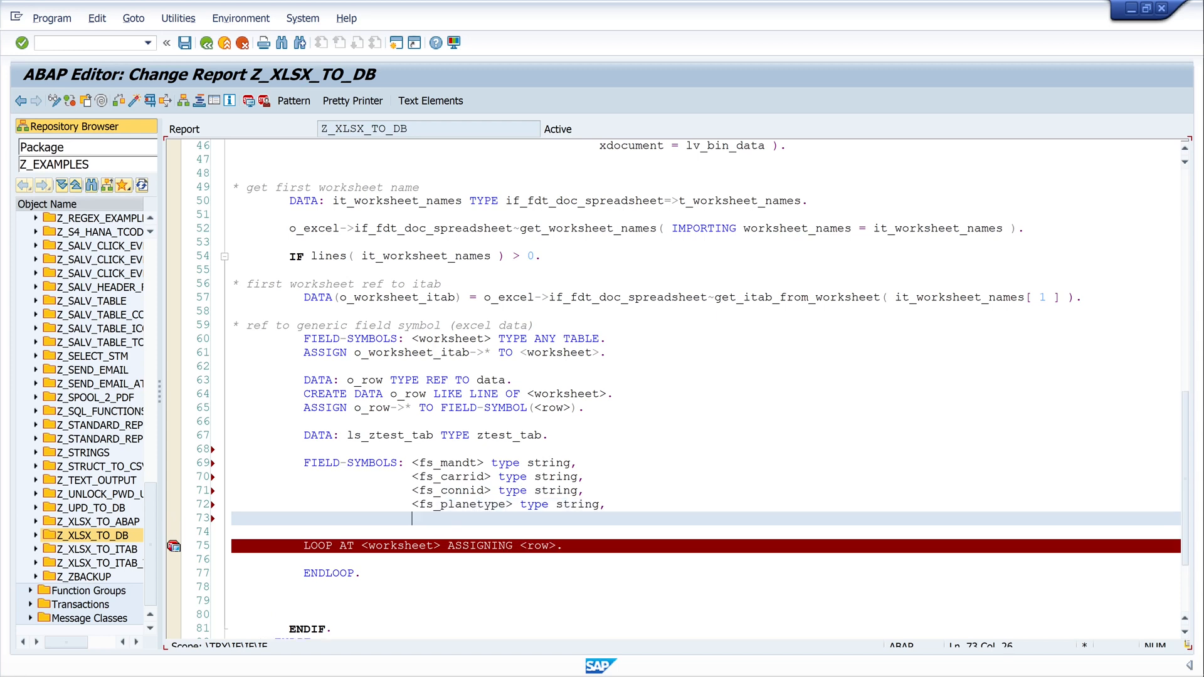
pyautogui.write('<fs_seatmax> typ')
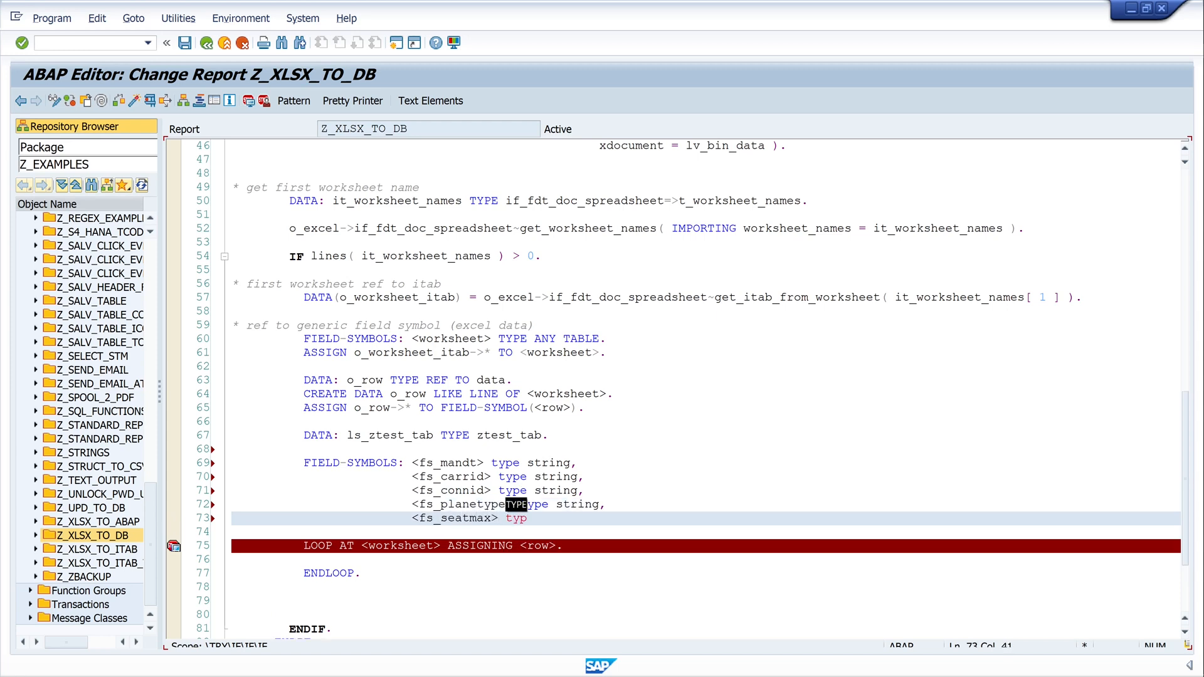
pyautogui.write('<fs_seatsoc')
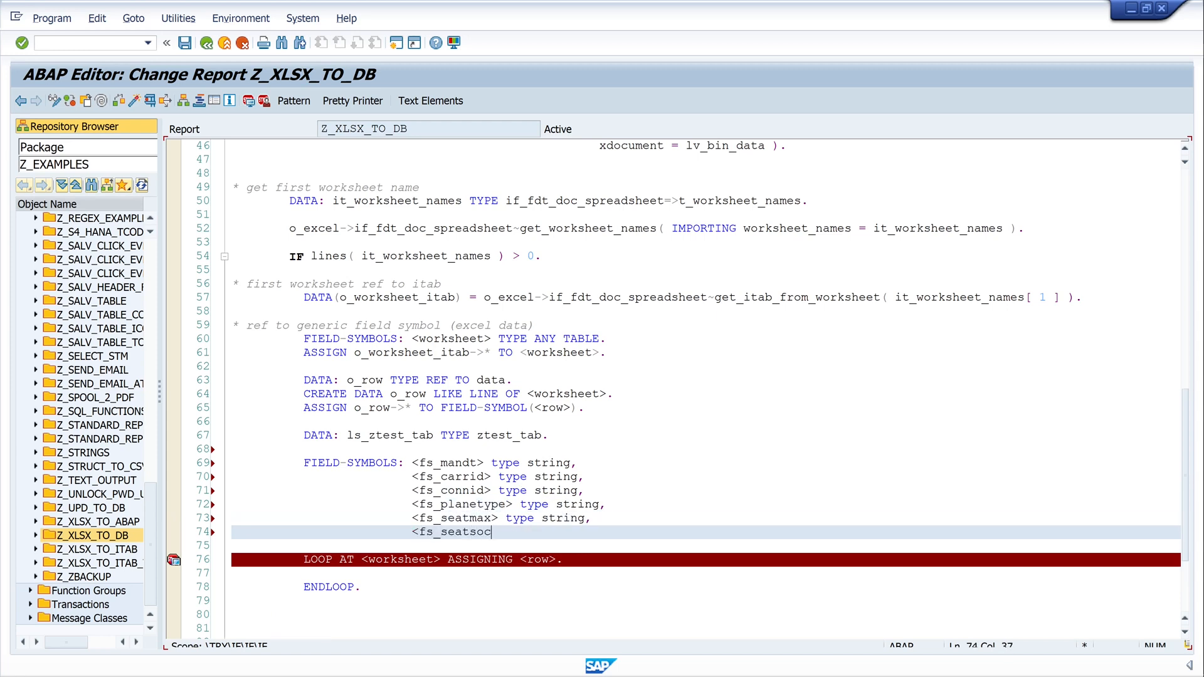
pyautogui.write('c> type string.')
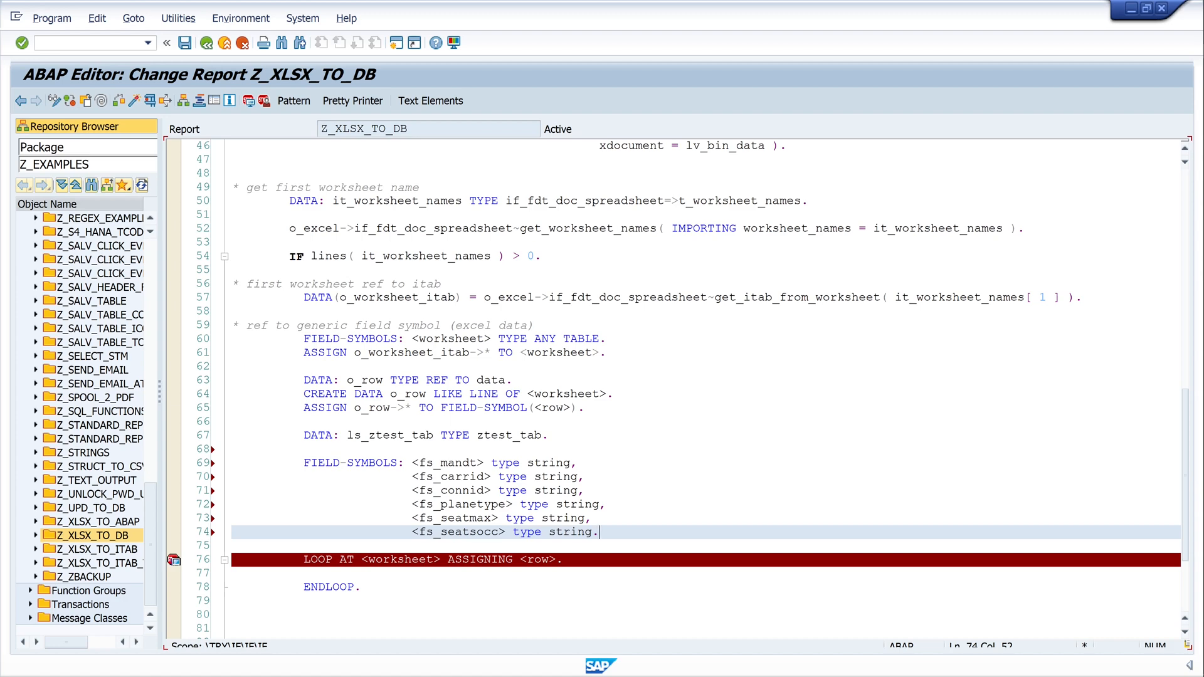
# Step: Add 'if sy-tabix > 1.' on a new line inside the loop at line 78
pyautogui.scroll(-3)
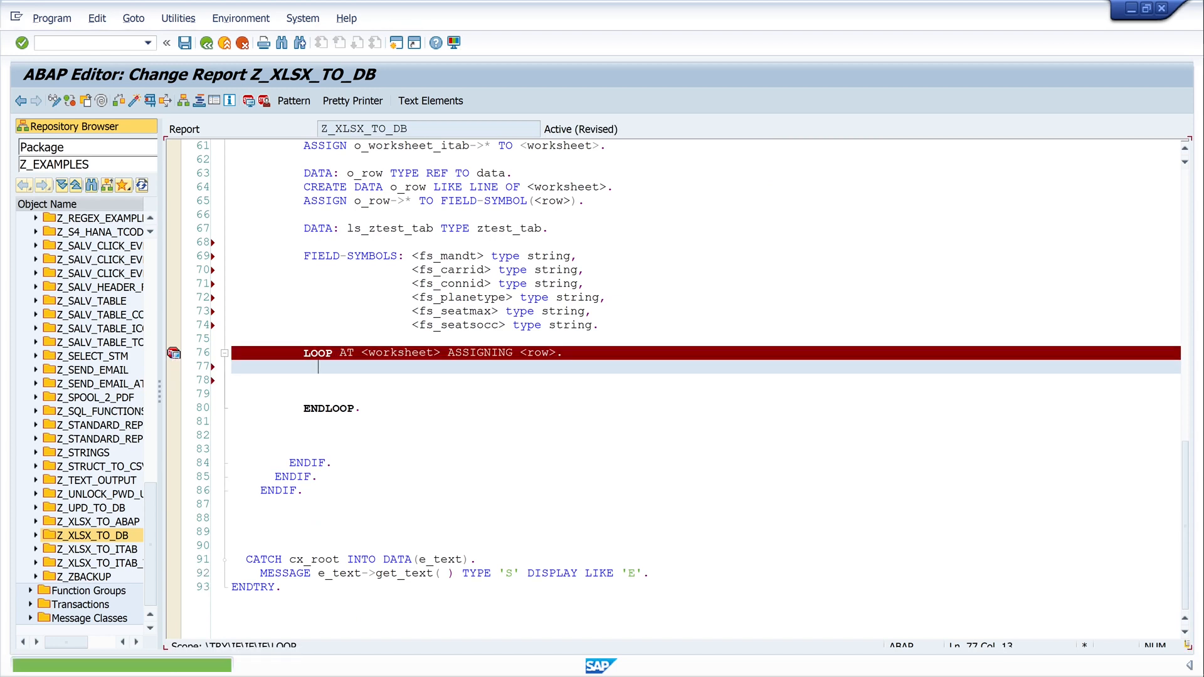
pyautogui.click(174, 353)
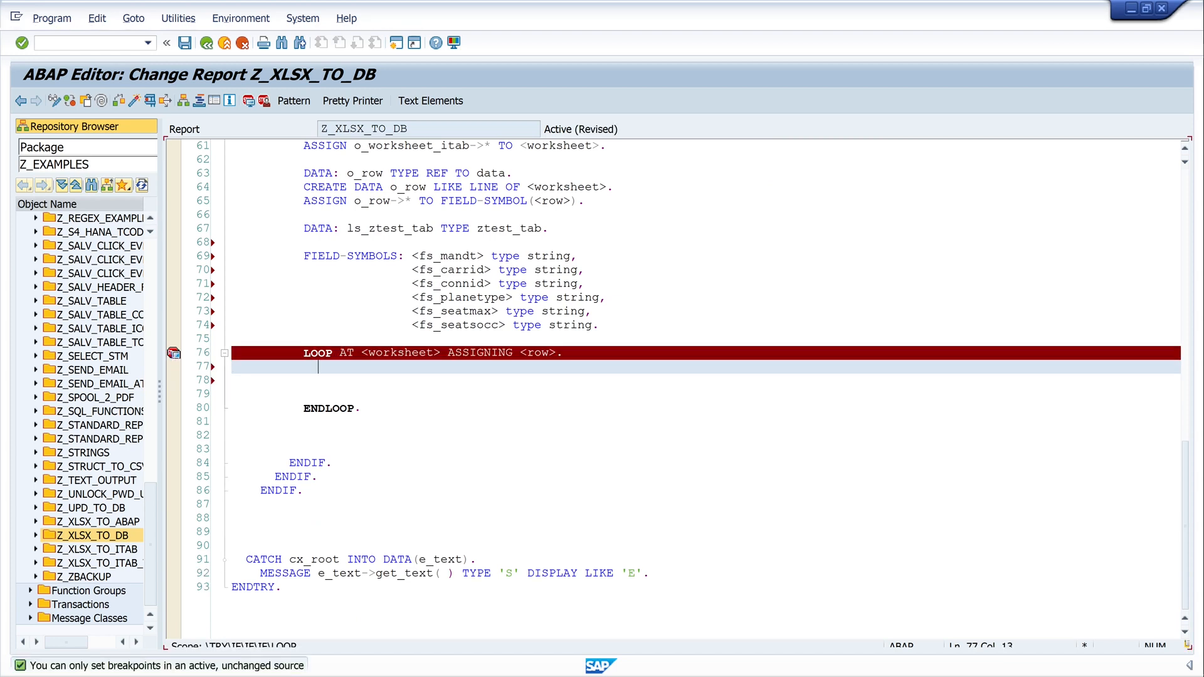
pyautogui.press('Enter')
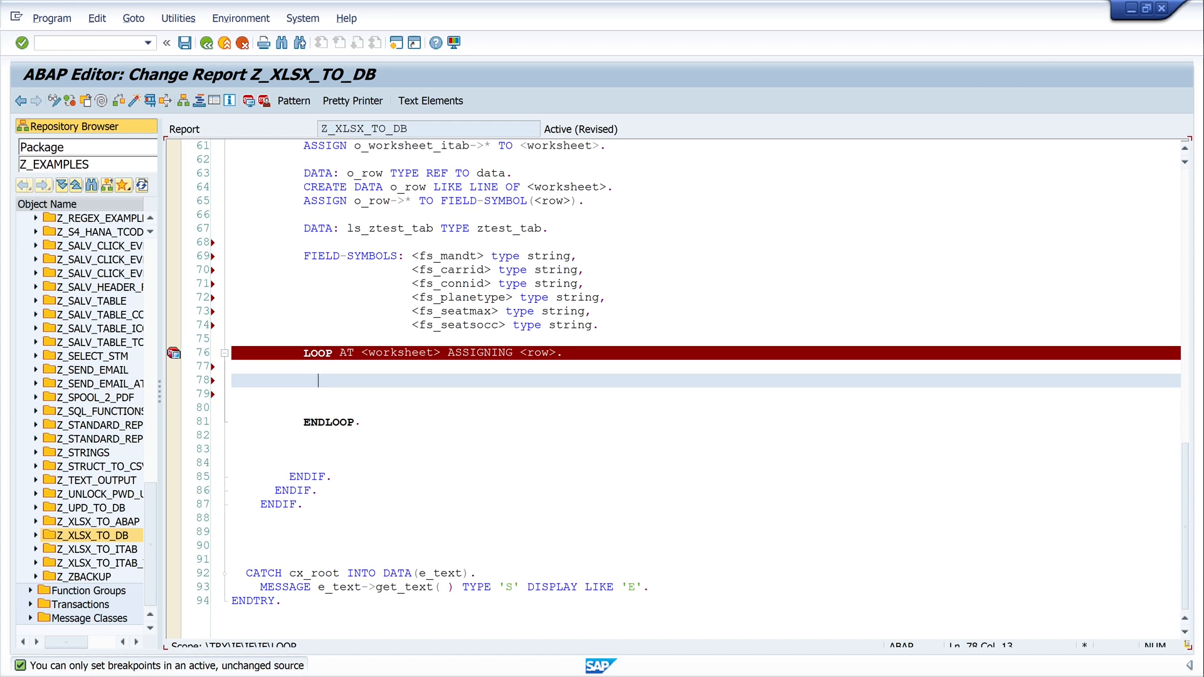
pyautogui.write('if')
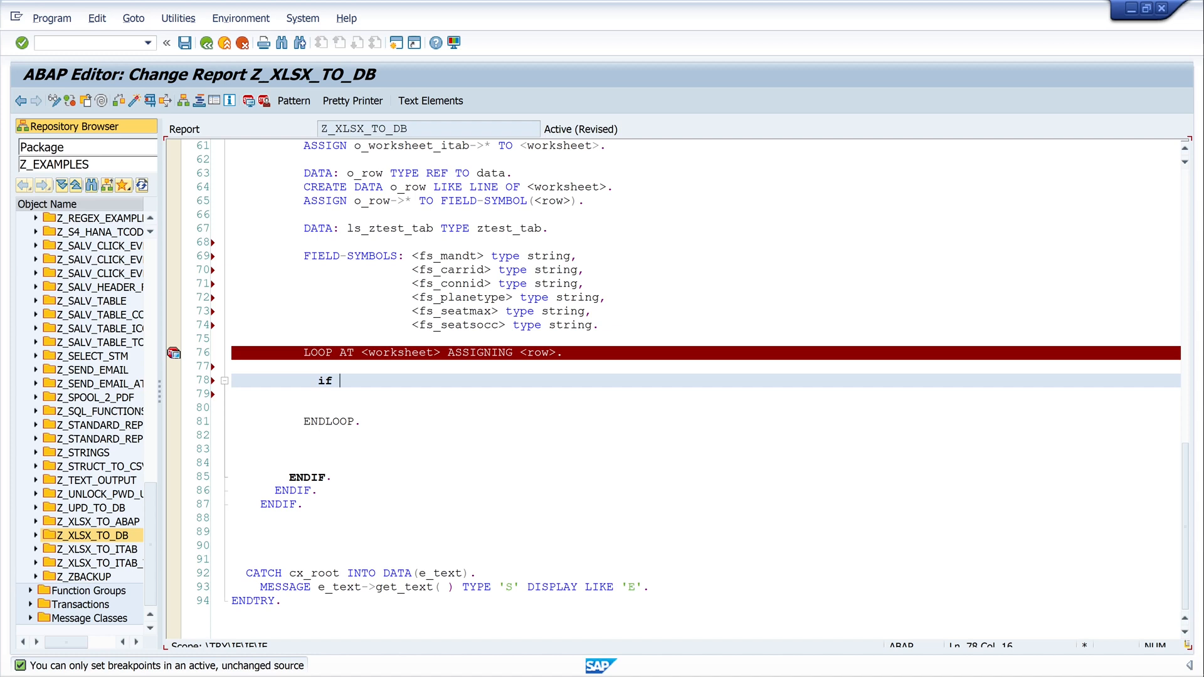
pyautogui.write('sy')
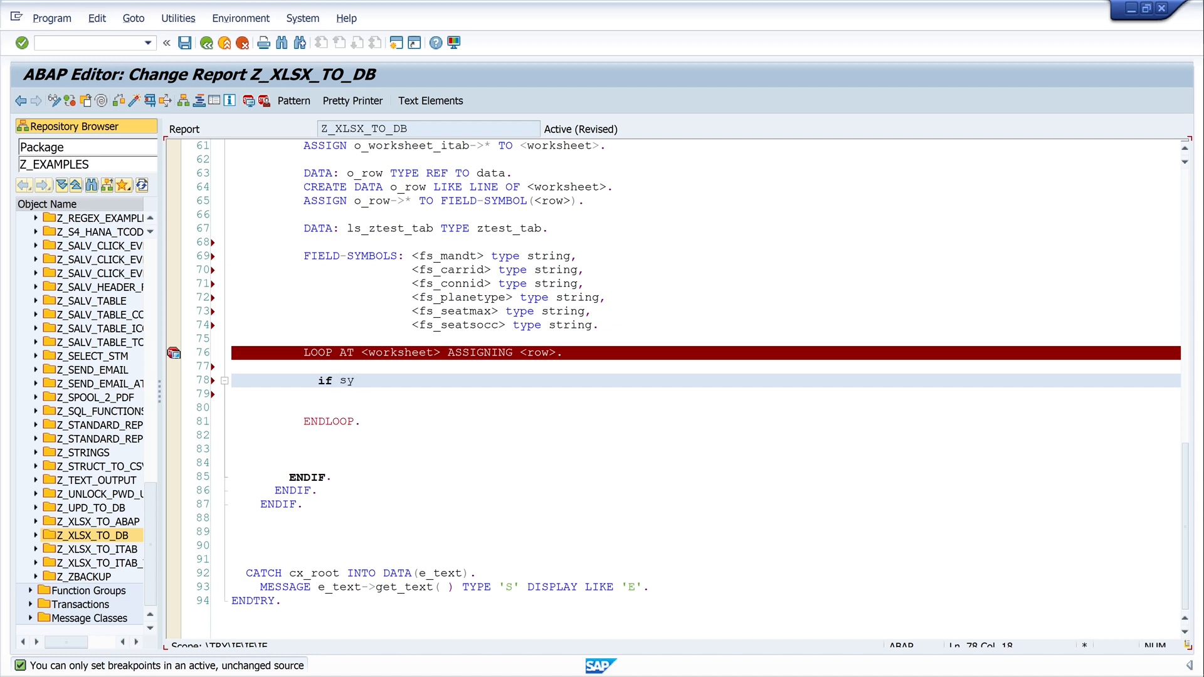
pyautogui.write('-ta')
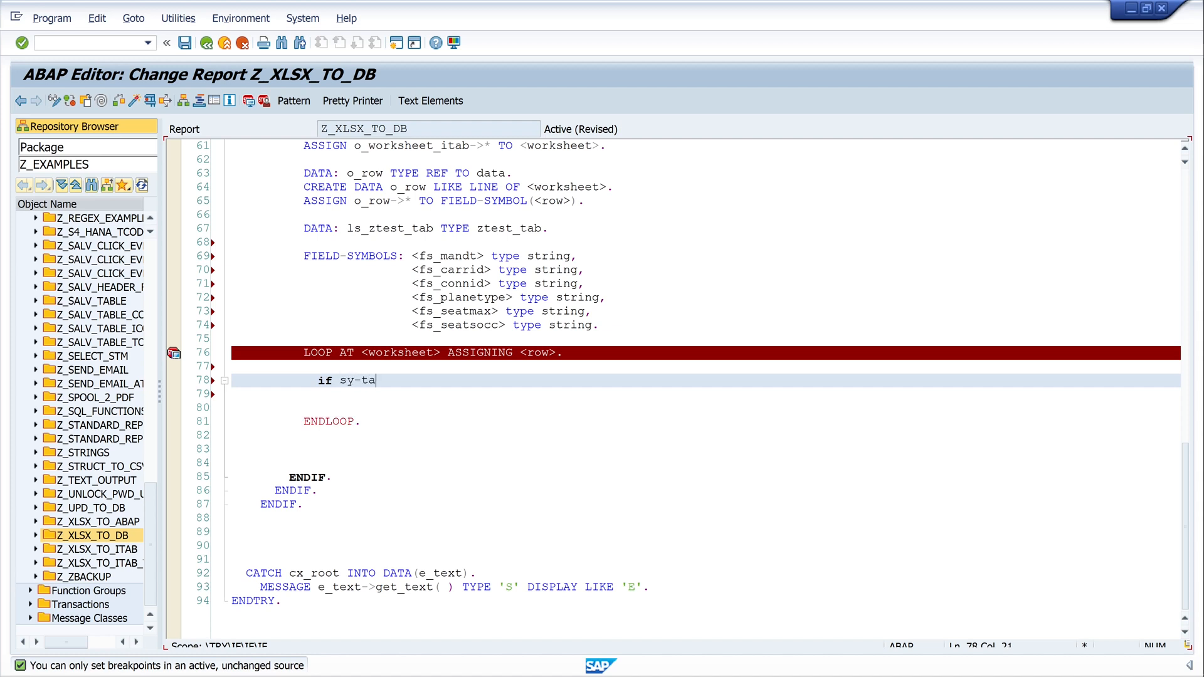
pyautogui.write('bix')
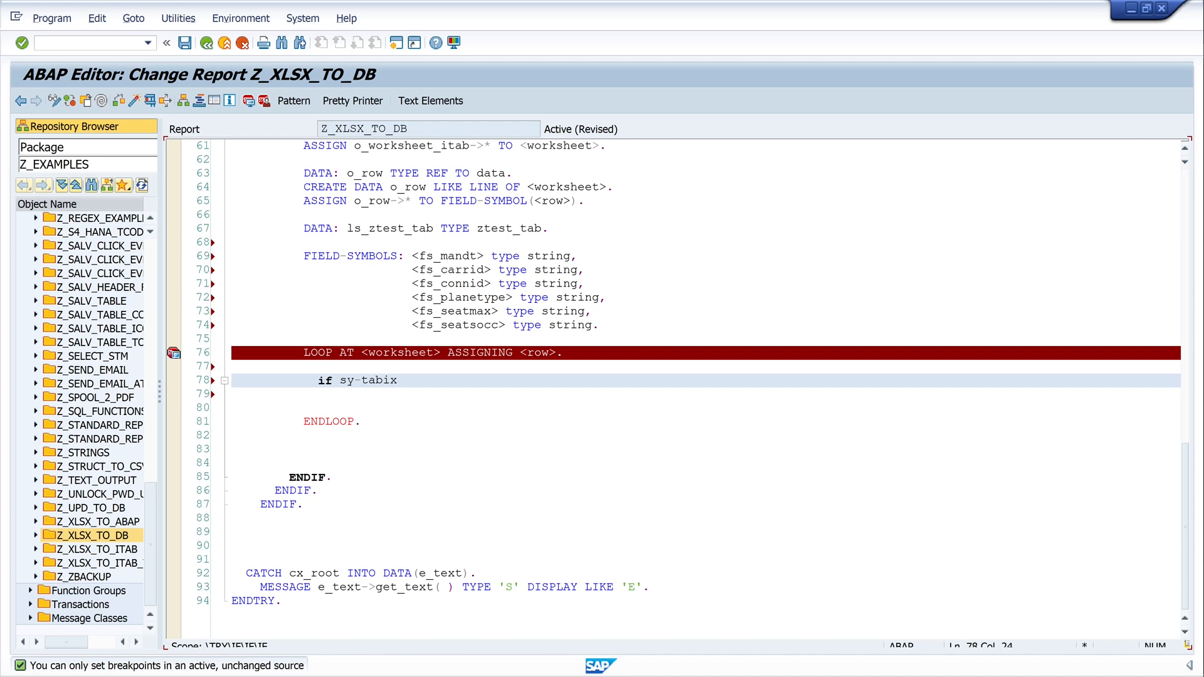
pyautogui.write('>')
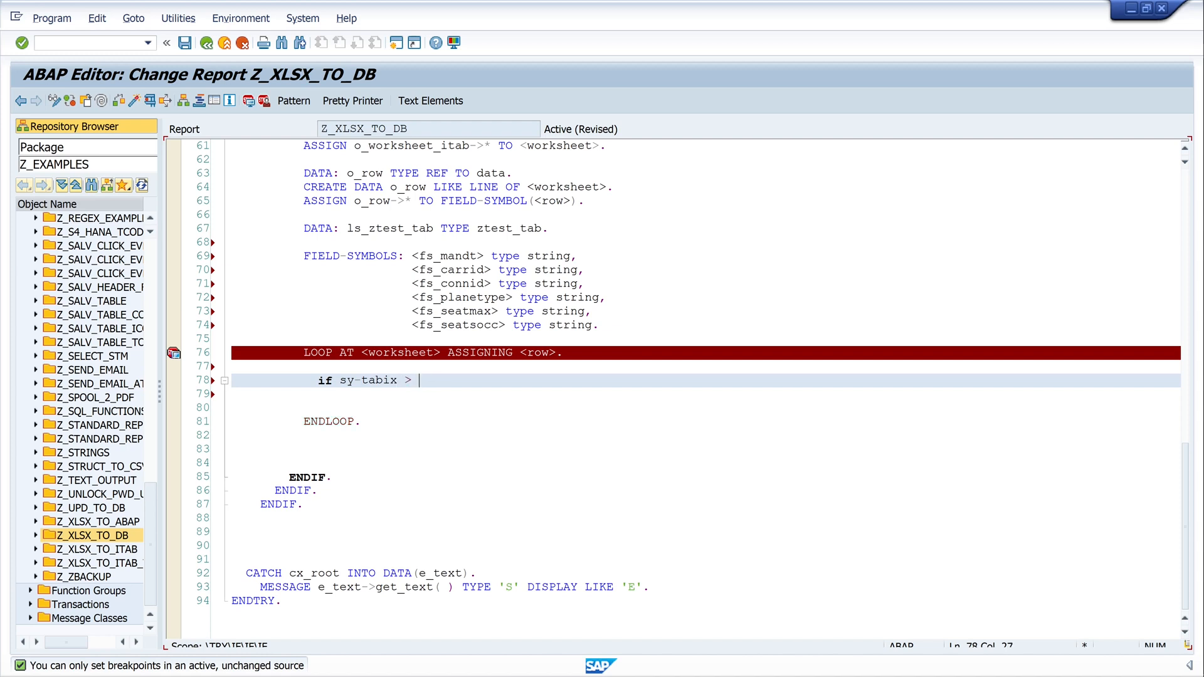
pyautogui.write('1.')
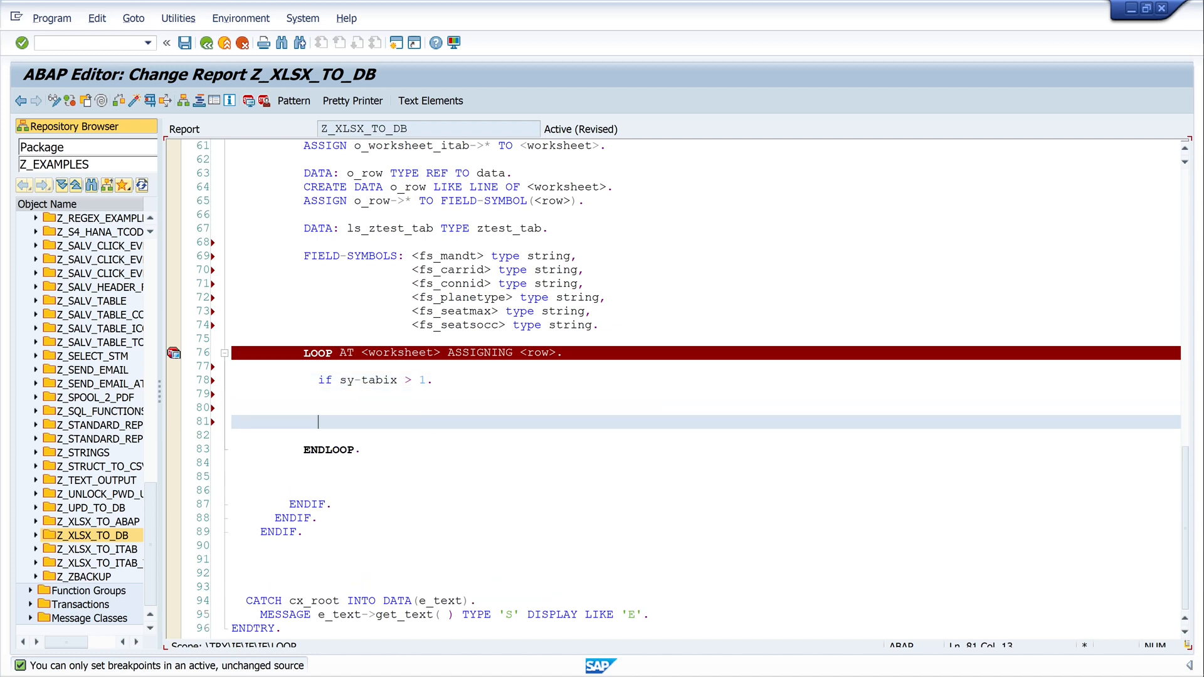
# Step: Write ASSIGN COMPONENT 1 OF STRUCTURE <row> TO <fs_mandt>. inside the new condition
pyautogui.write('endif.')
pyautogui.click(705, 393)
pyautogui.write('ASSIGN COMPONENT')
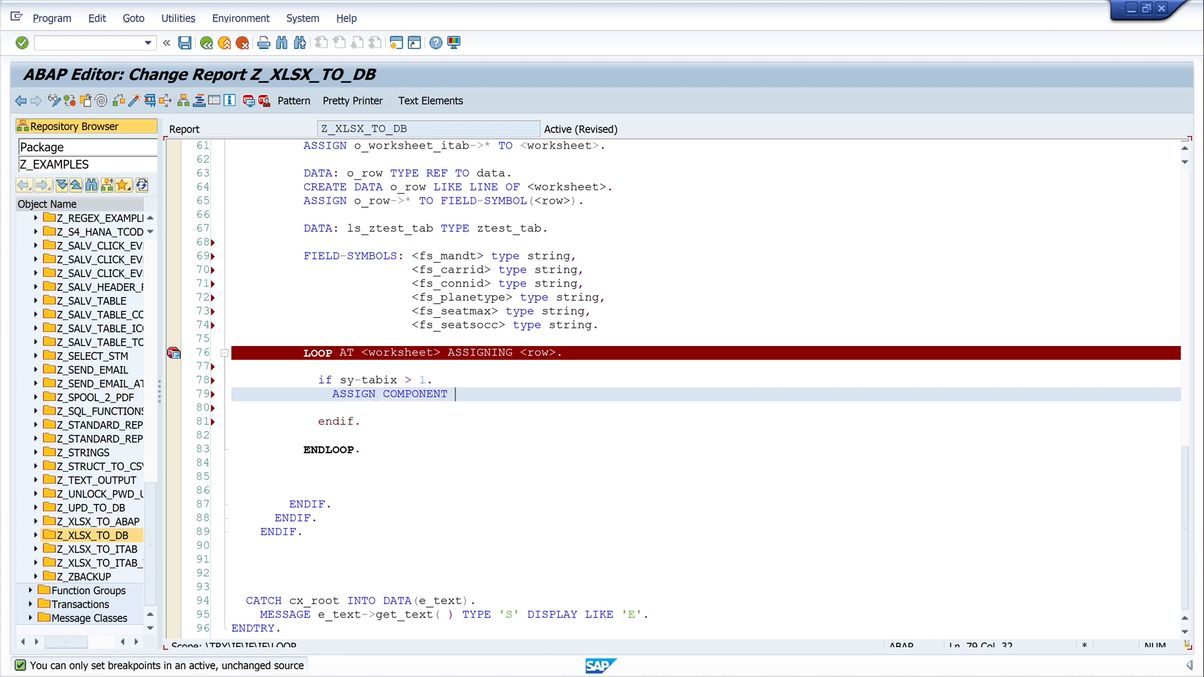
pyautogui.write('1 OF STRUCTURE')
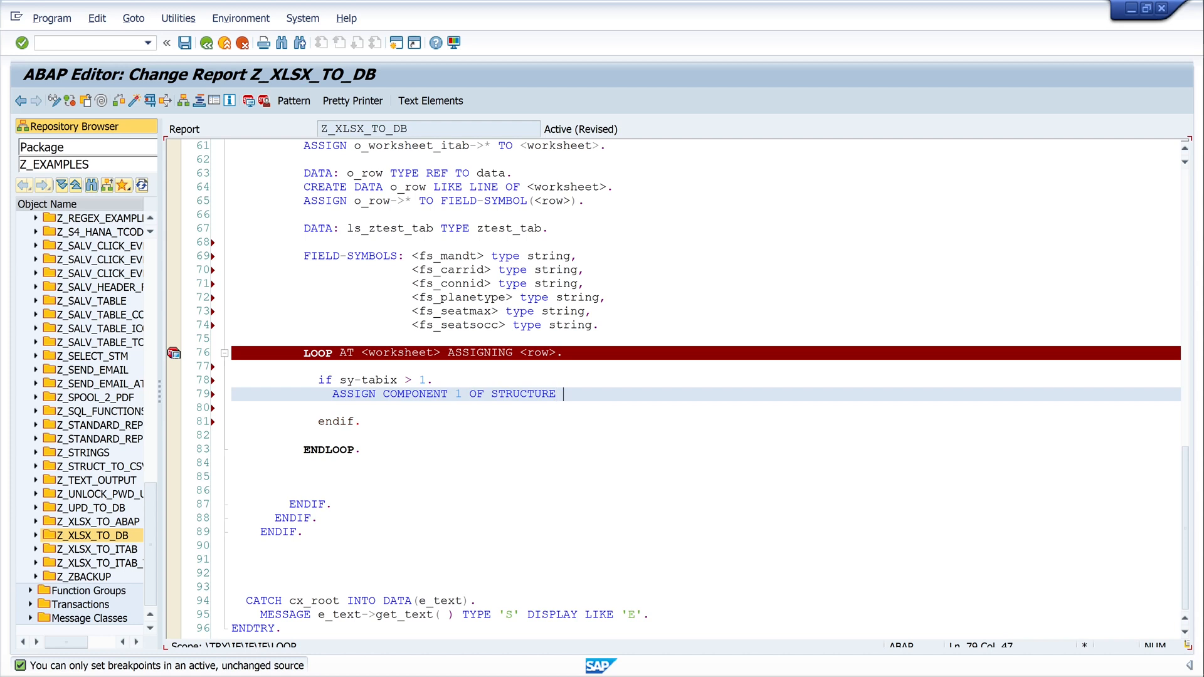
pyautogui.write('<row> to')
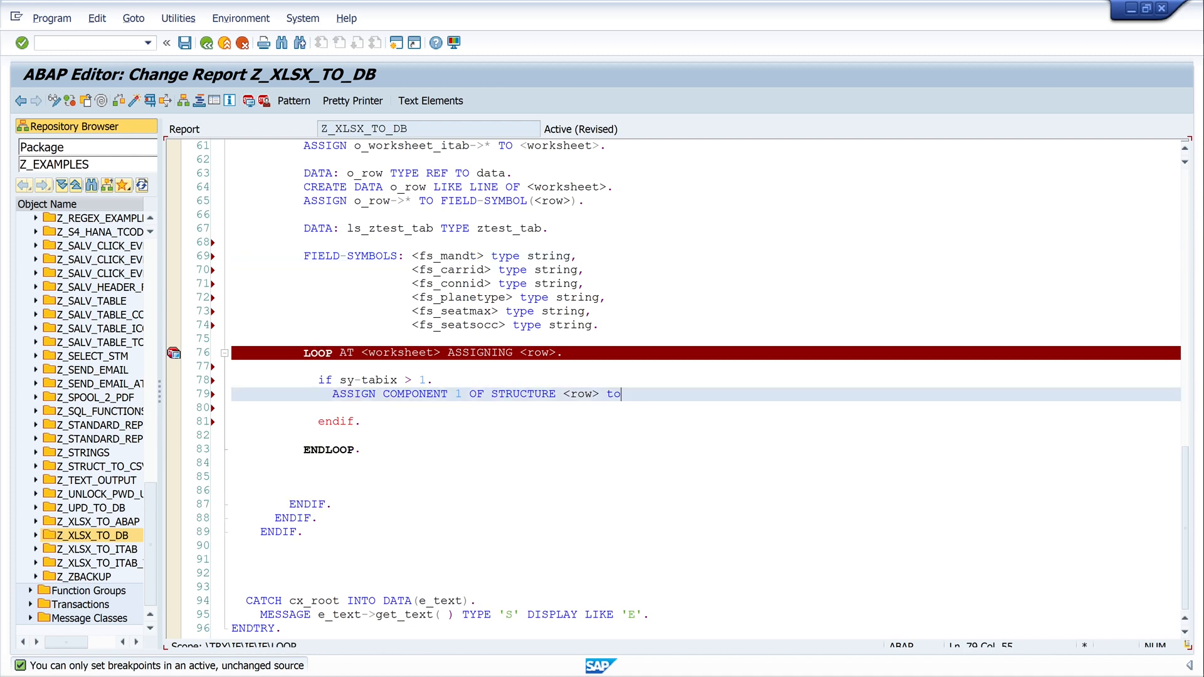
pyautogui.write('<fs_mandt>.')
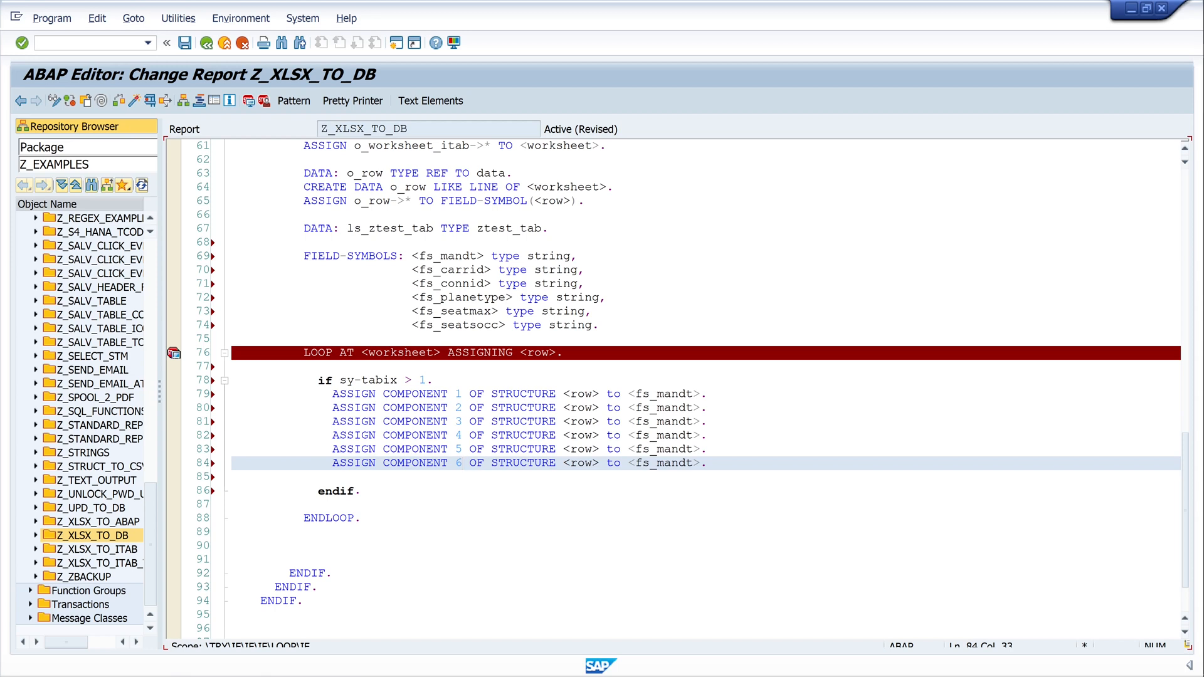
# Step: Rename the field symbols in the copied ASSIGN lines, e.g. planetype and seatsocc
pyautogui.doubleClick(671, 407)
pyautogui.write('plane')
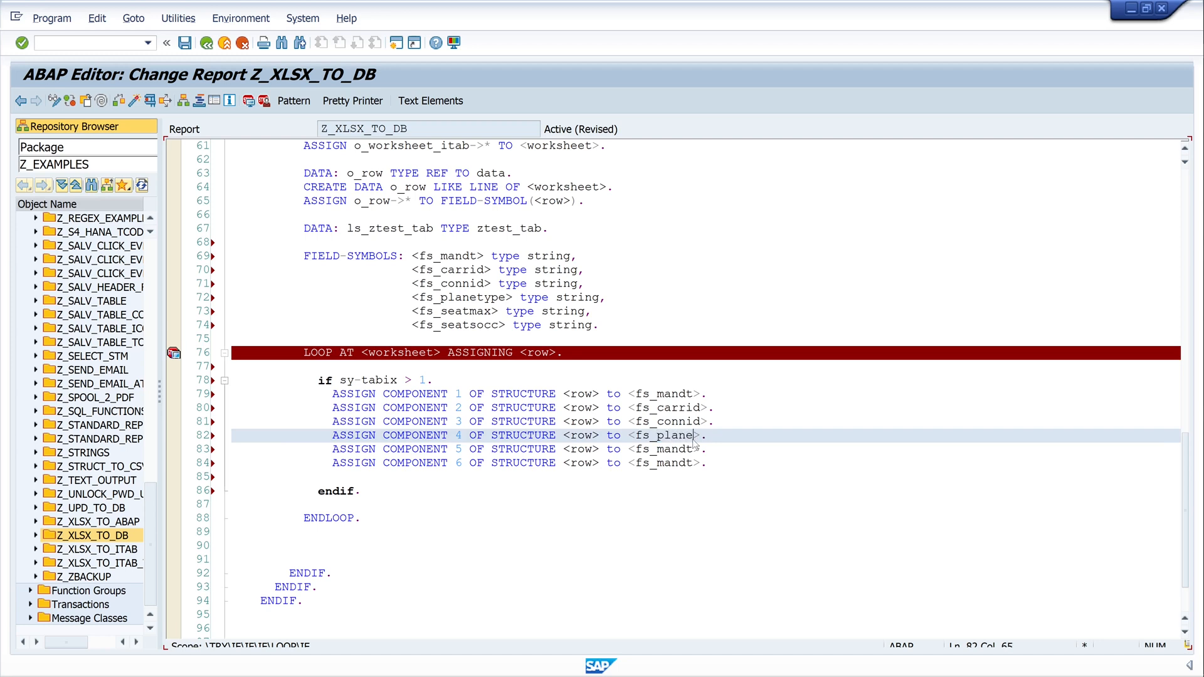
pyautogui.write('type')
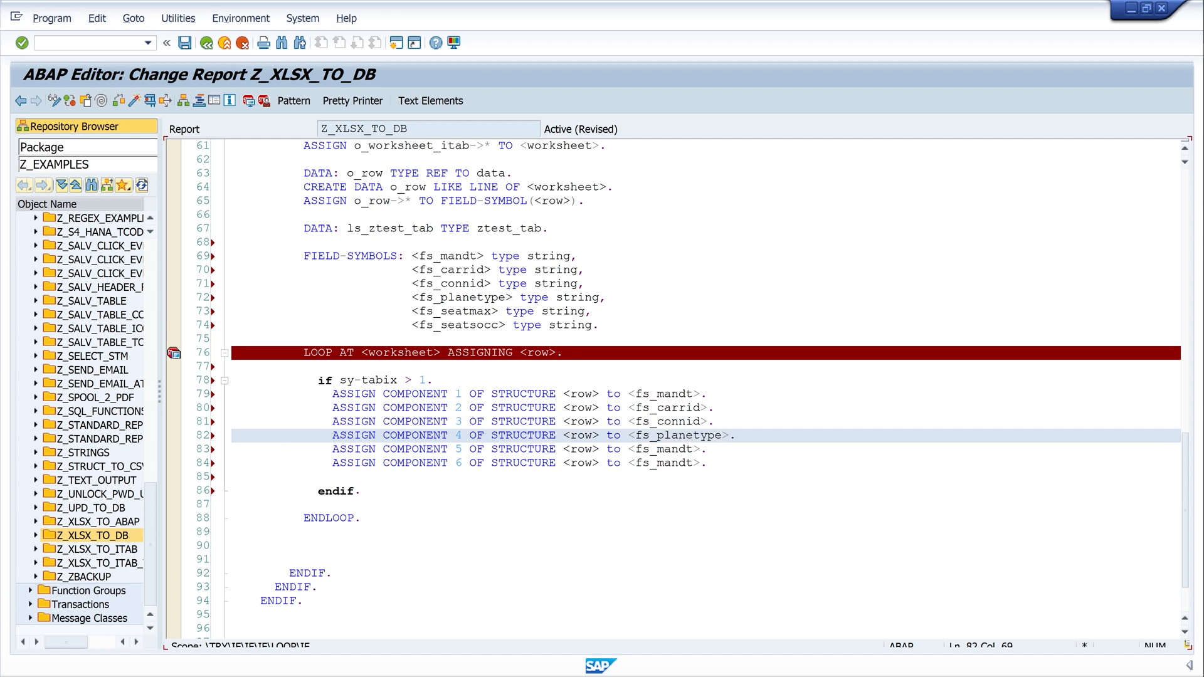
pyautogui.click(663, 449)
pyautogui.write('seatso')
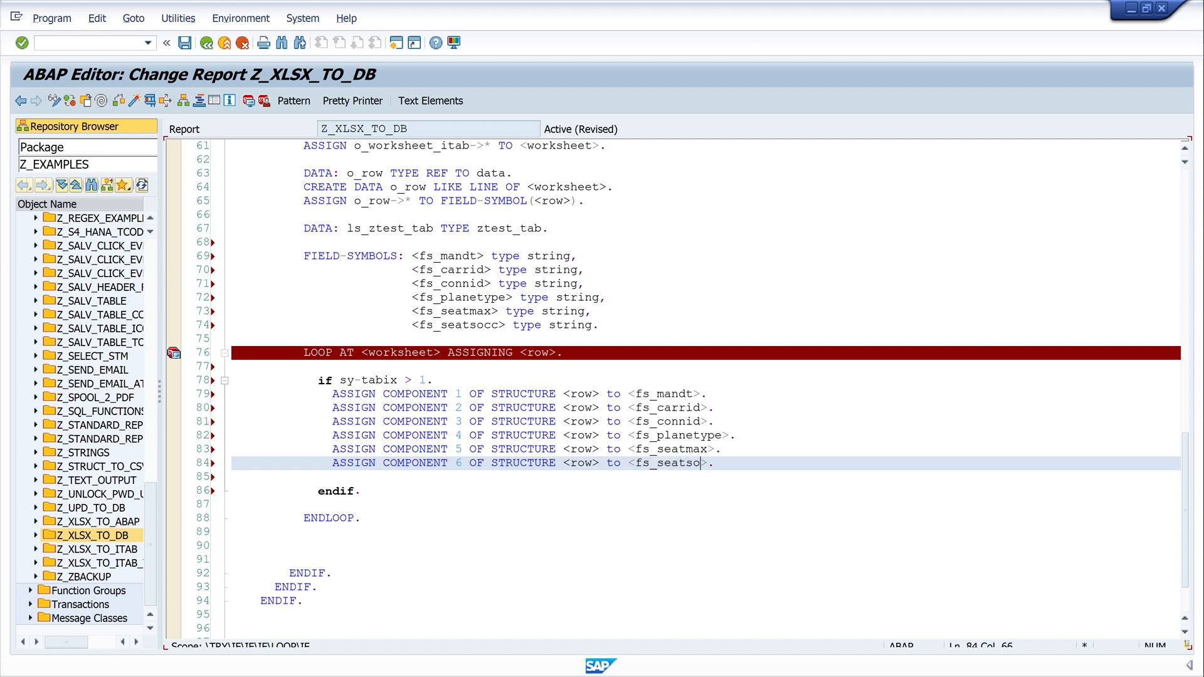
pyautogui.write('cc')
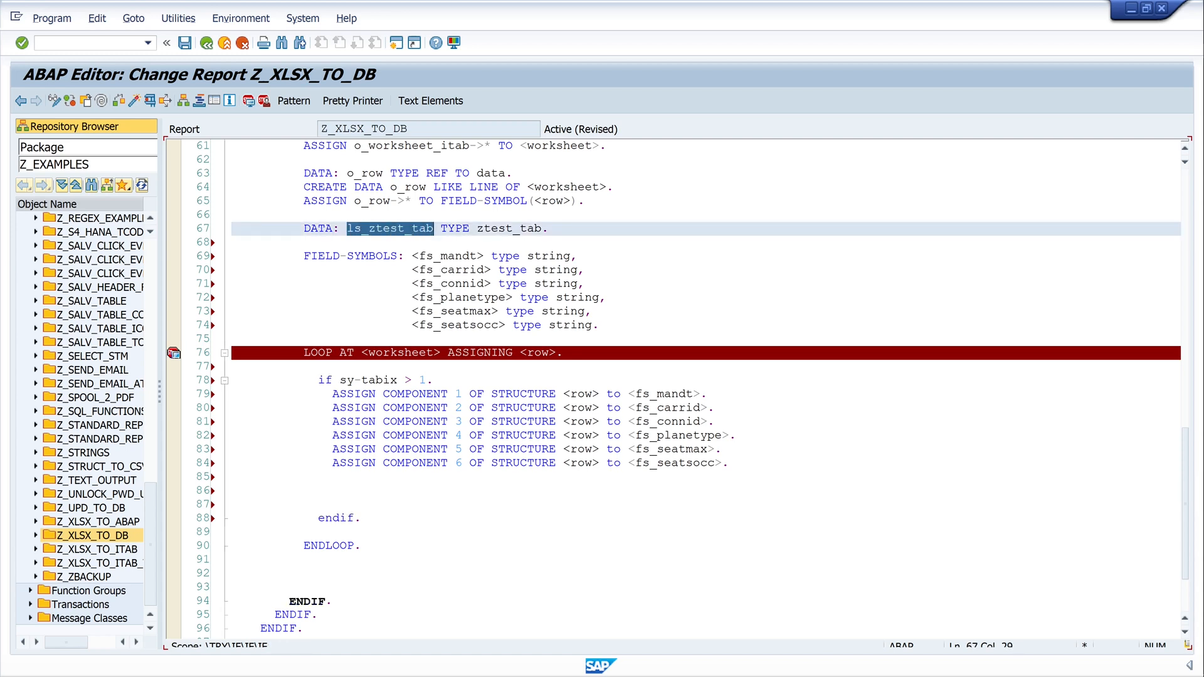
# Step: Write ls_ztest_tab-mandt = <fs_mandt>. and matching lines for carrid through seatsocc
pyautogui.write('ls_ztest_tab-')
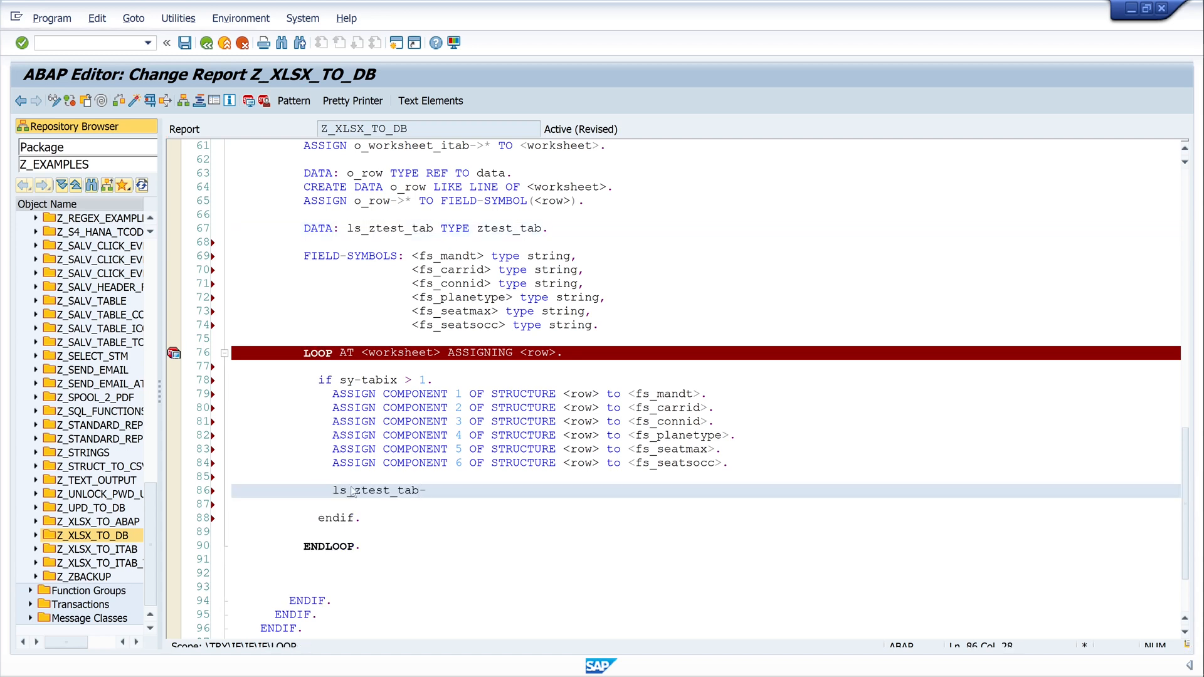
pyautogui.write('mandt')
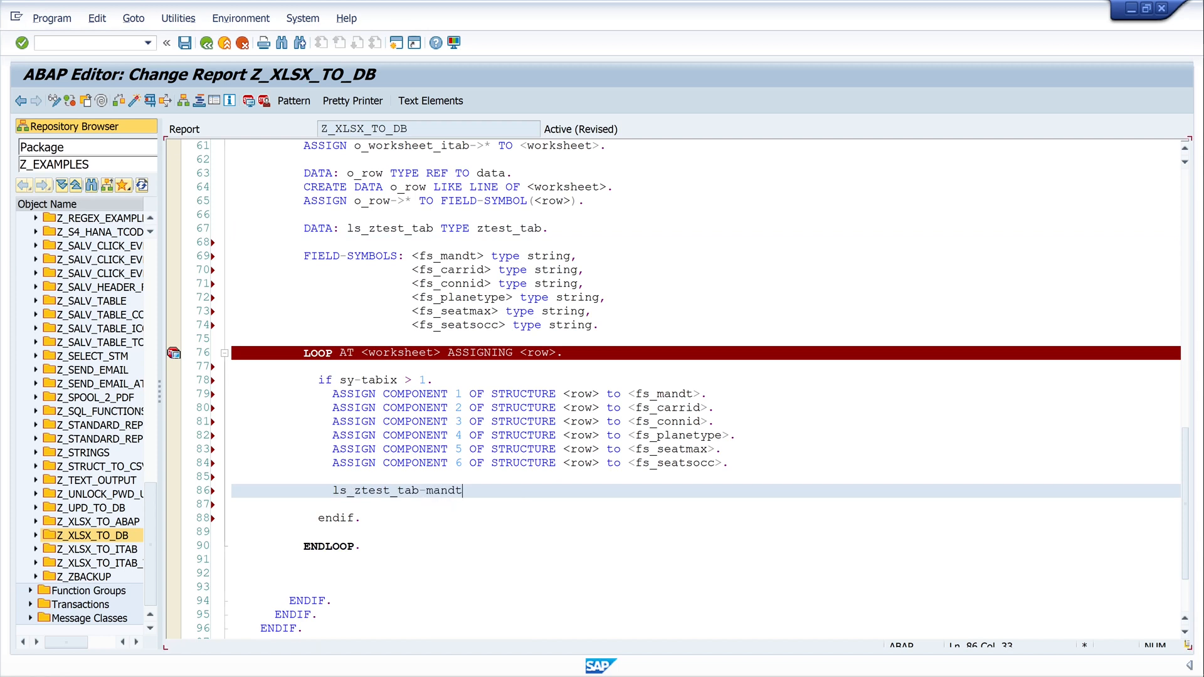
pyautogui.write('= <fs_mandt>.')
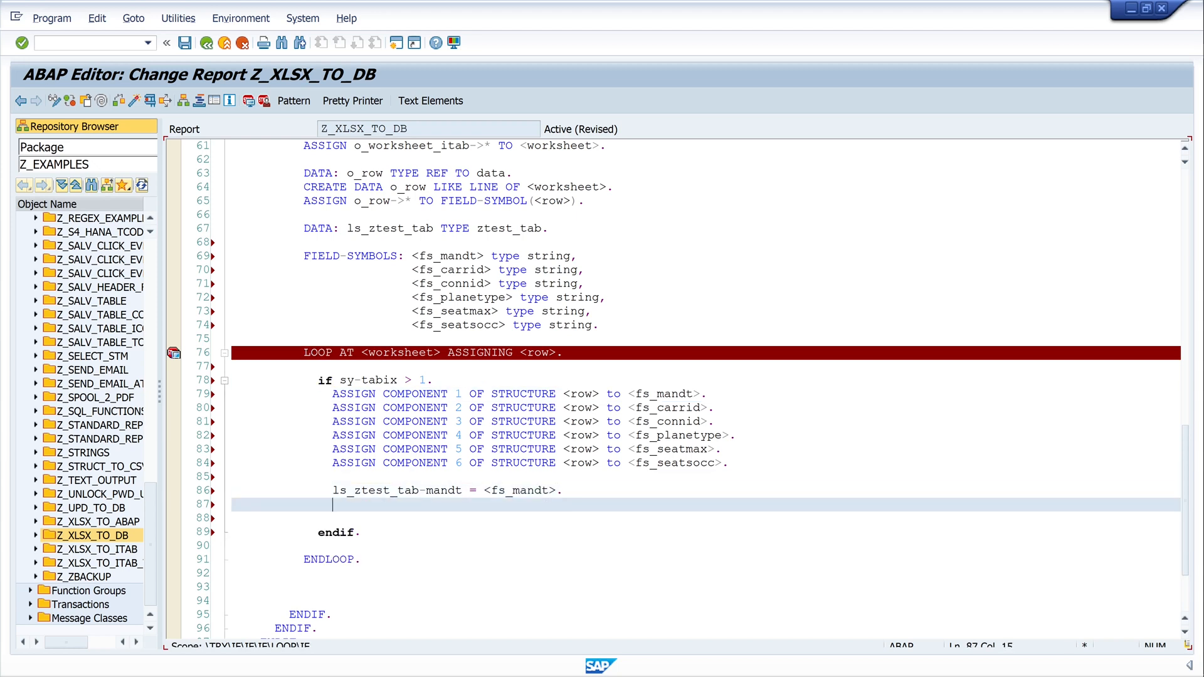
pyautogui.write('ls_ztest_tab-carrid = <fs_carrid>.')
pyautogui.click(705, 518)
pyautogui.write('ls_ztest_tab-connid = <fs_connid>.')
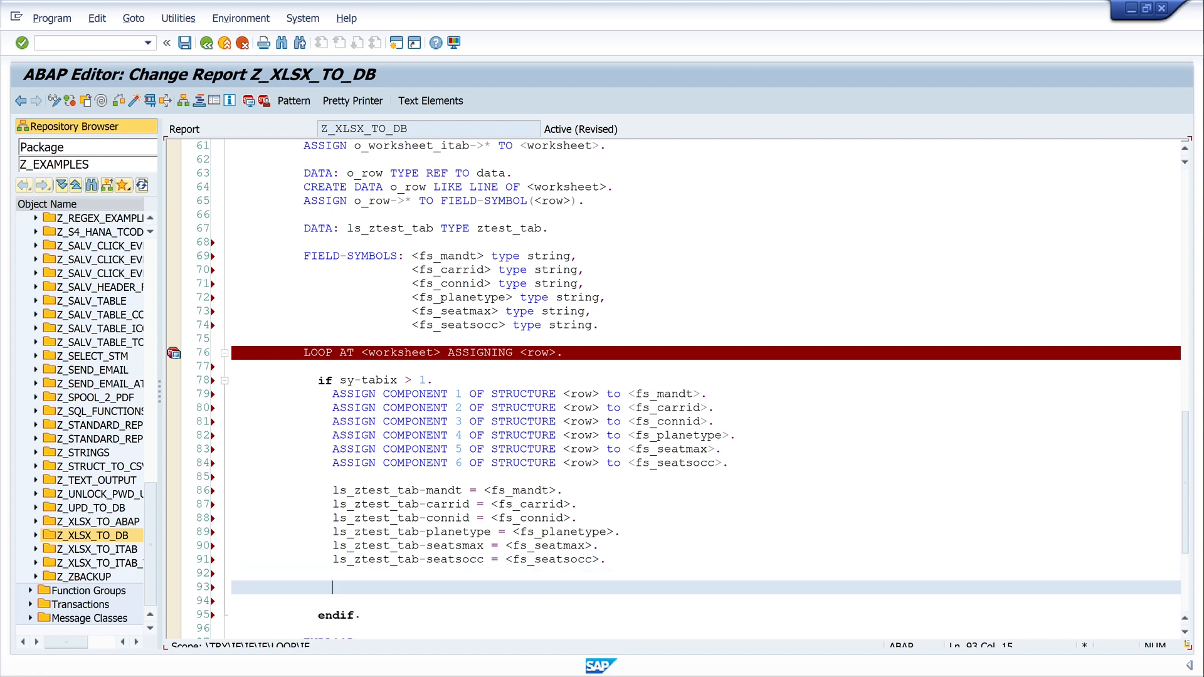
# Step: Write INSERT INTO ztest_tab VALUES ls_ztest_tab. inside the loop
pyautogui.write('insert i')
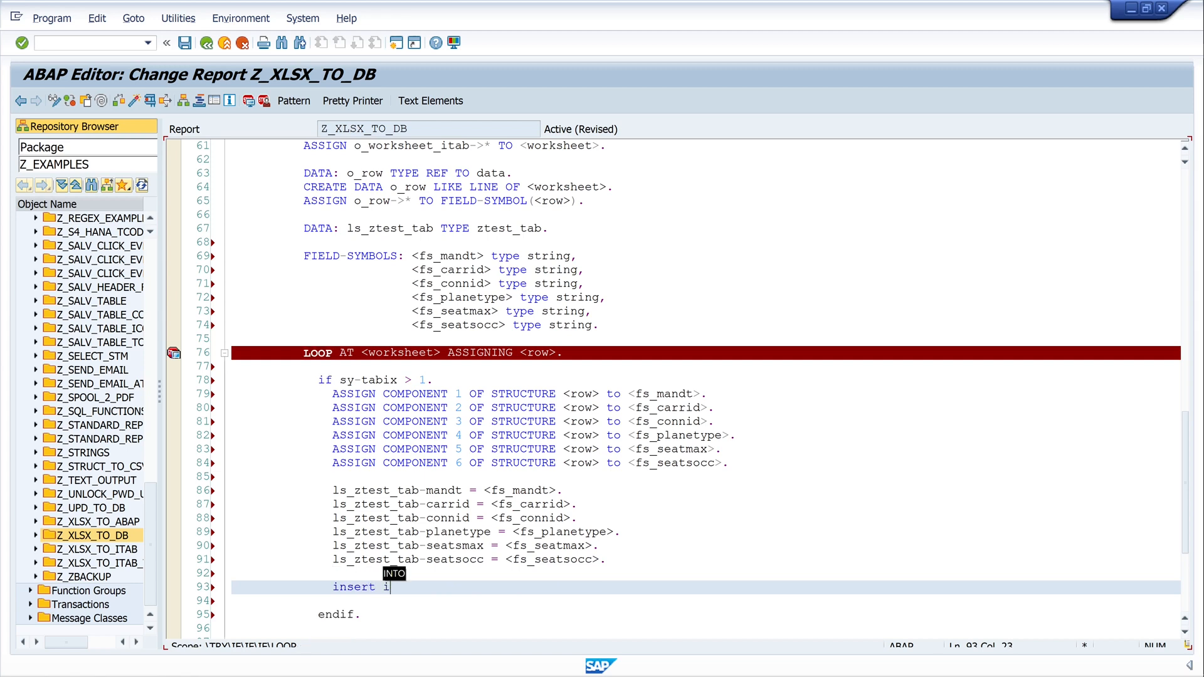
pyautogui.write('nto z')
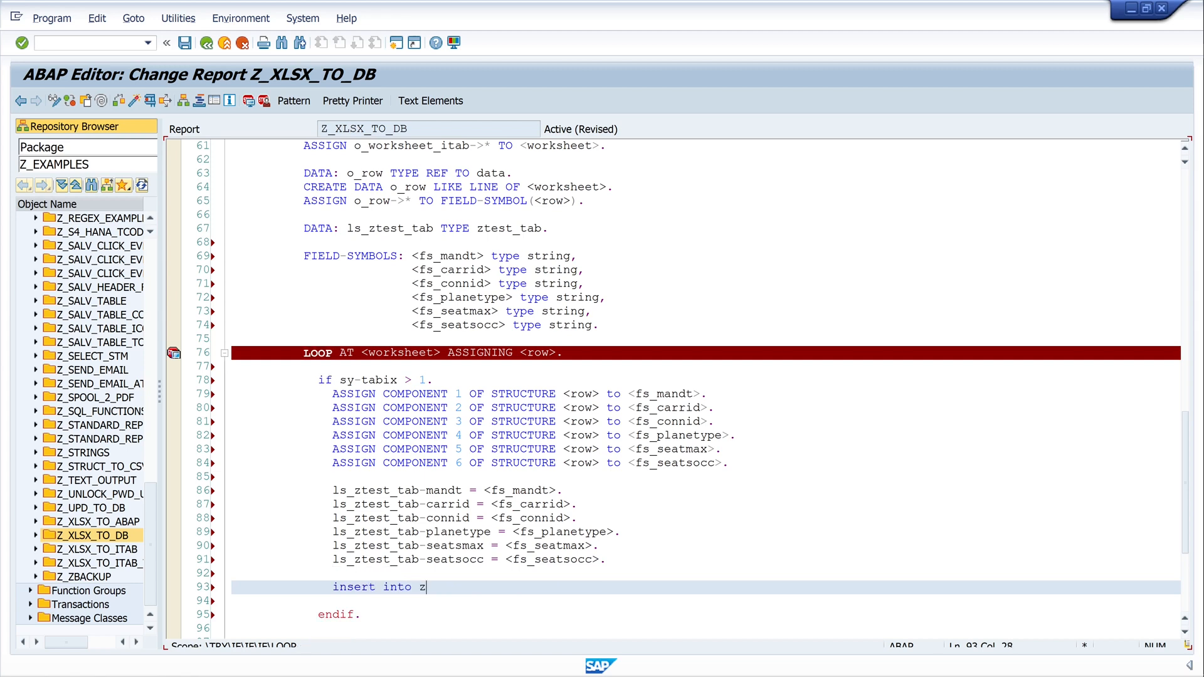
pyautogui.write('test')
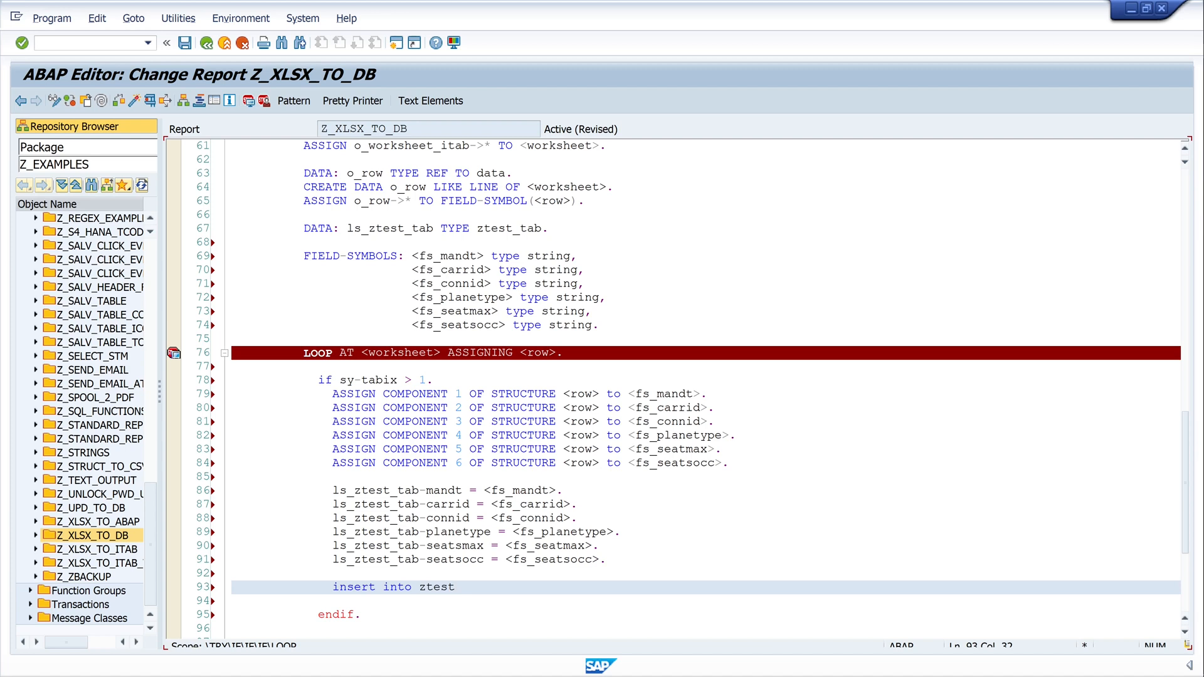
pyautogui.write('tab va')
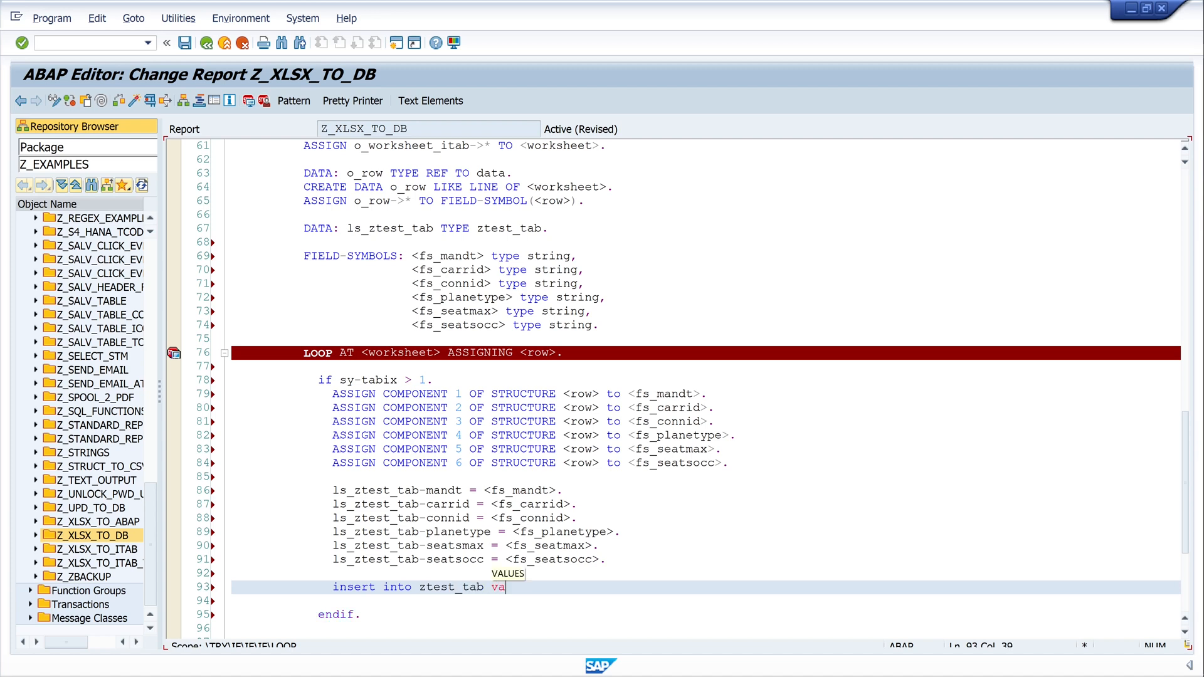
pyautogui.write('VALUES l')
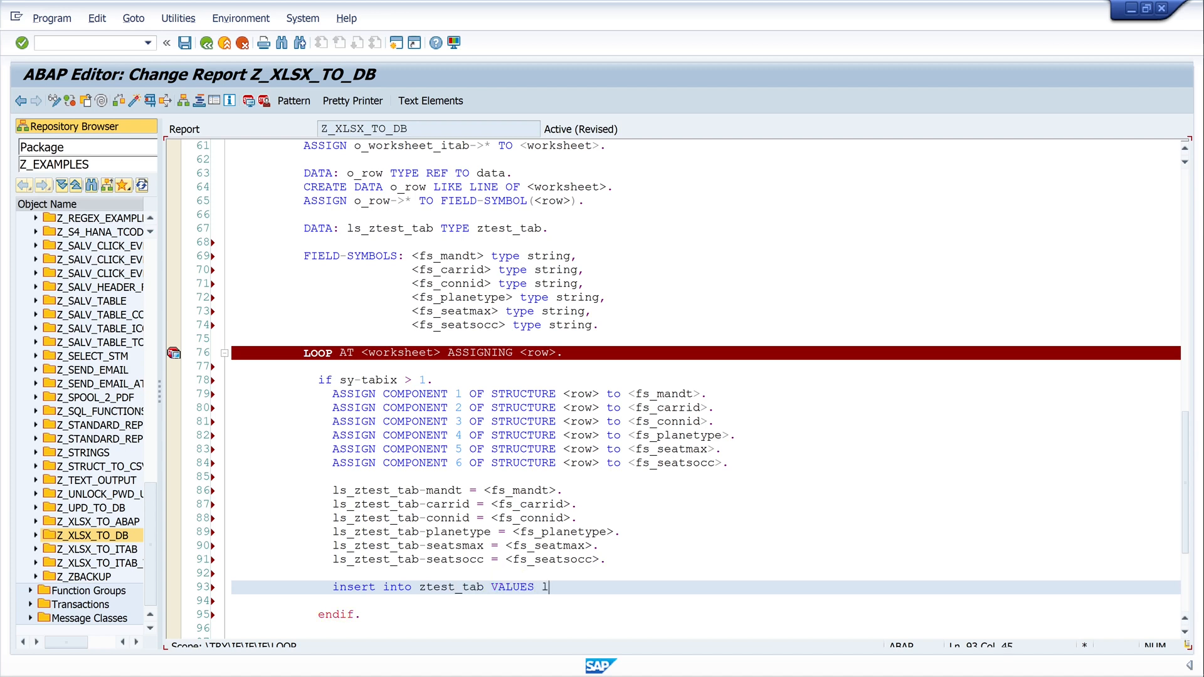
pyautogui.write('ls_zte')
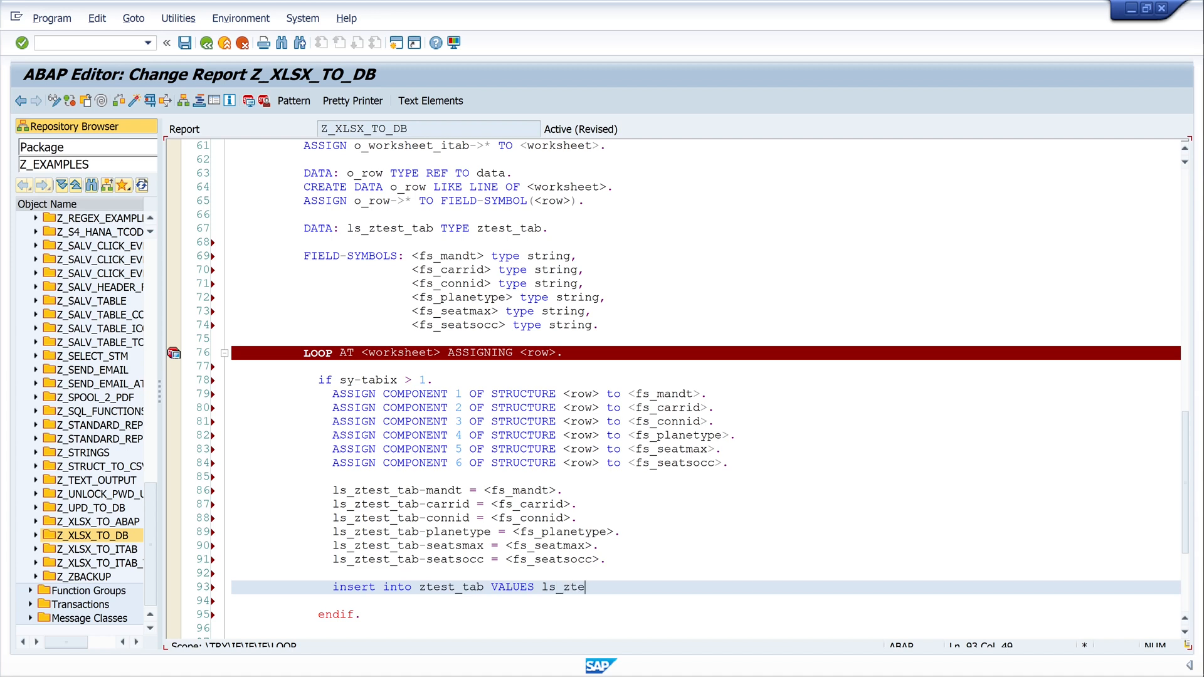
pyautogui.write('st_tab')
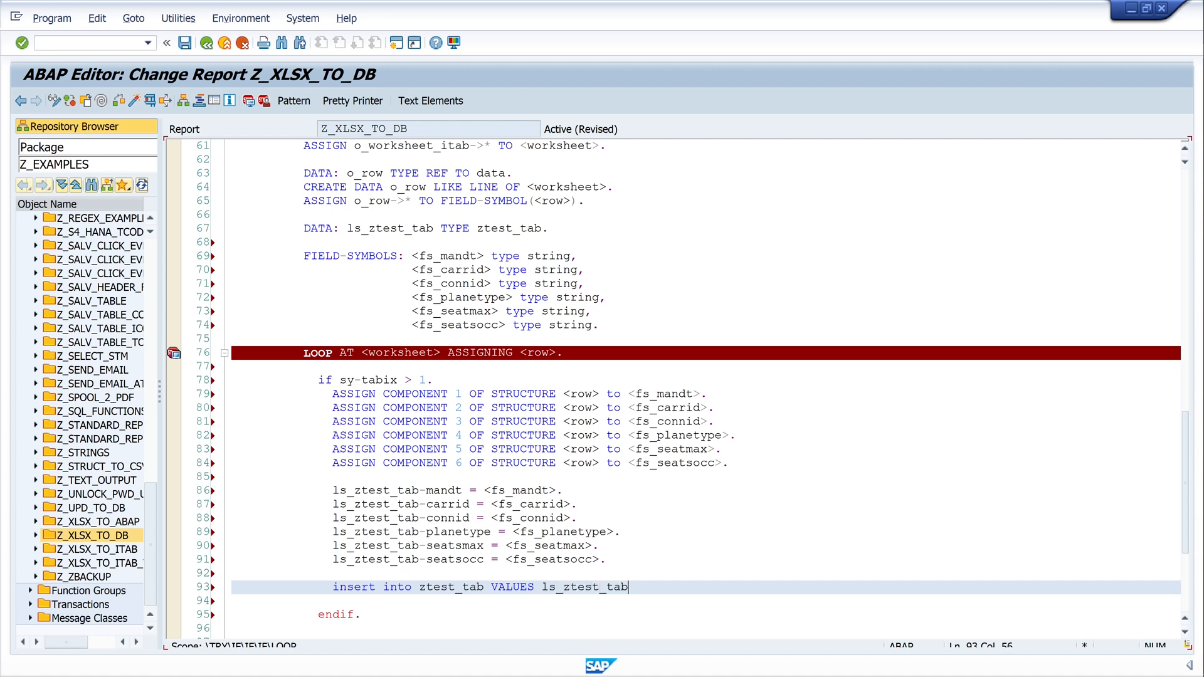
pyautogui.write('.')
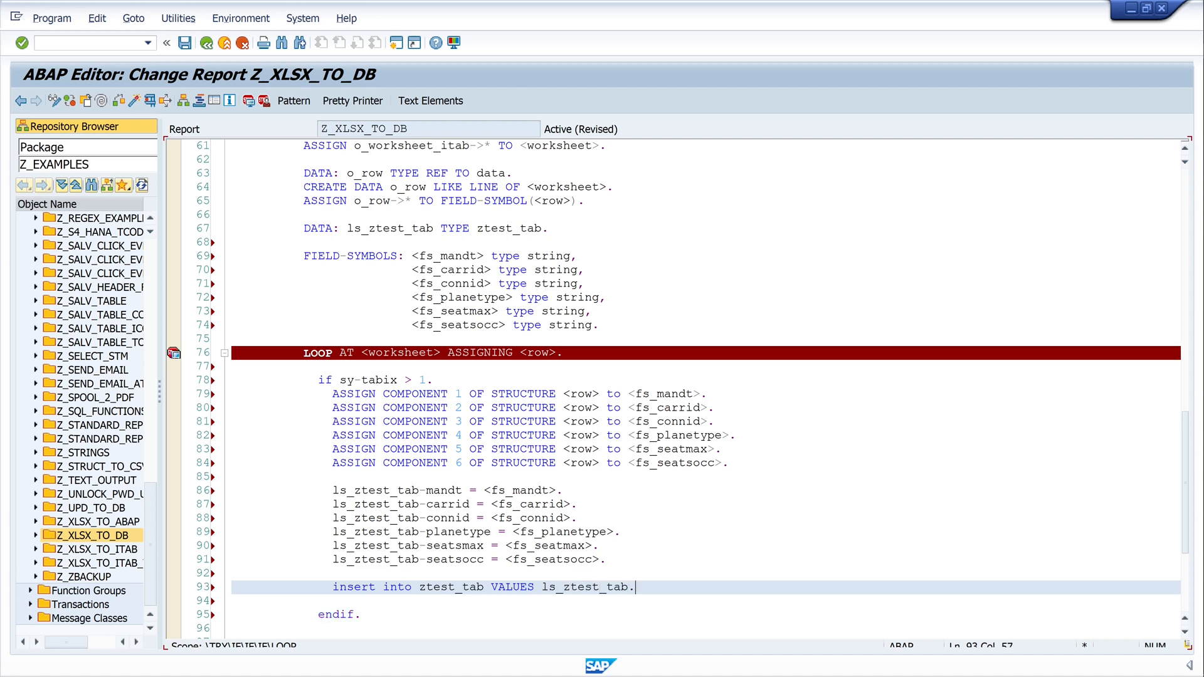
# Step: Add 'clear ls_ztest_tab.' below the insert, correcting the variable-name typo
pyautogui.write('c')
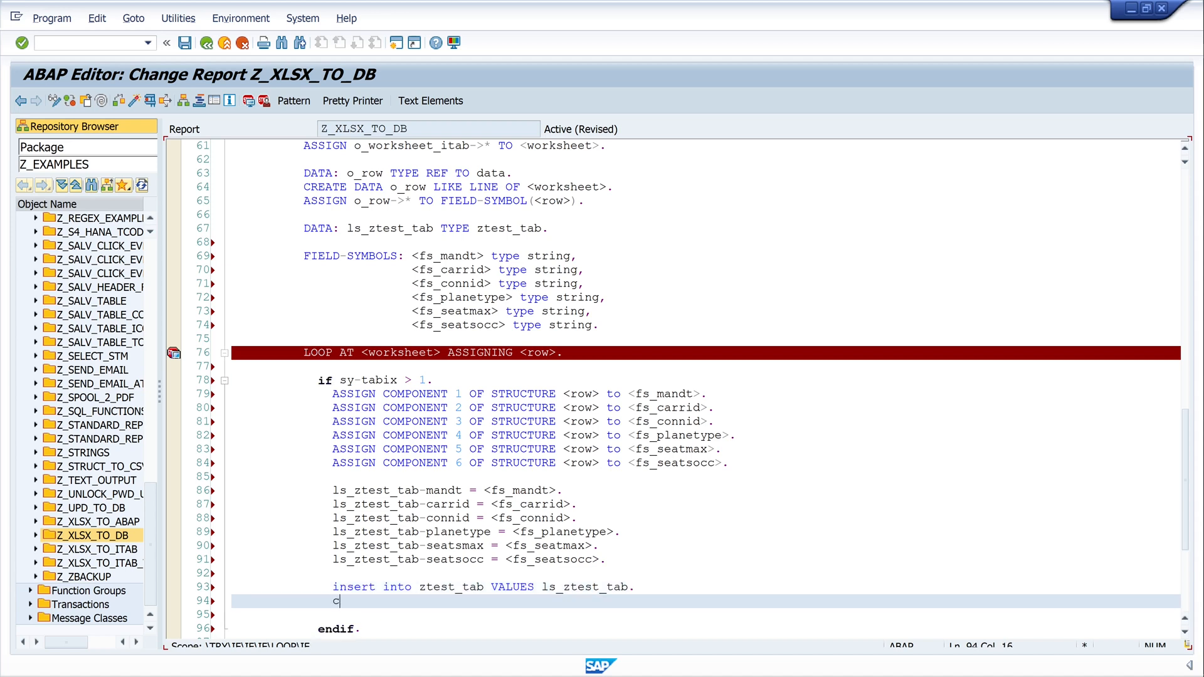
pyautogui.write('lear')
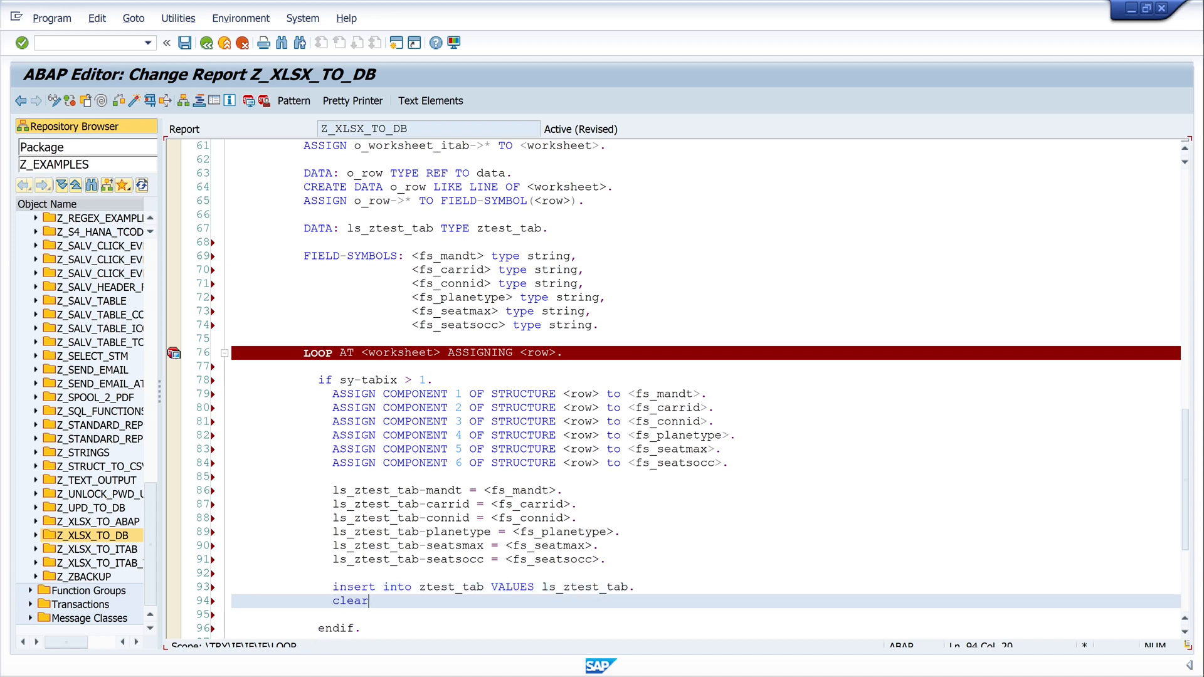
pyautogui.write('ls_z')
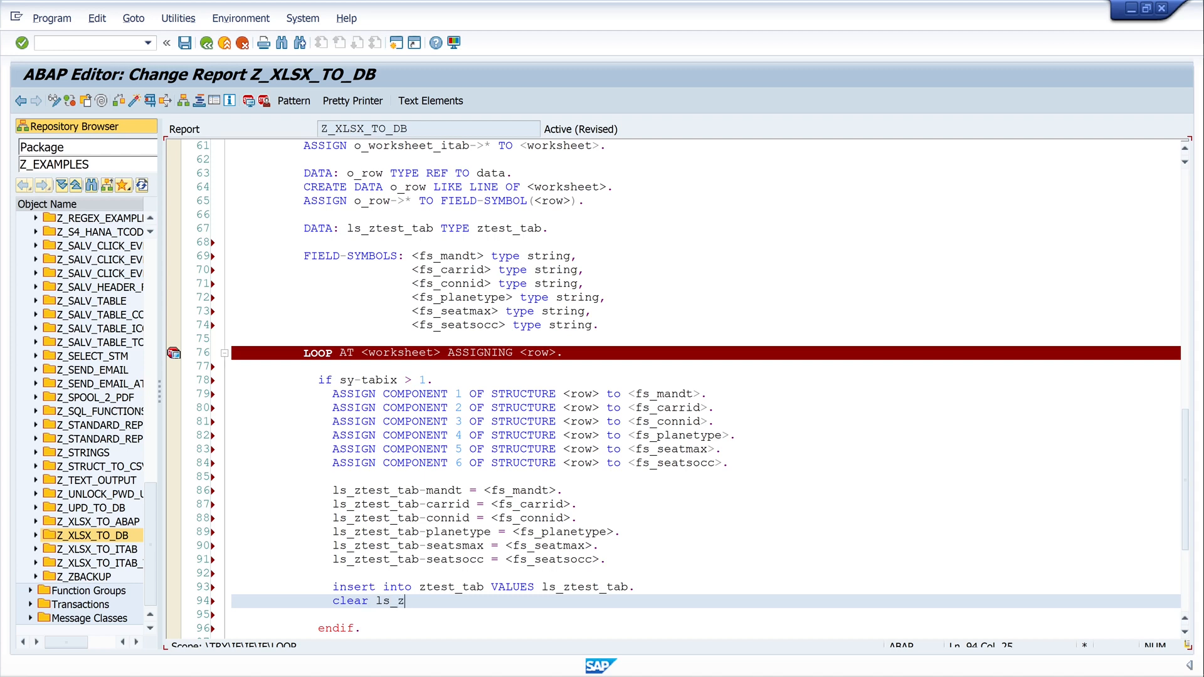
pyautogui.write('test_zta')
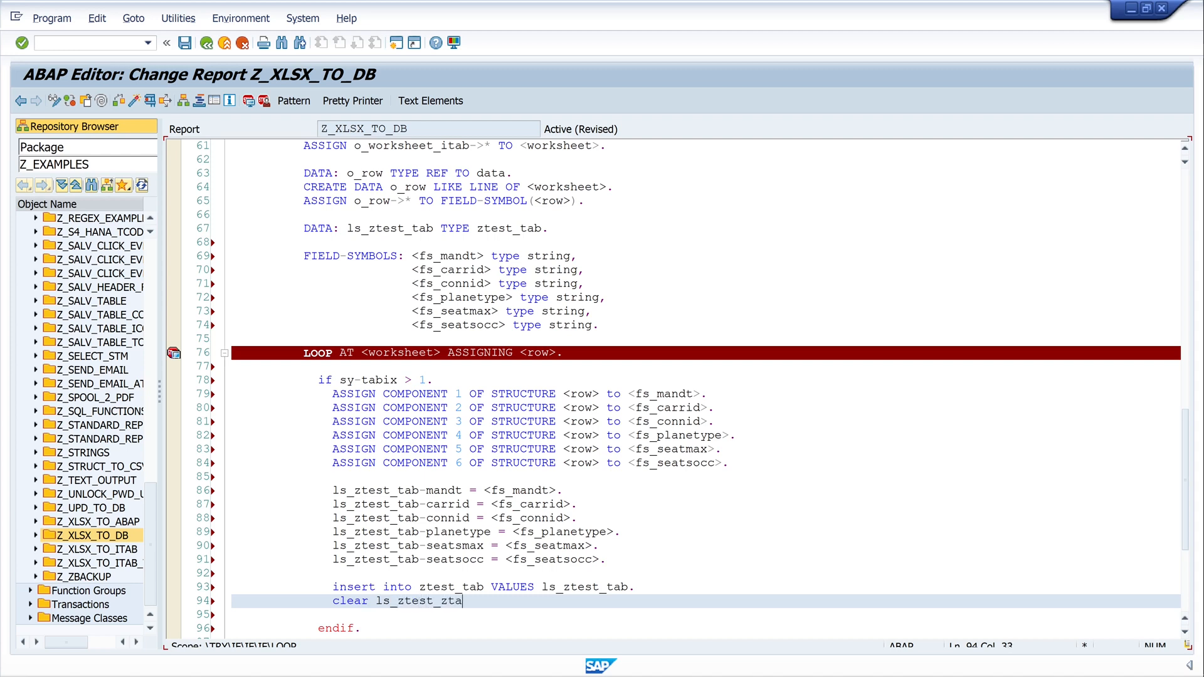
pyautogui.press('Backspace')
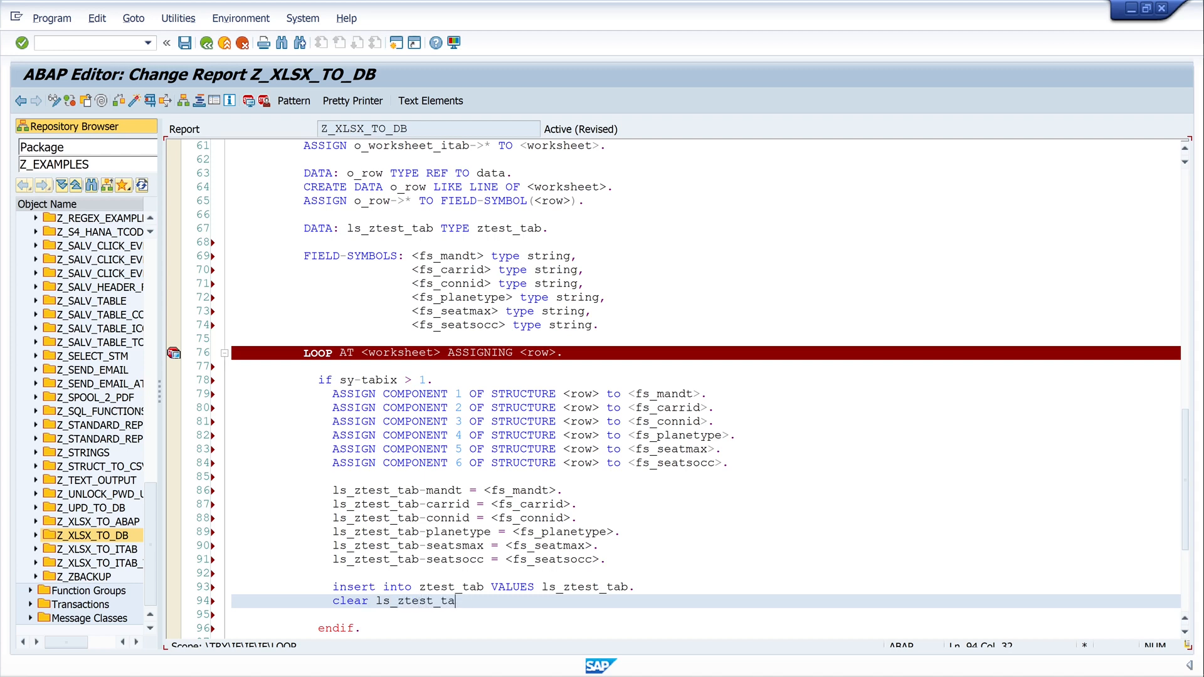
pyautogui.write('b.')
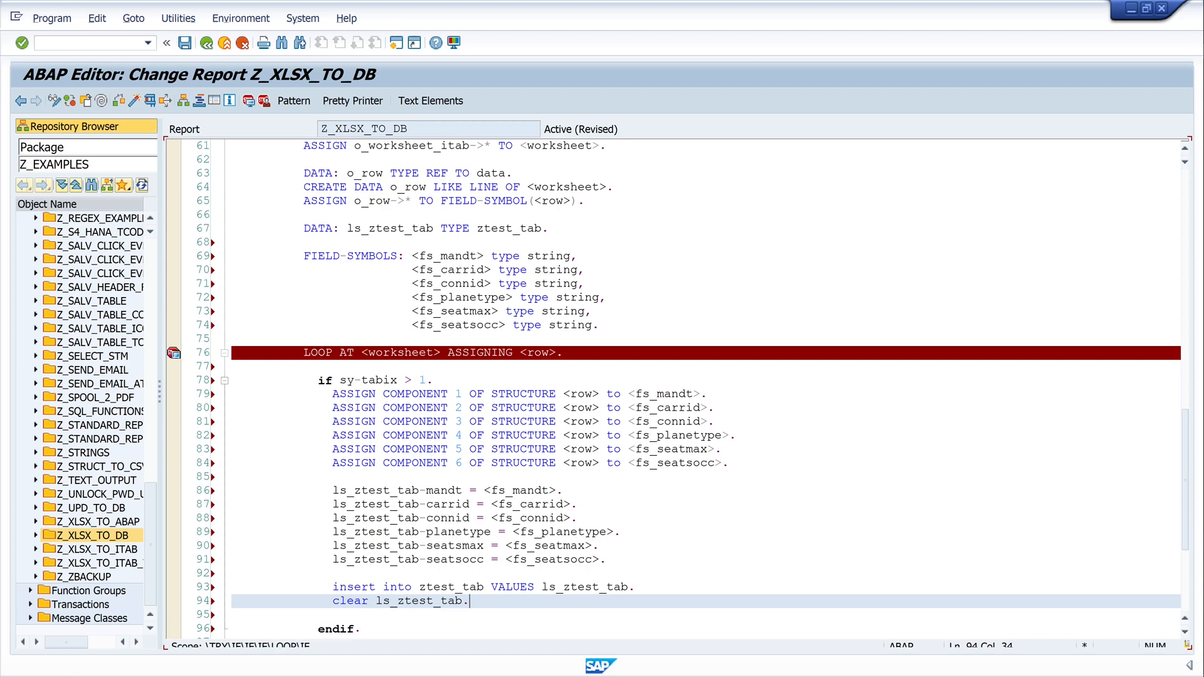
# Step: Pretty-print and activate Z_XLSX_TO_DB, then delete the breakpoint on line 69
pyautogui.click(353, 100)
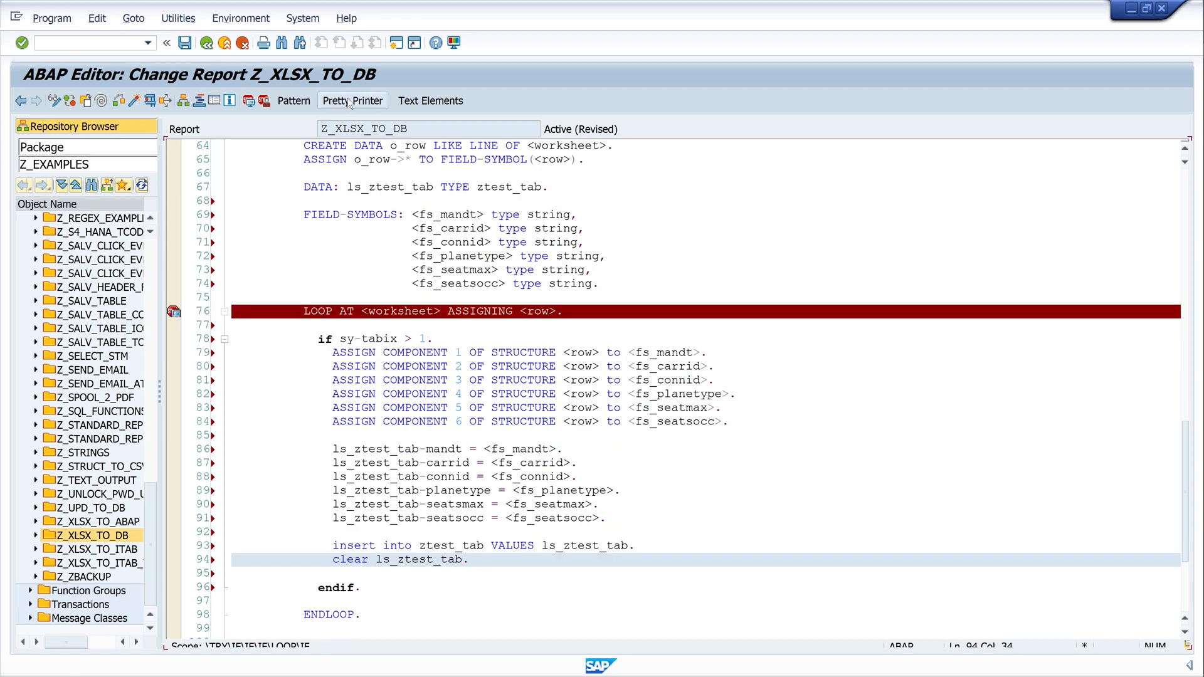
pyautogui.click(352, 101)
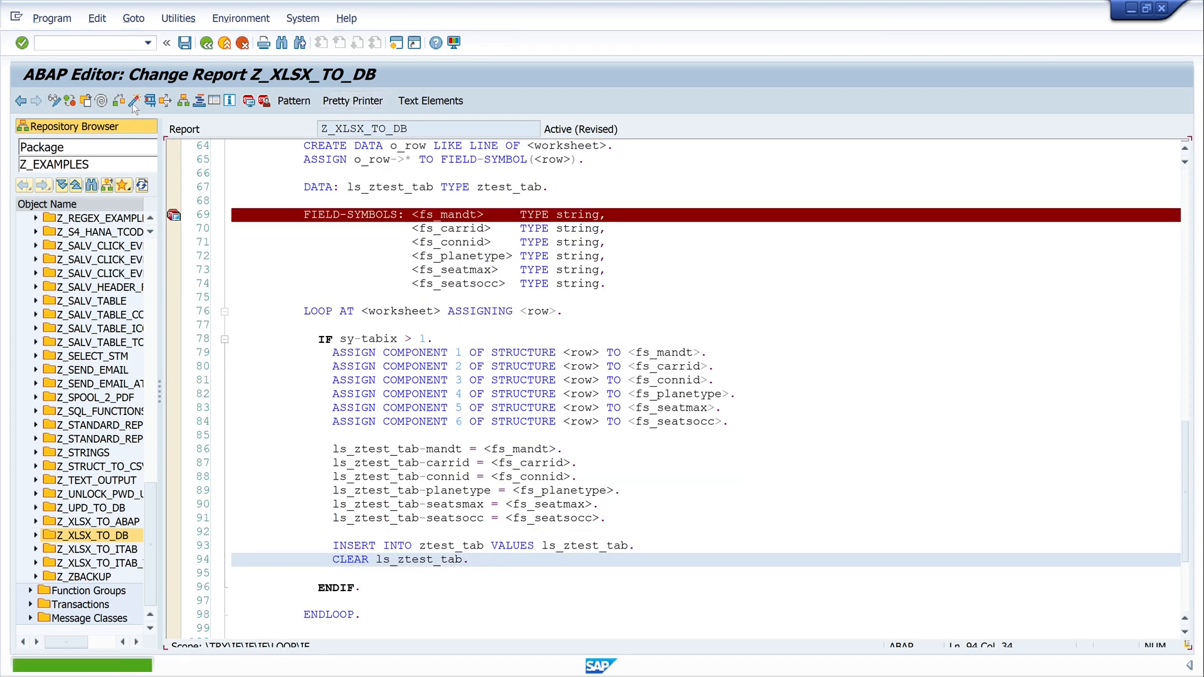
pyautogui.click(132, 101)
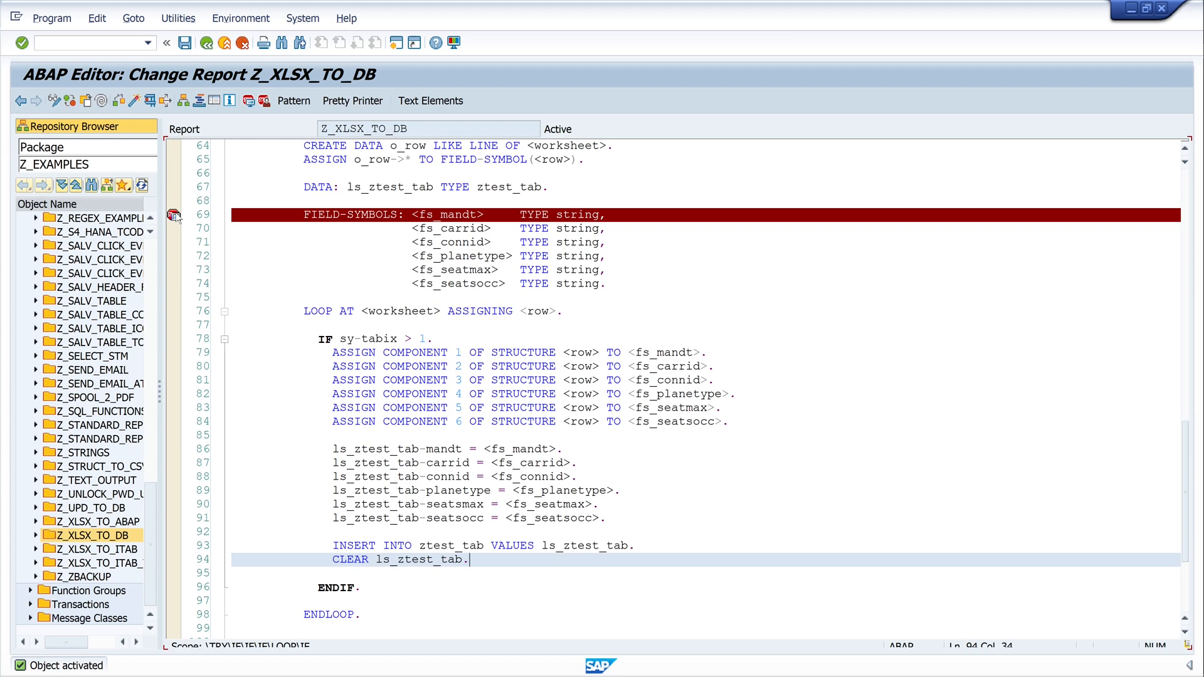
pyautogui.click(175, 215)
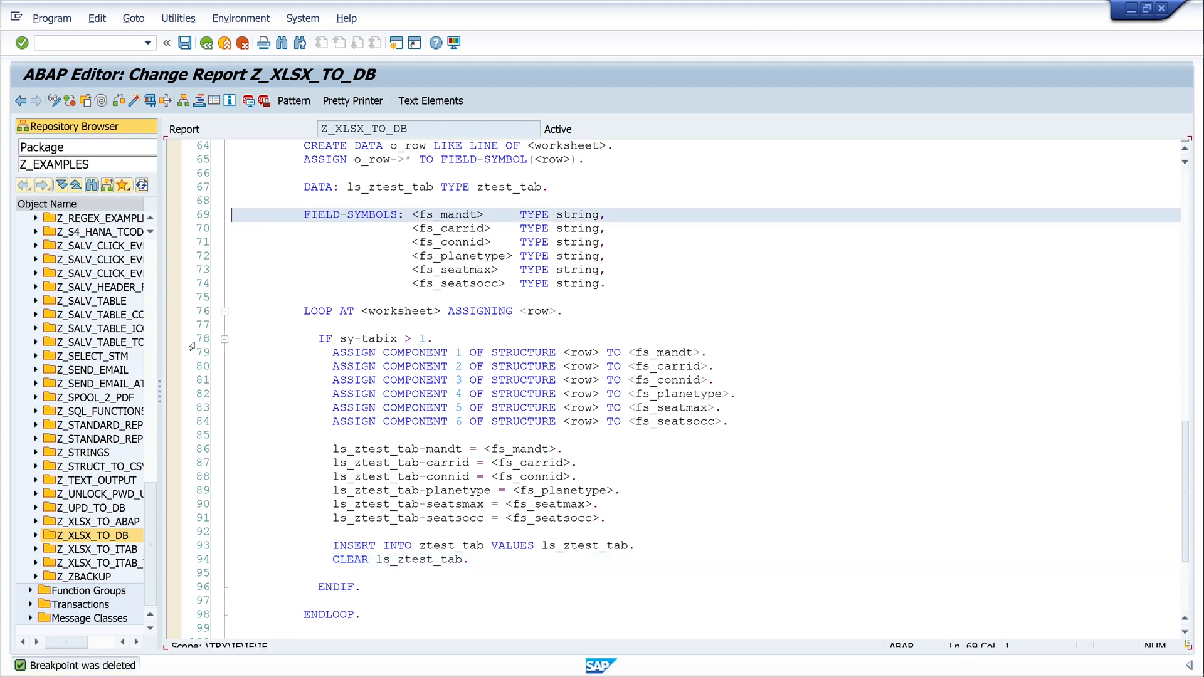
pyautogui.moveTo(177, 342)
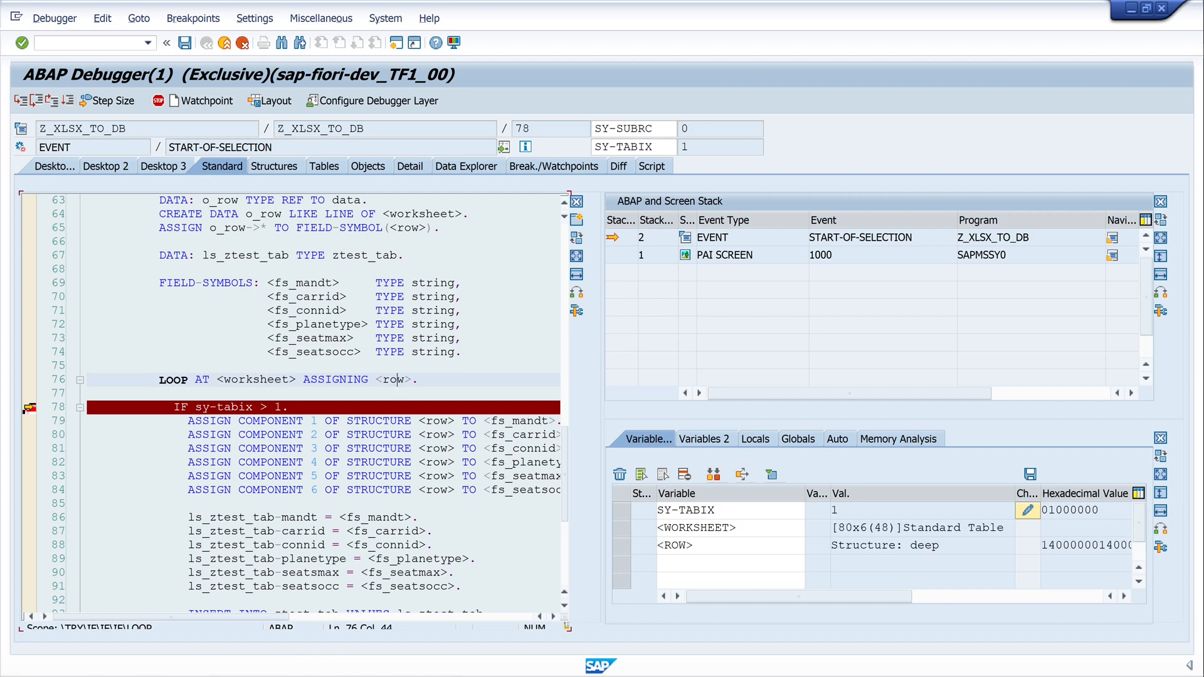
pyautogui.moveTo(394, 380)
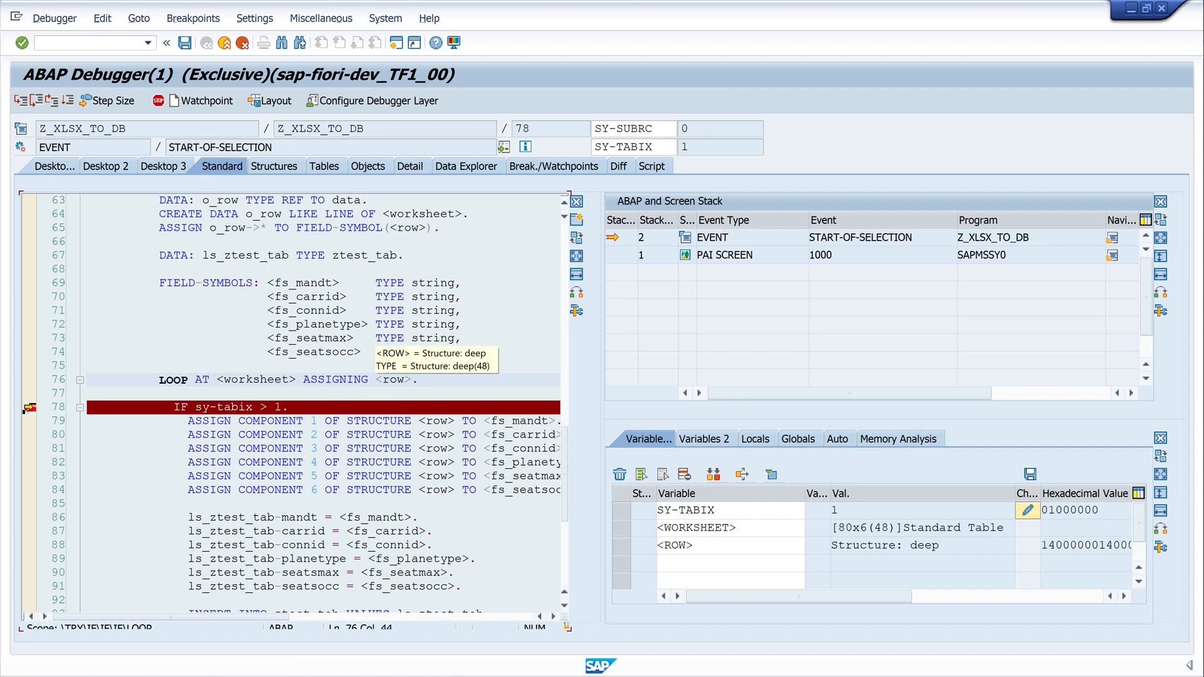
pyautogui.moveTo(391, 379)
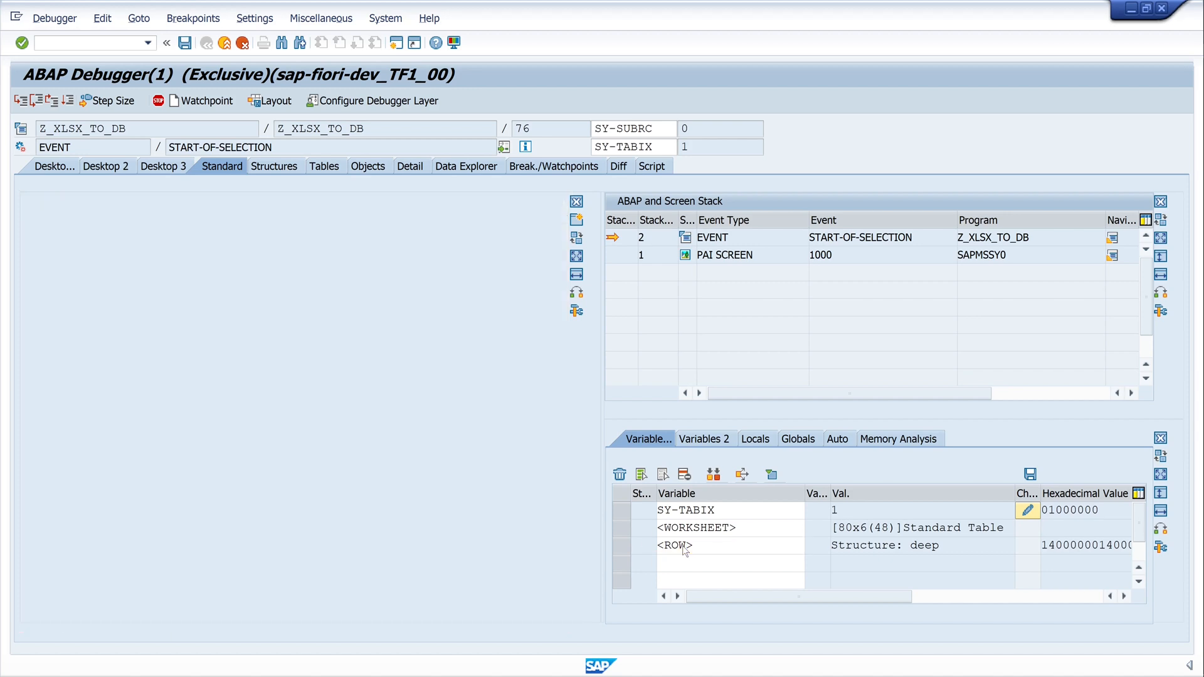
# Step: Inspect row 2 (109, AA, 17, 747-400) and step through its ASSIGN COMPONENT statements
pyautogui.click(275, 166)
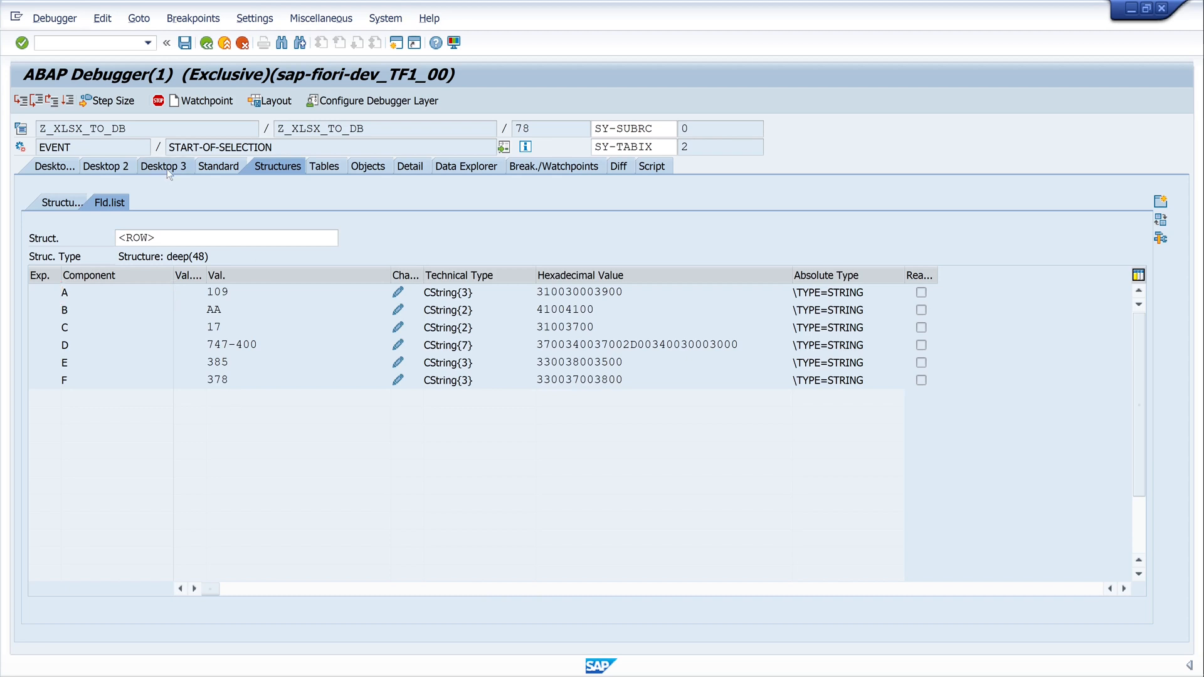
pyautogui.click(163, 165)
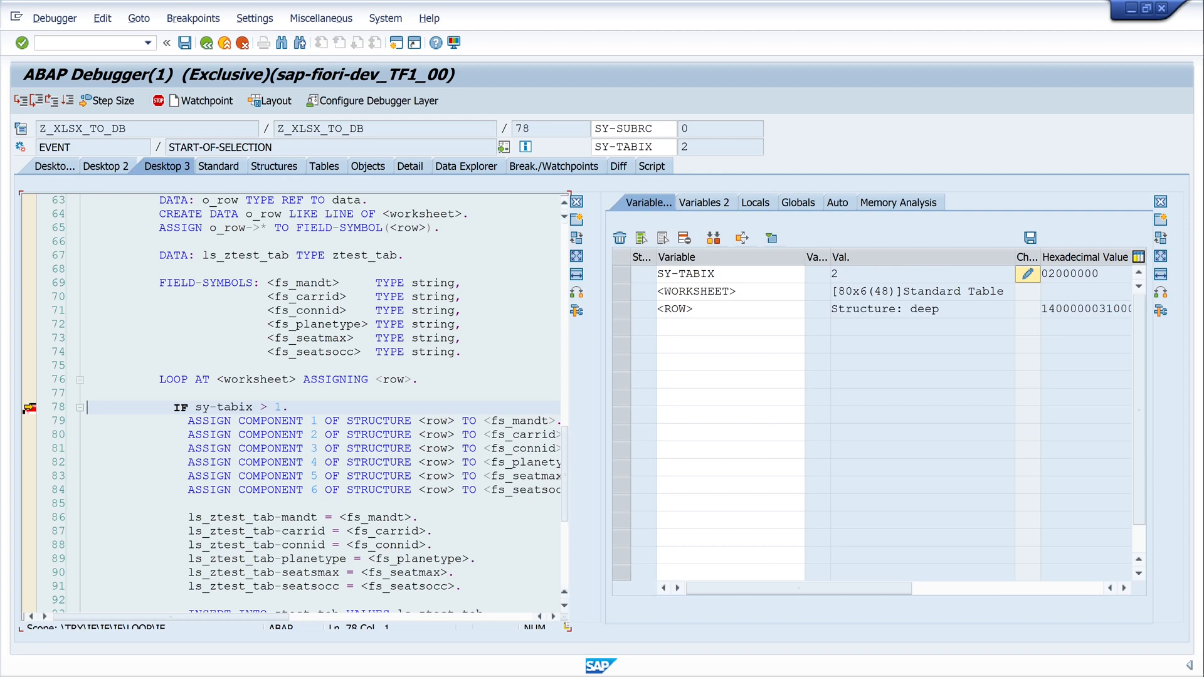
pyautogui.click(274, 165)
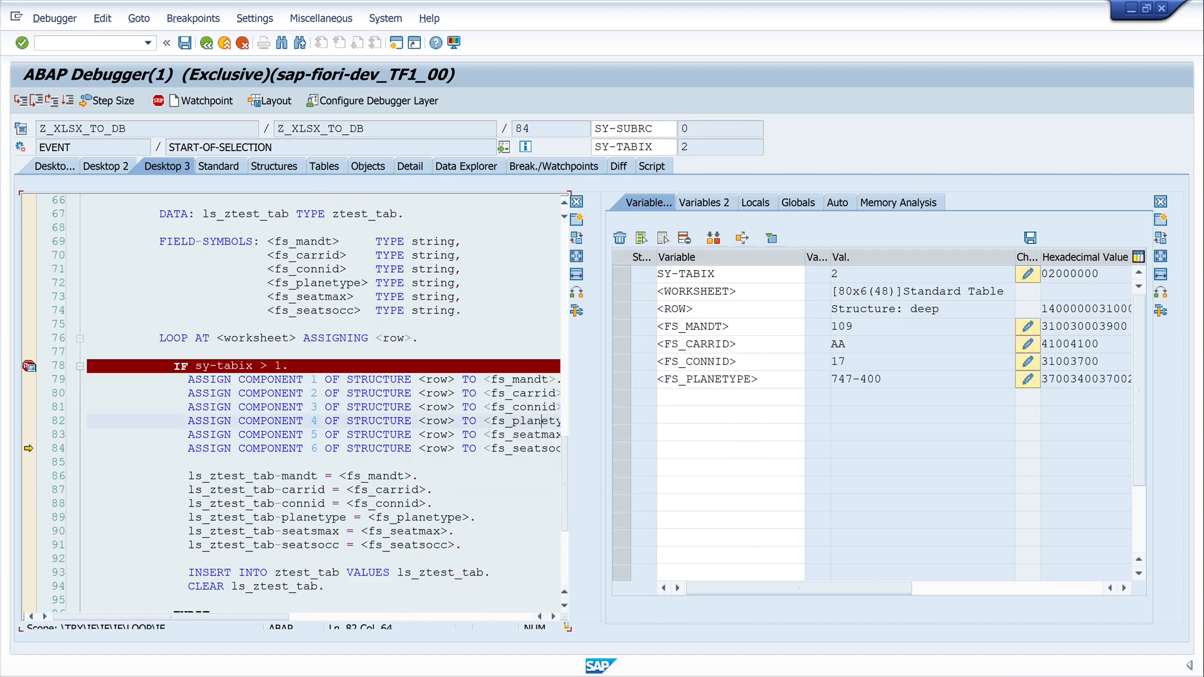
pyautogui.scroll(-3)
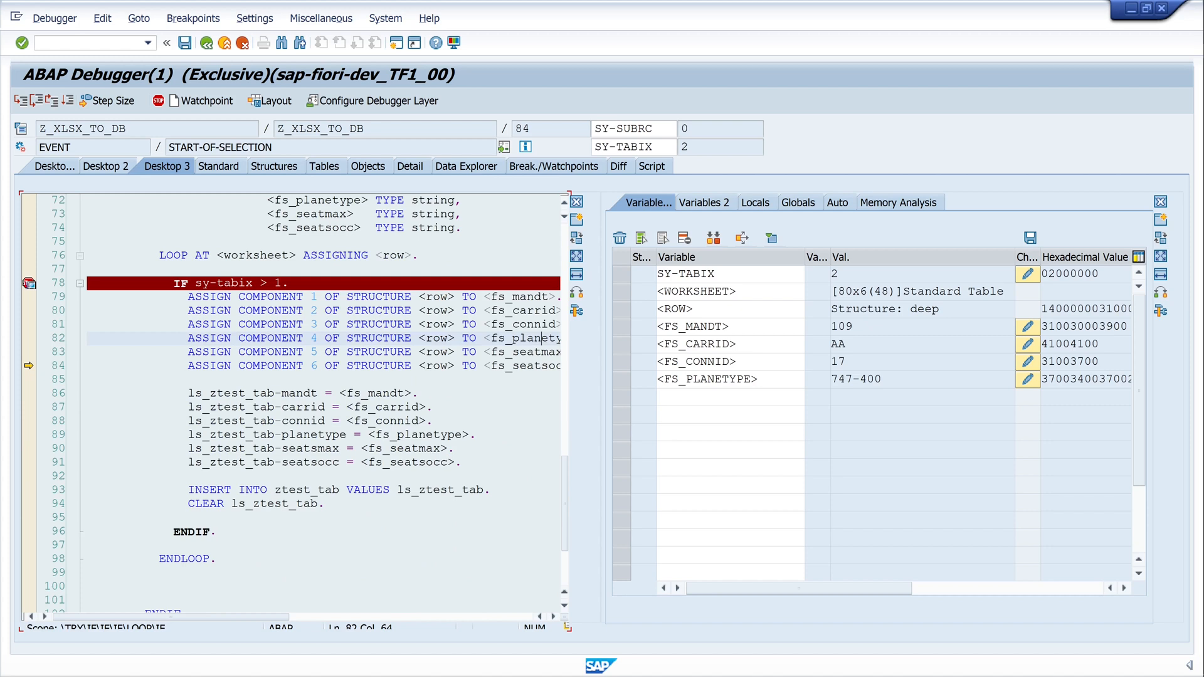
# Step: Step past the ls_ztest_tab field assignments and INSERT, then add sy-subrc to the variables
pyautogui.press('F6')
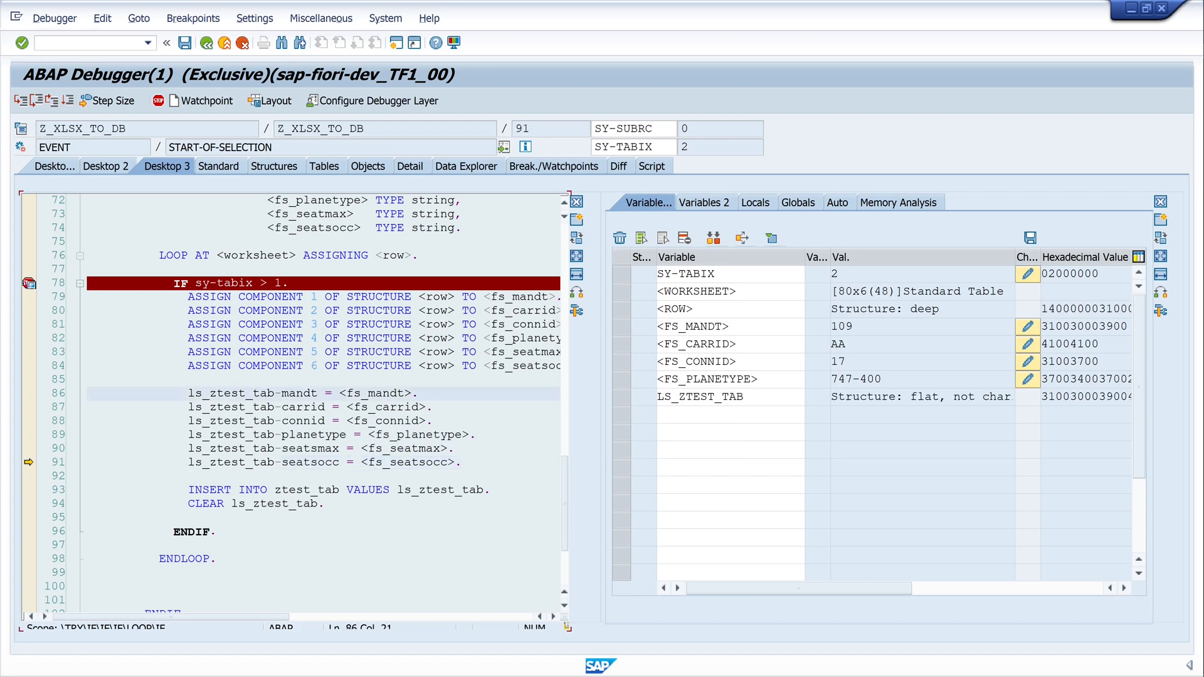
pyautogui.click(274, 165)
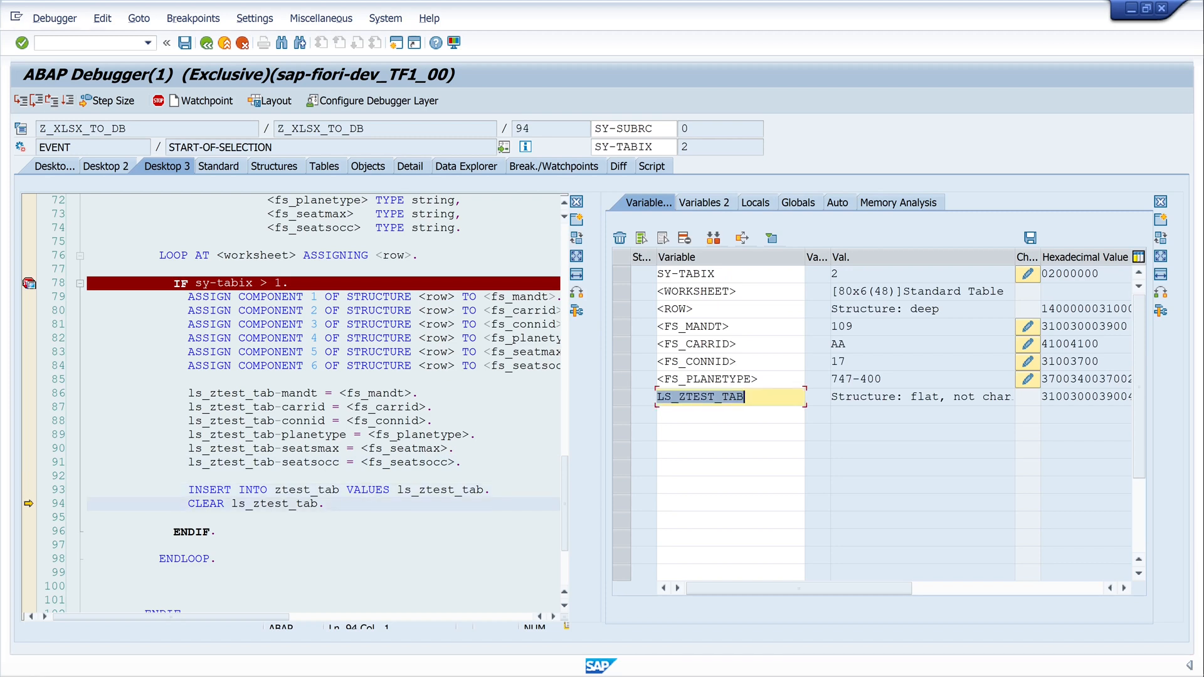
pyautogui.write('s')
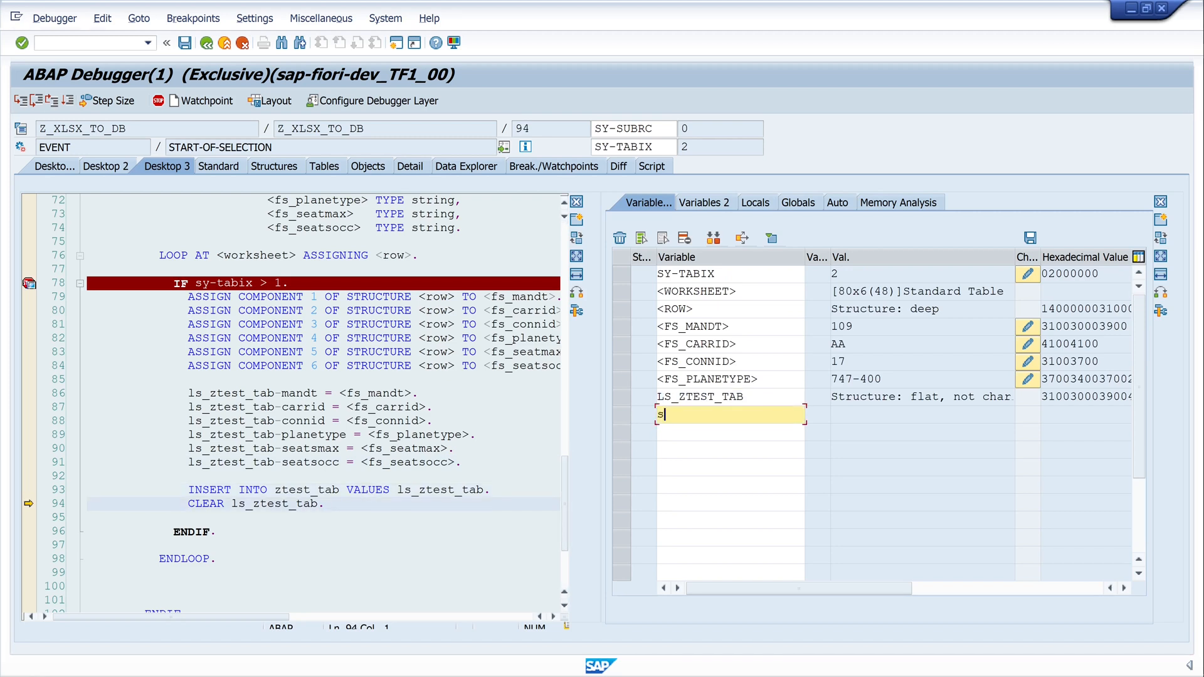
pyautogui.write('sy-subrc')
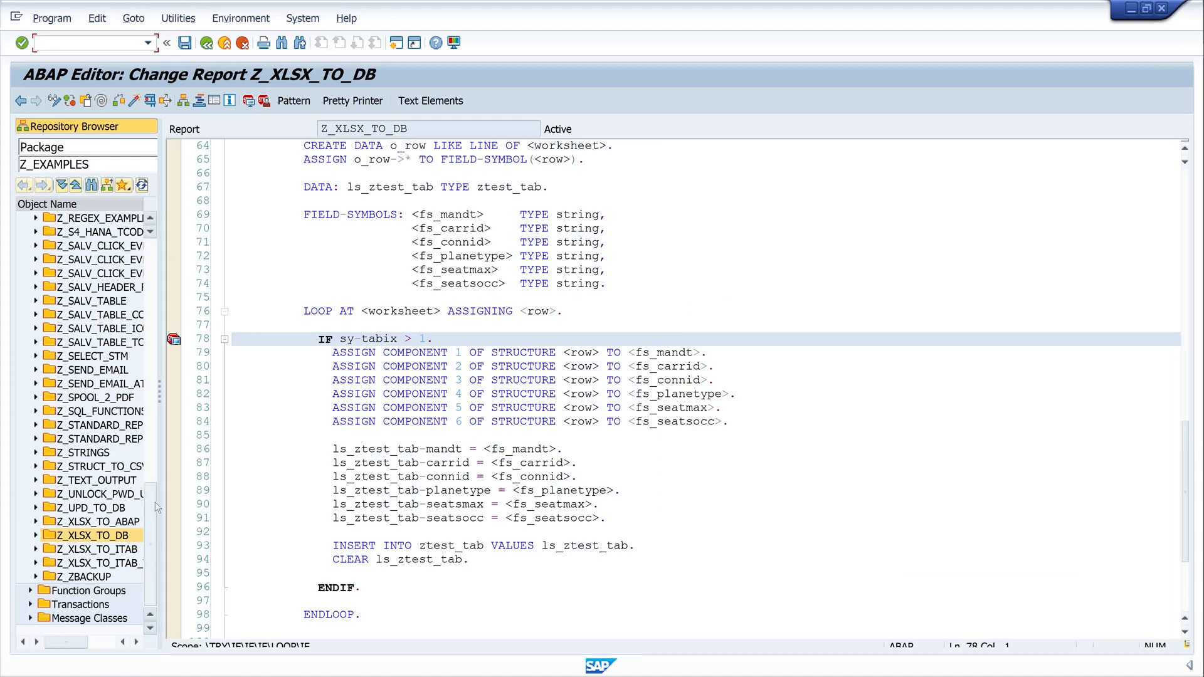
# Step: Open ZTEST_TAB contents under Database Tables, list its 5 entries, and inspect the blank first entry
pyautogui.click(24, 217)
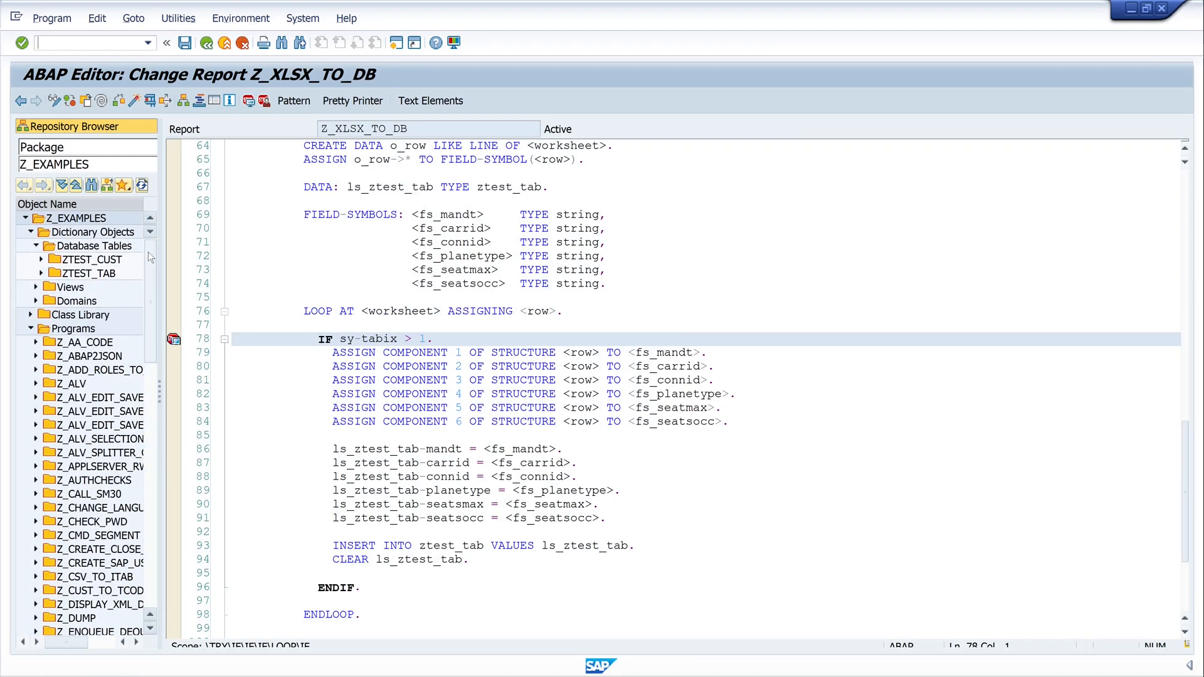
pyautogui.click(89, 273)
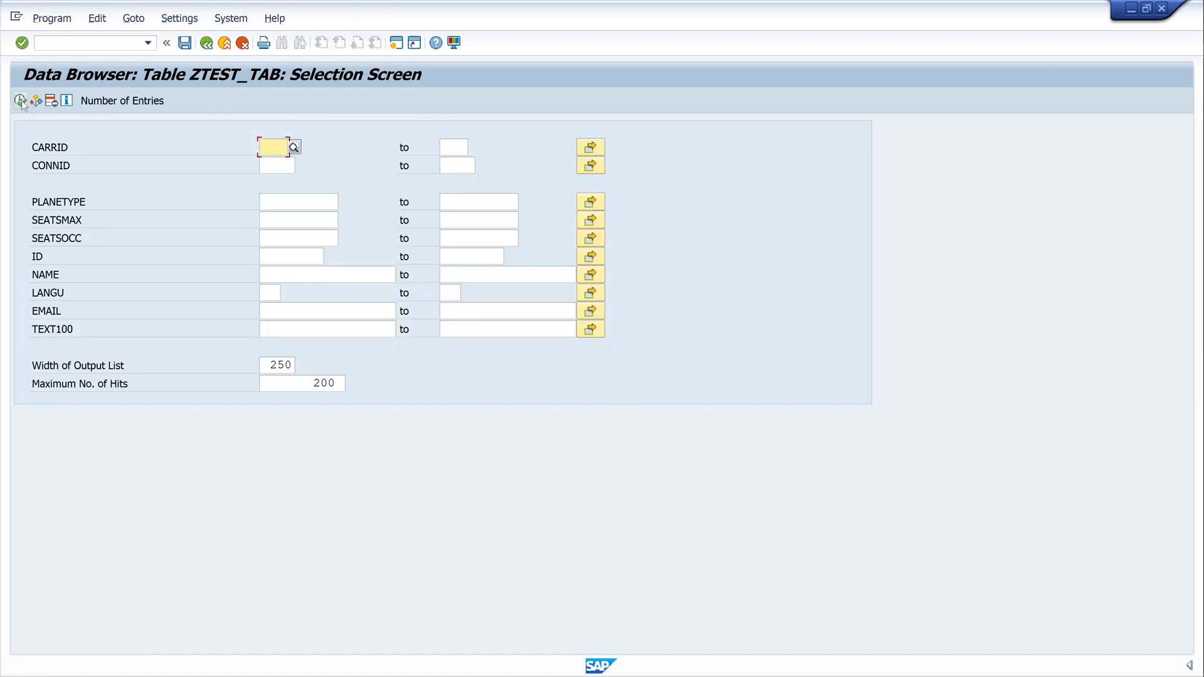
pyautogui.click(20, 101)
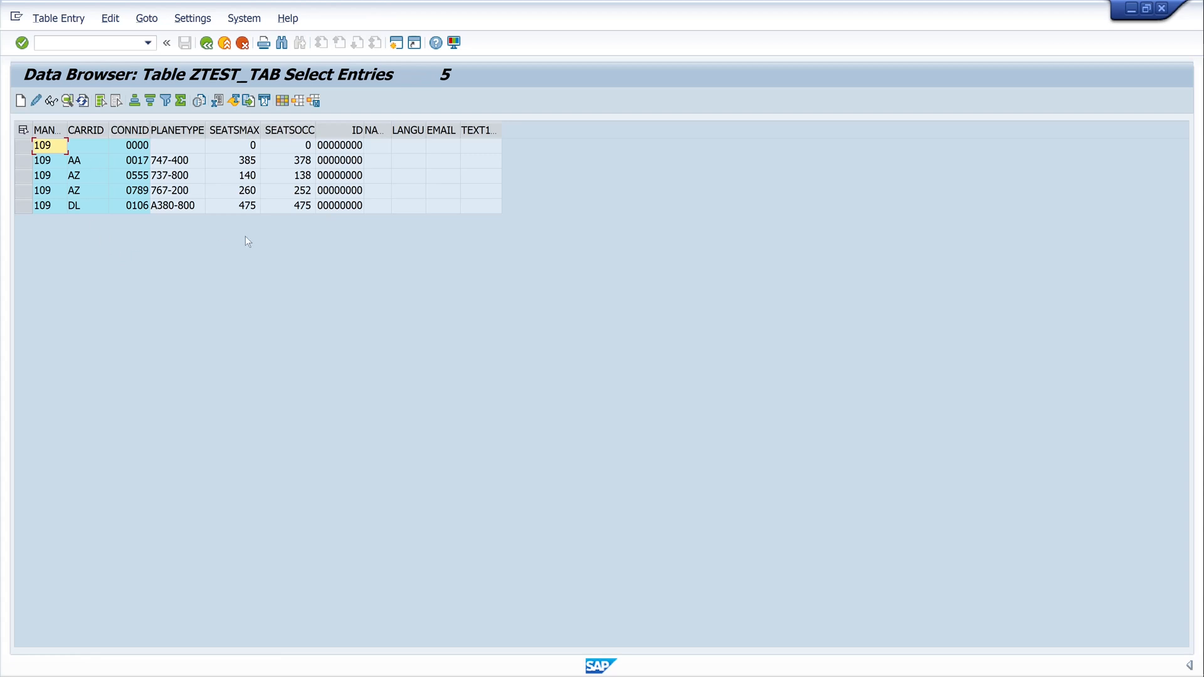
pyautogui.click(85, 145)
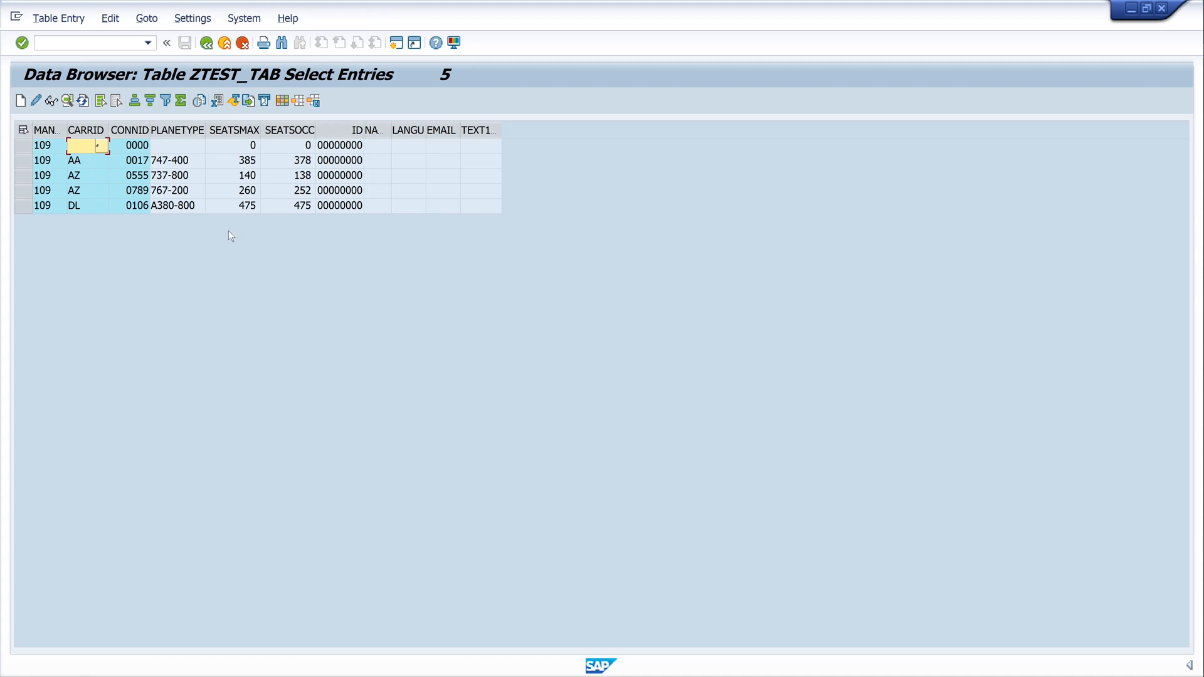
pyautogui.moveTo(209, 198)
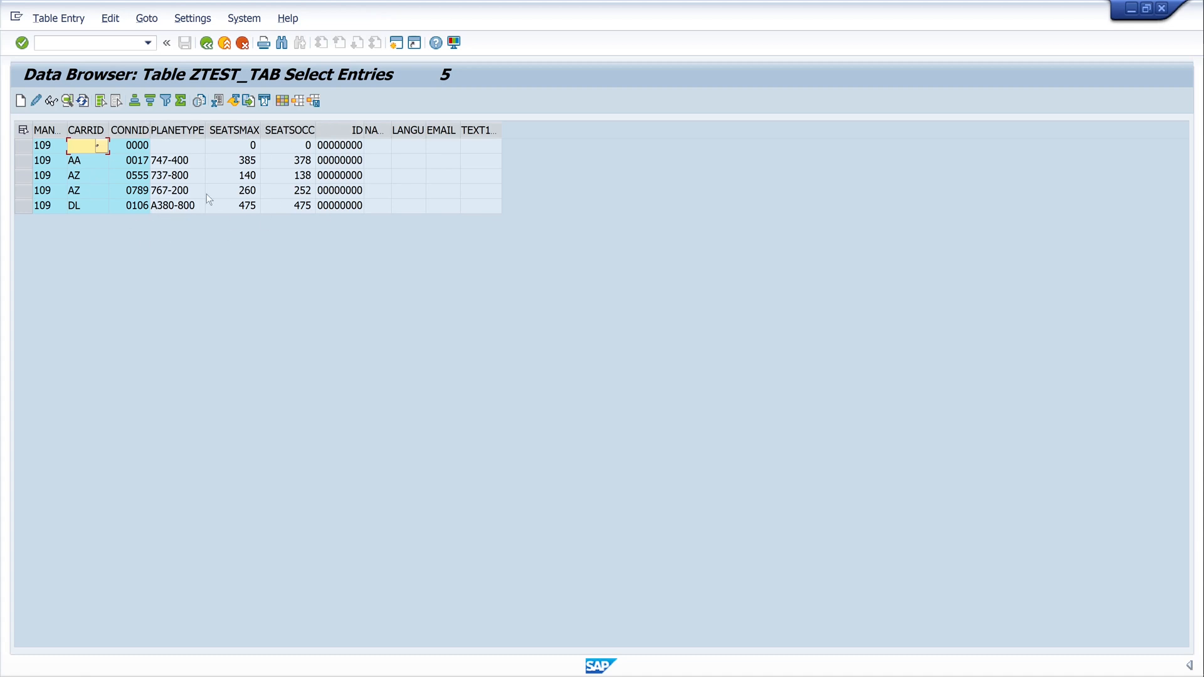
pyautogui.moveTo(204, 163)
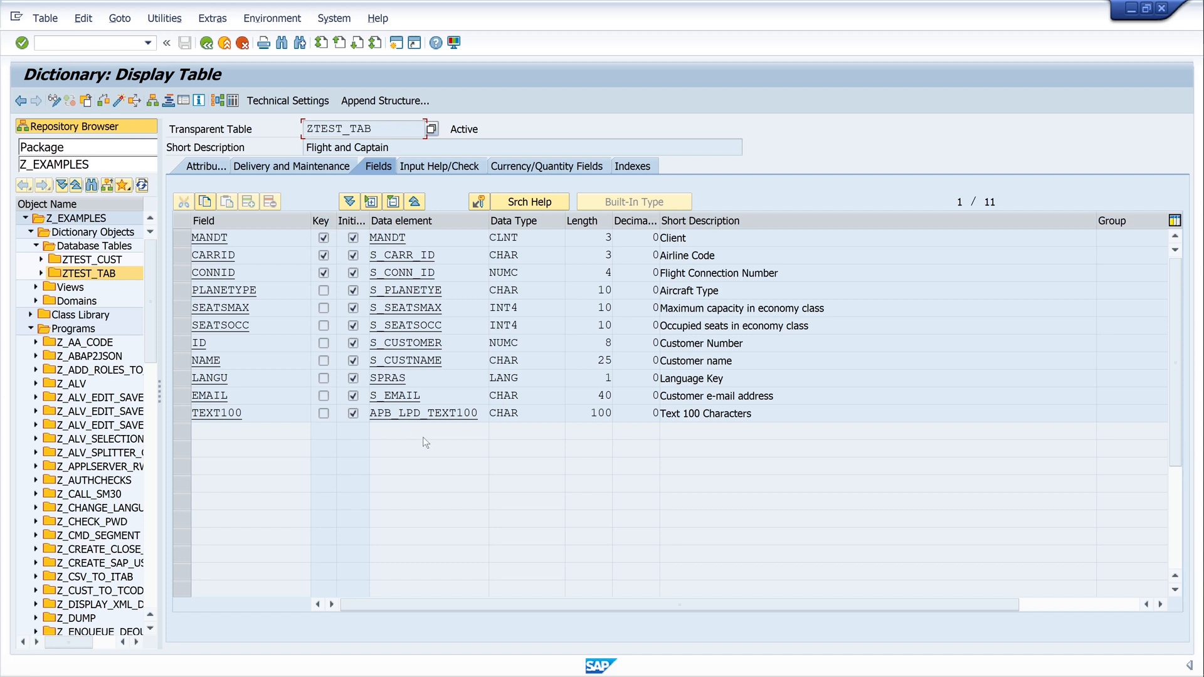
pyautogui.moveTo(465, 466)
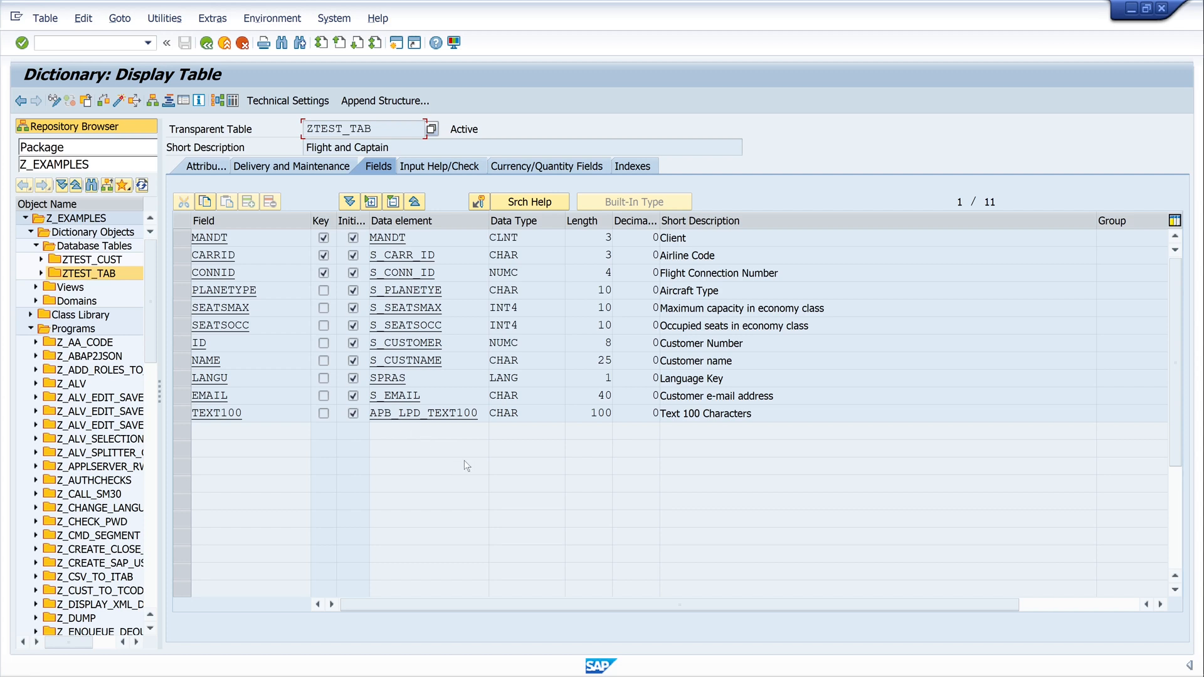